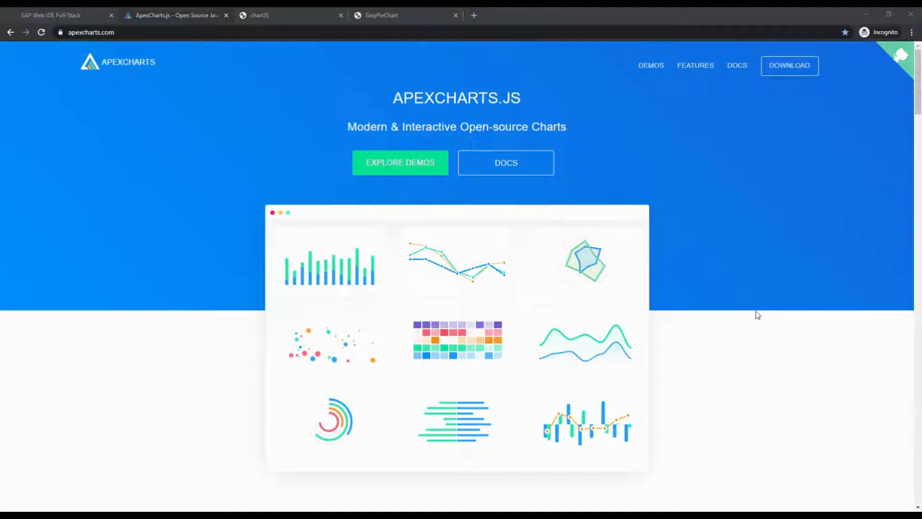
mouse_move(768, 277)
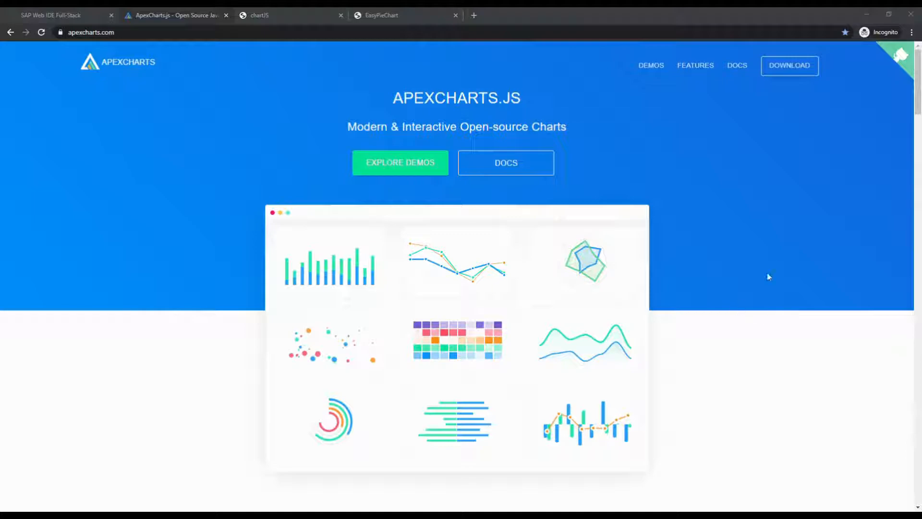
mouse_move(721, 268)
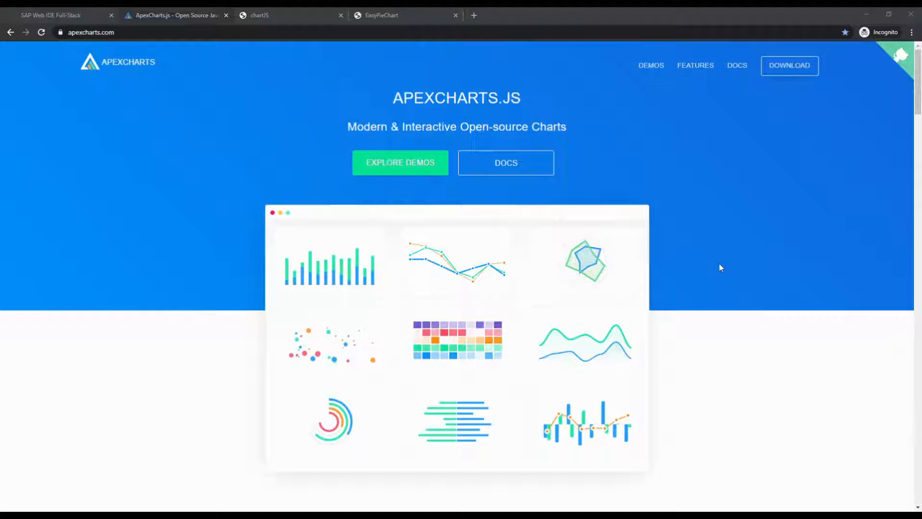
mouse_move(327, 116)
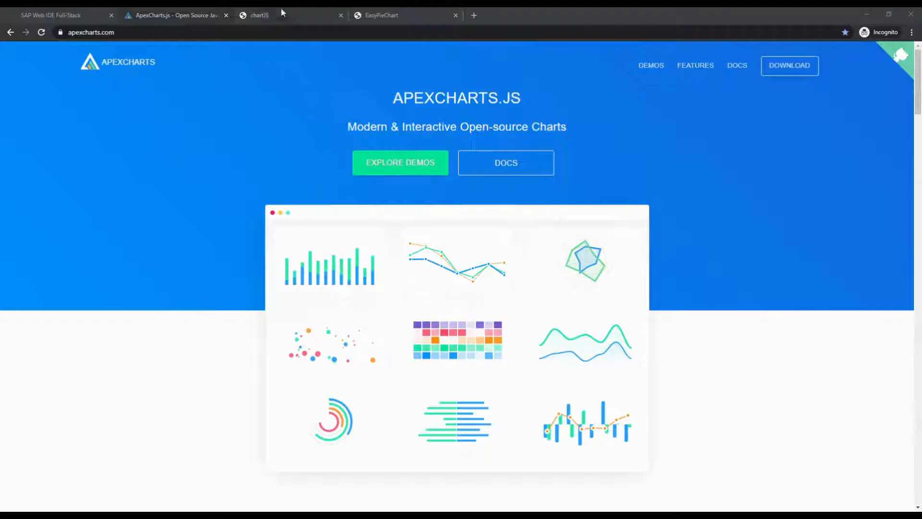
Review the chartJS preview and ApexCharts home, then bring up actions for the YouTube workspace folder.
left_click(258, 14)
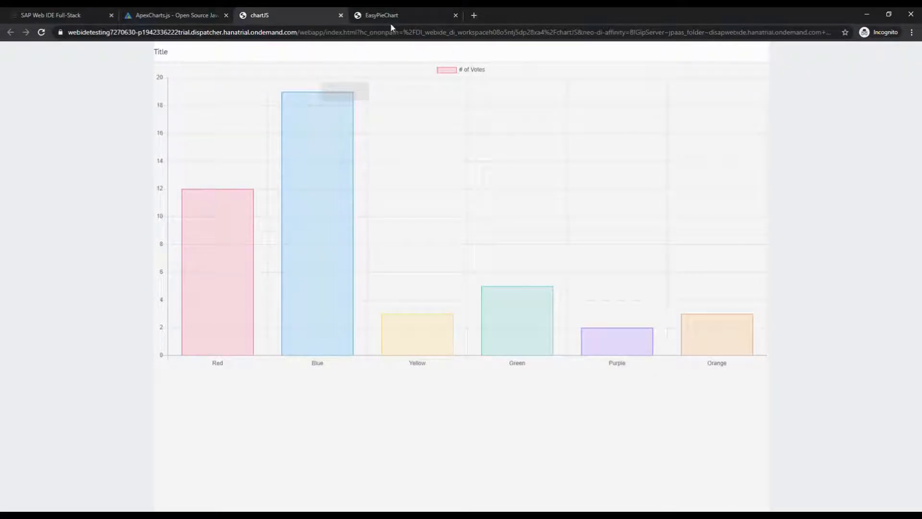
left_click(174, 15)
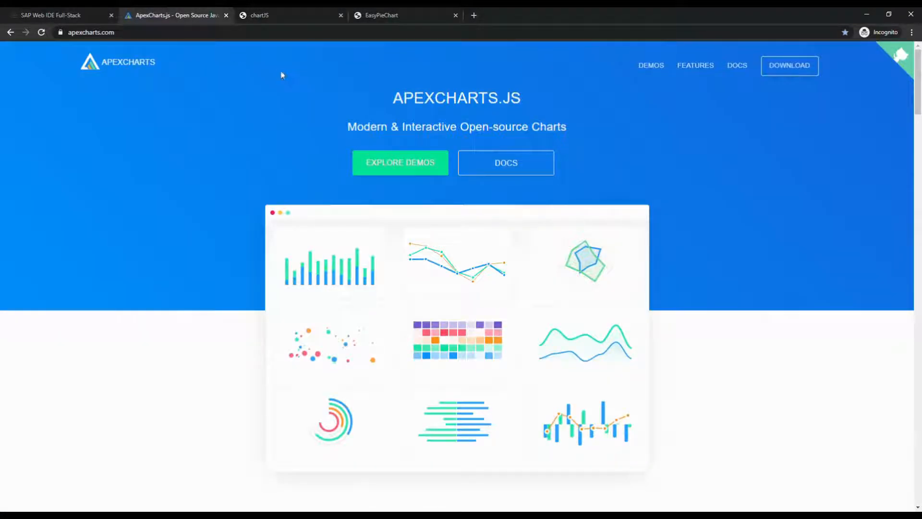
mouse_move(392, 107)
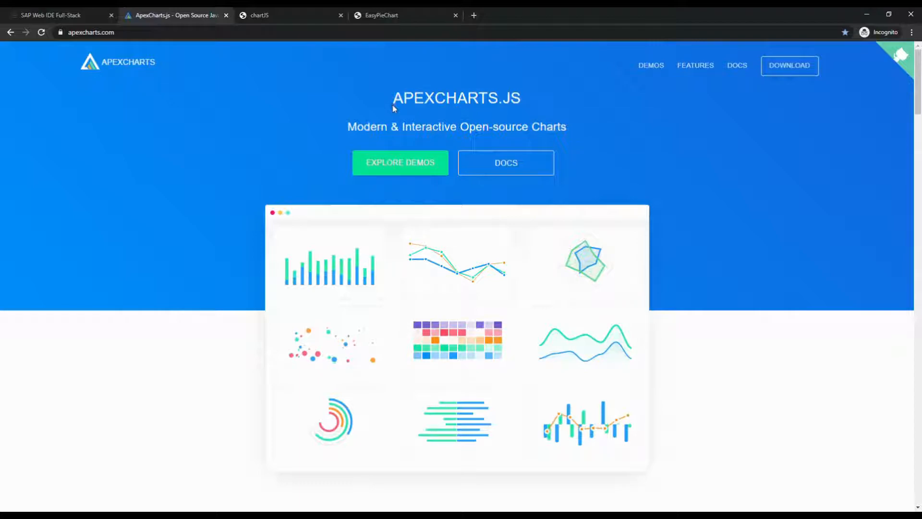
left_click(59, 15)
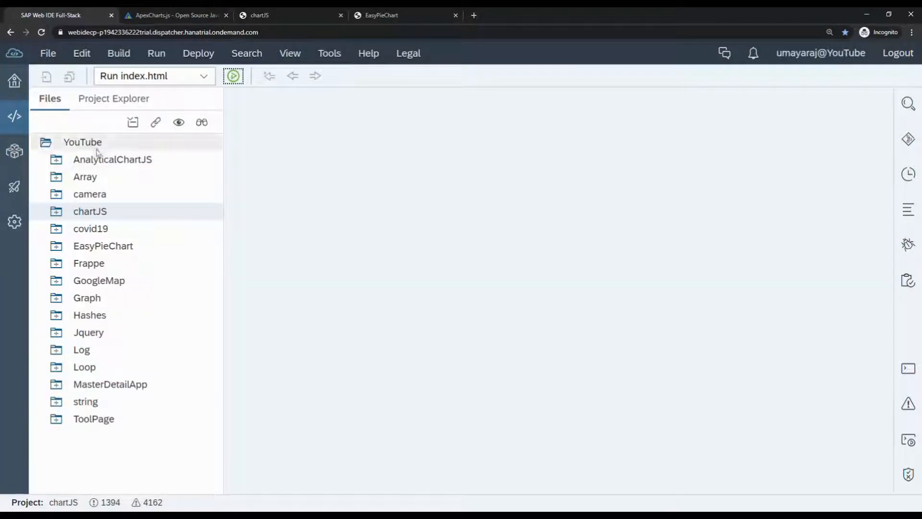
right_click(83, 142)
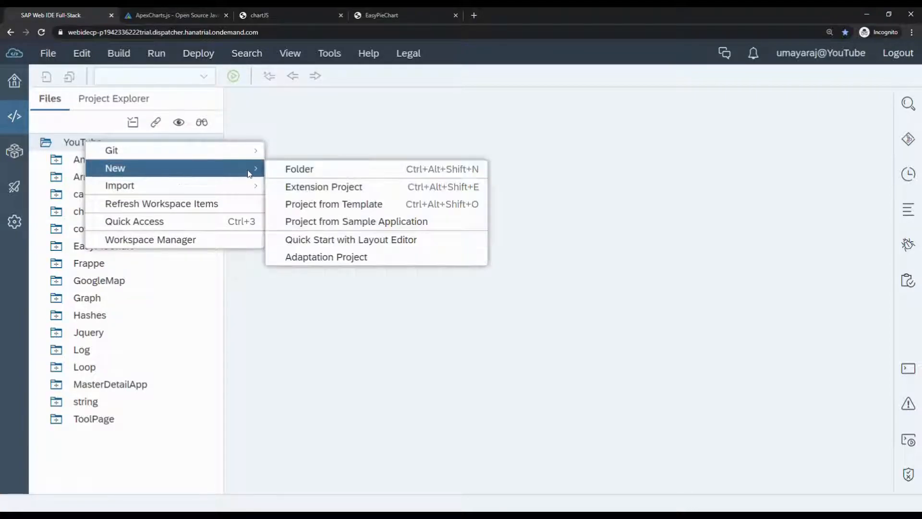
mouse_move(355, 221)
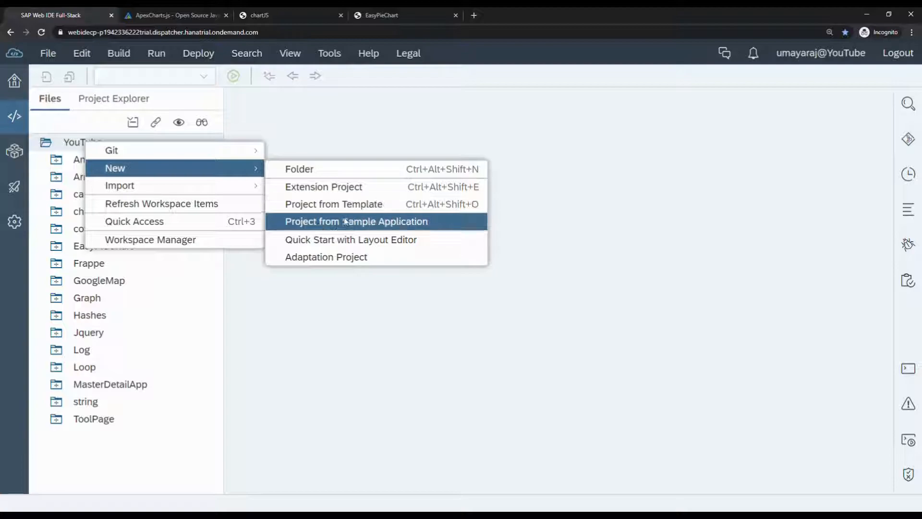
mouse_move(333, 203)
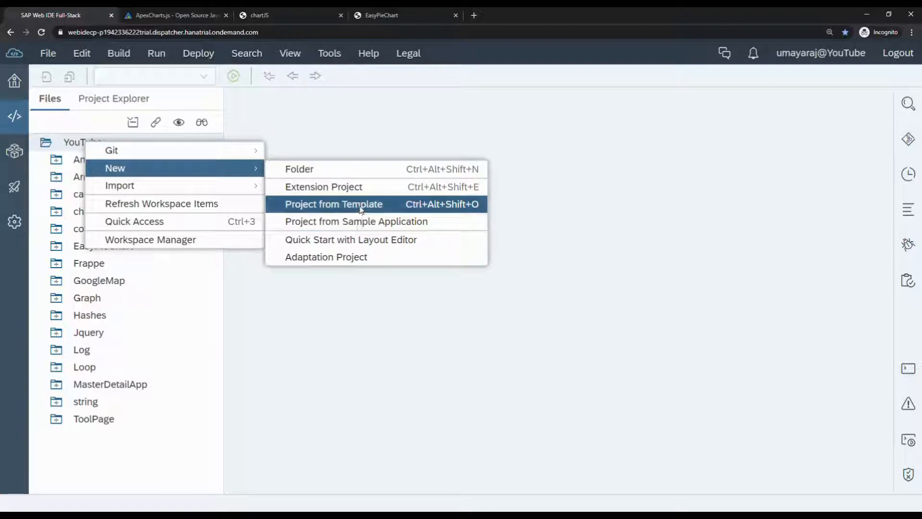
Start a SAPUI5 Application from template named ApexChart with namespace Dev.
left_click(334, 203)
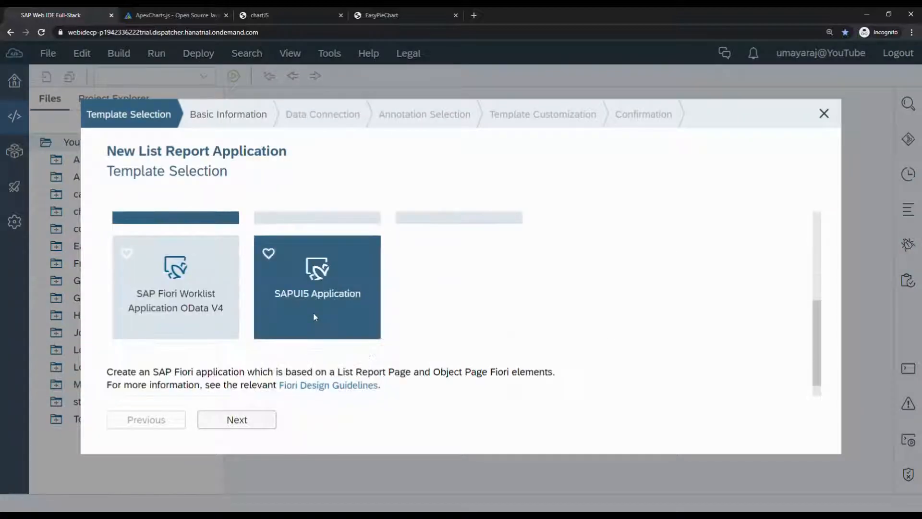
left_click(236, 419)
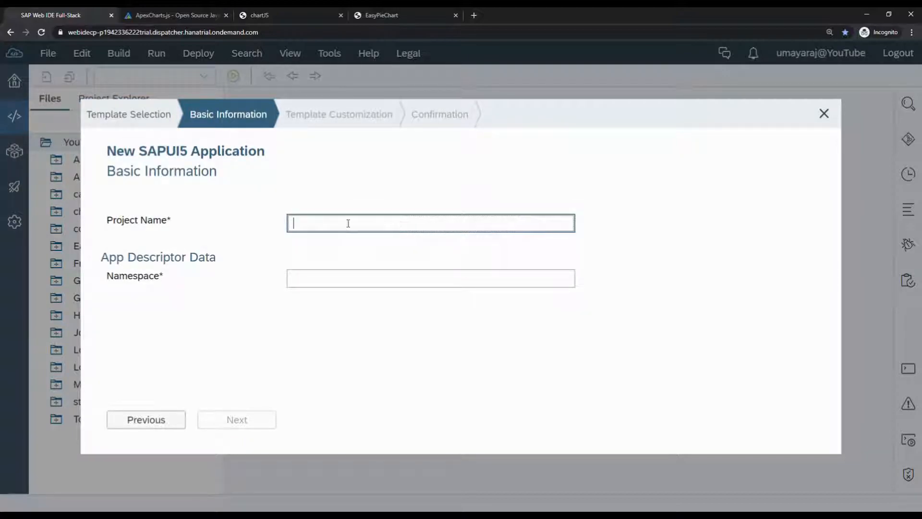
type("A")
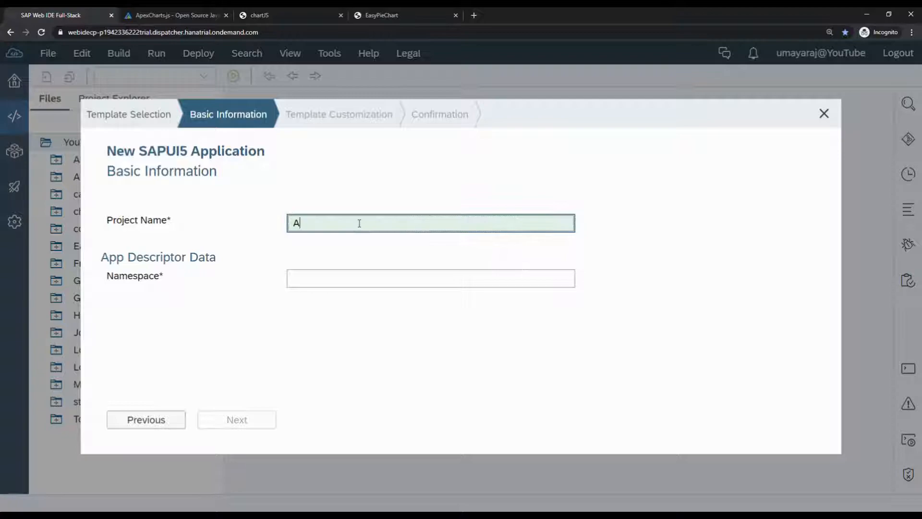
type("pe")
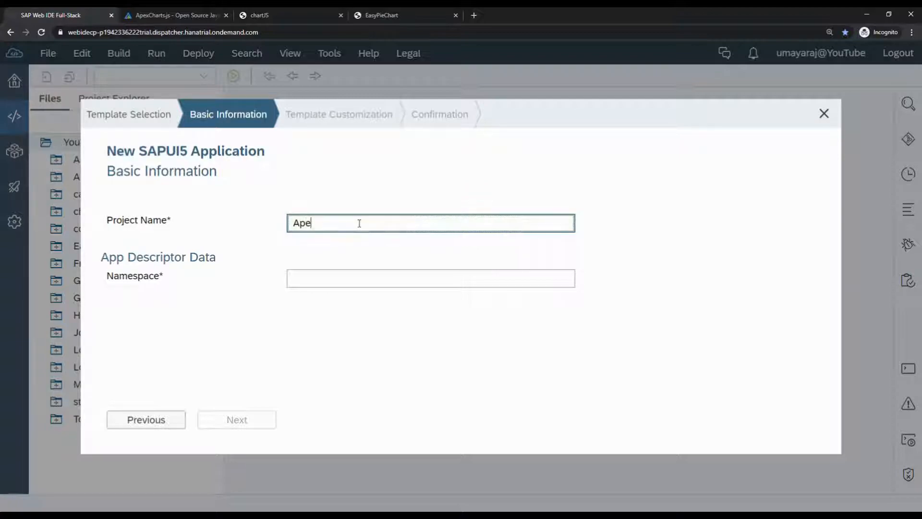
type("x")
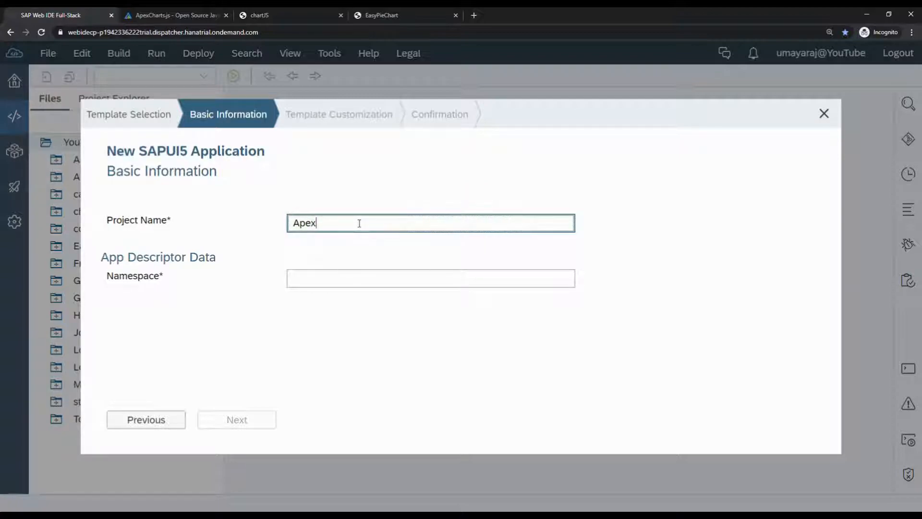
type("Chart")
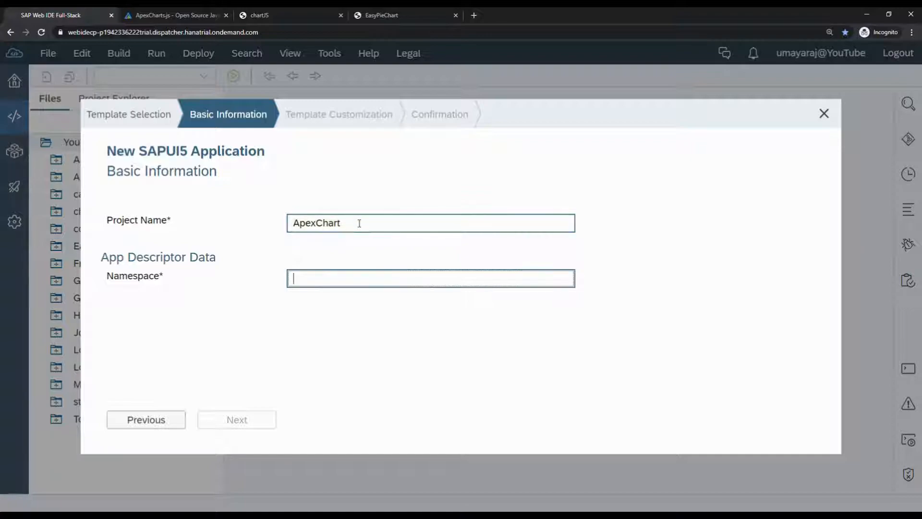
type("De")
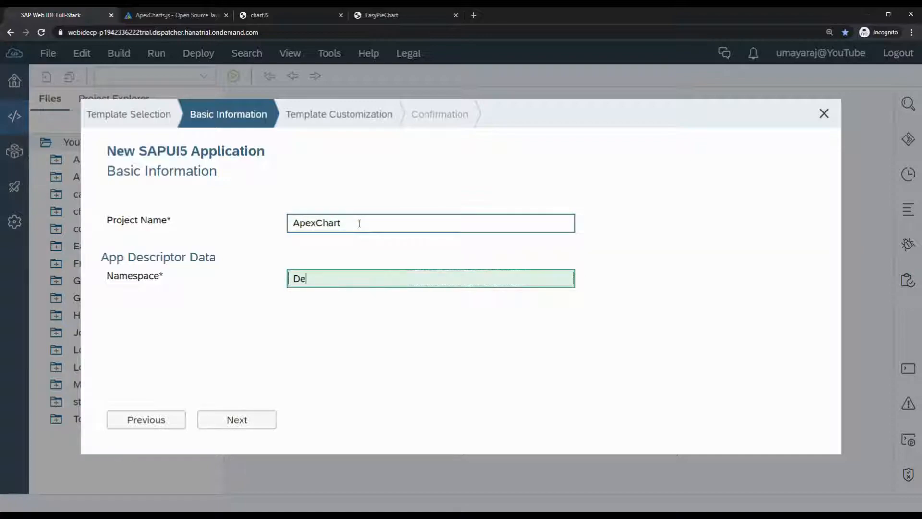
type("v")
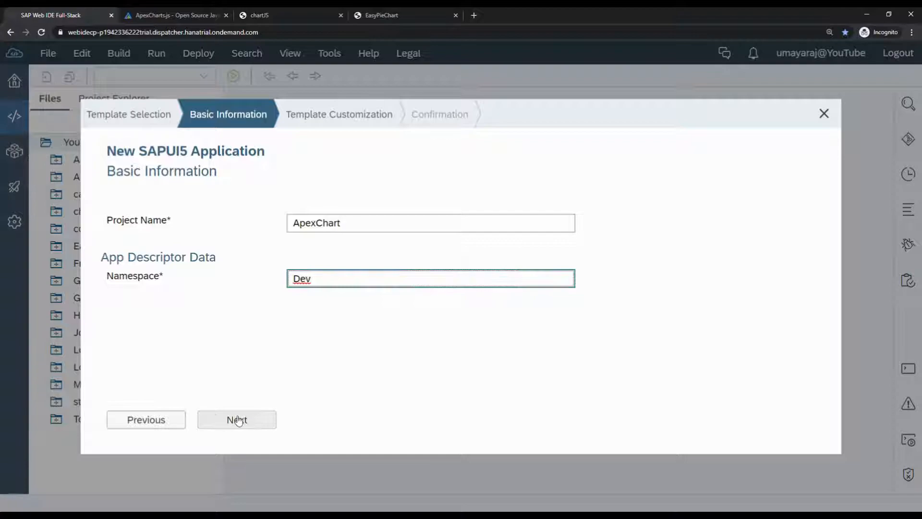
Keep the default XML View1 and finish generating the project.
left_click(236, 419)
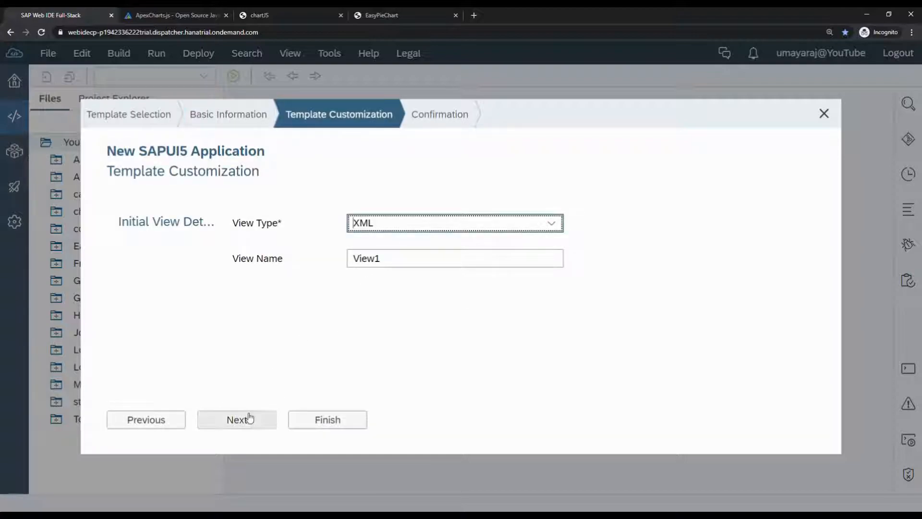
mouse_move(326, 419)
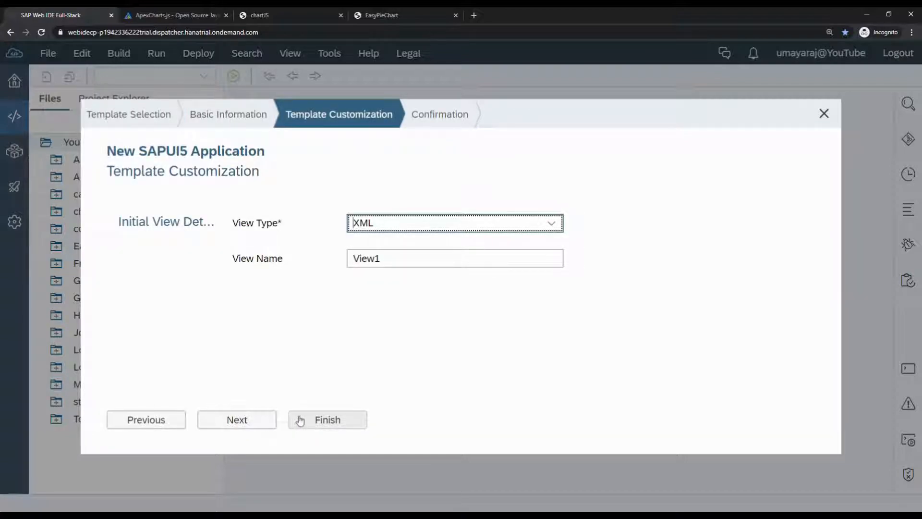
left_click(326, 420)
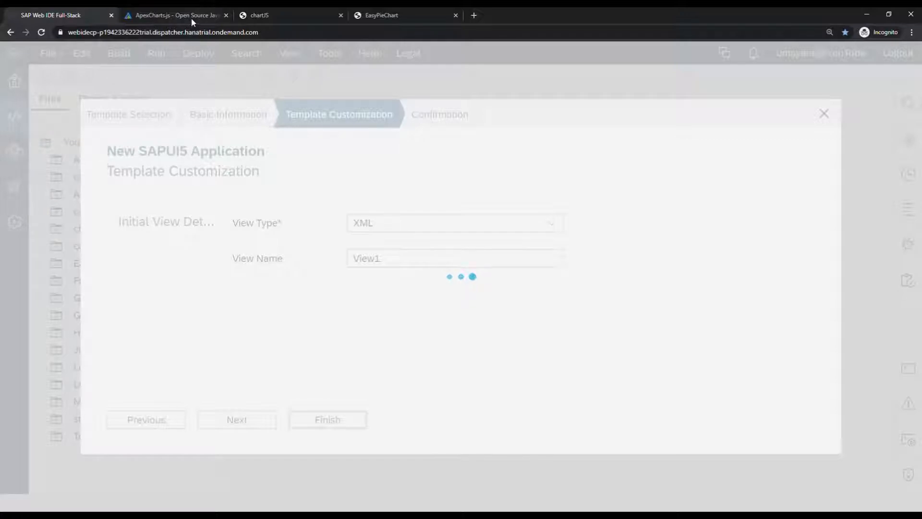
Select the jsdelivr CDN script include line in the ApexCharts installation docs.
left_click(173, 15)
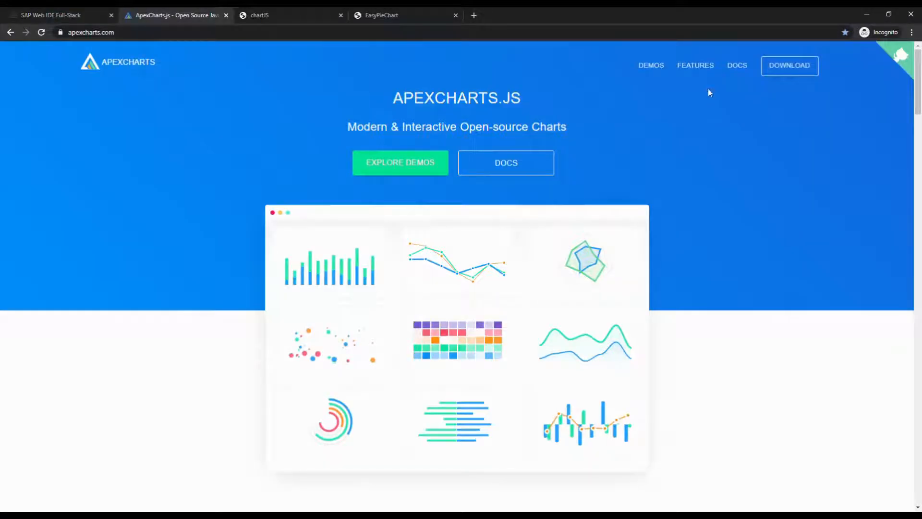
mouse_move(687, 109)
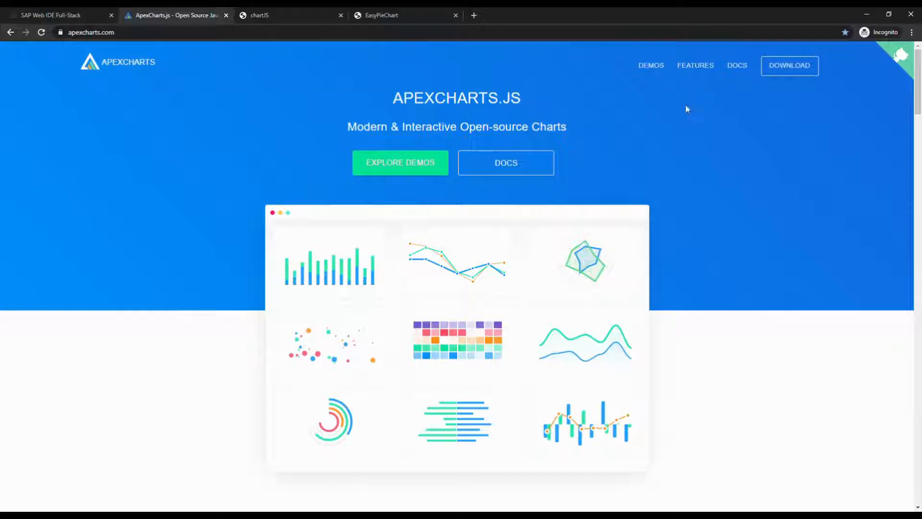
mouse_move(378, 286)
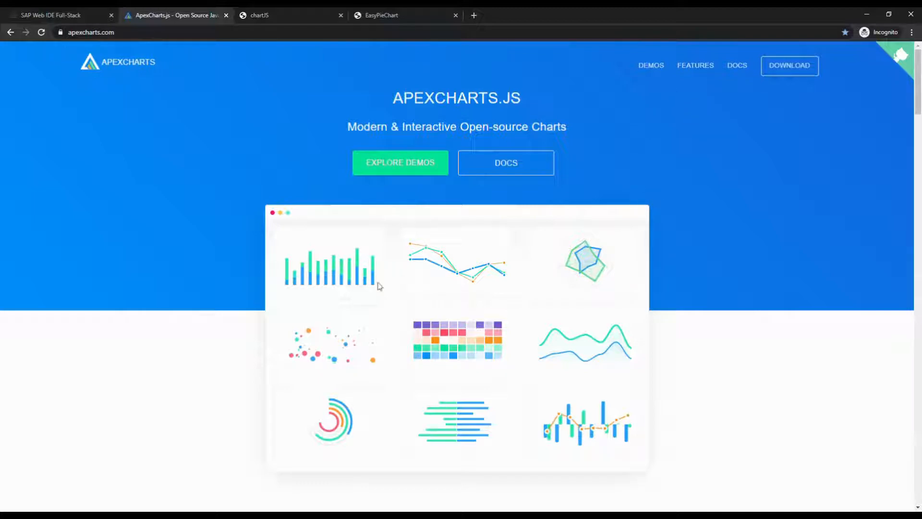
mouse_move(720, 116)
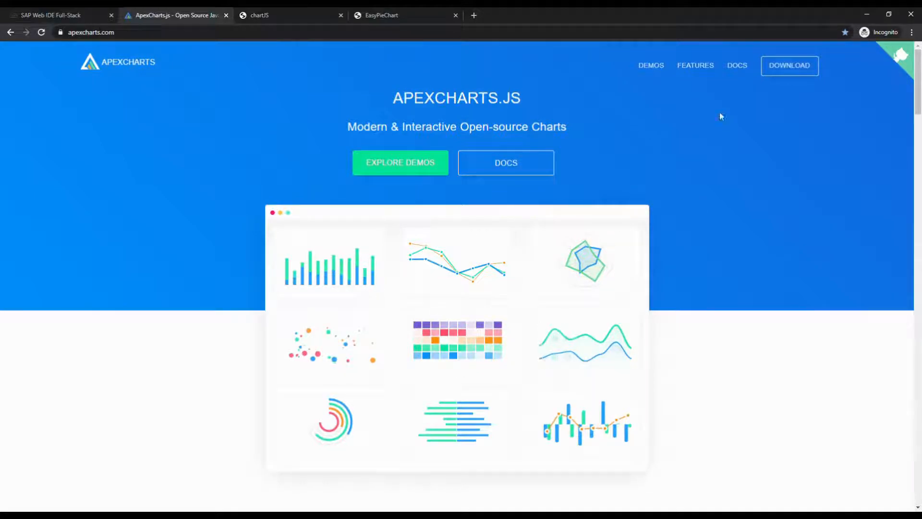
mouse_move(737, 65)
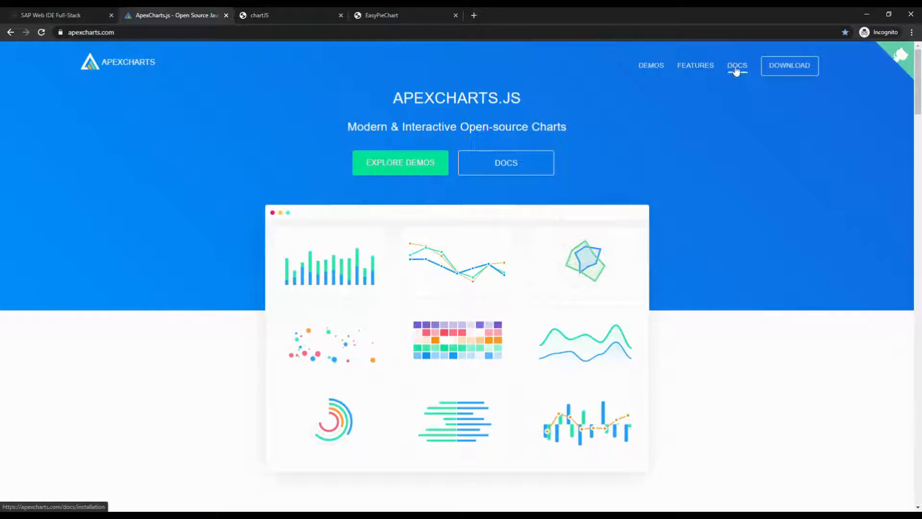
left_click(736, 65)
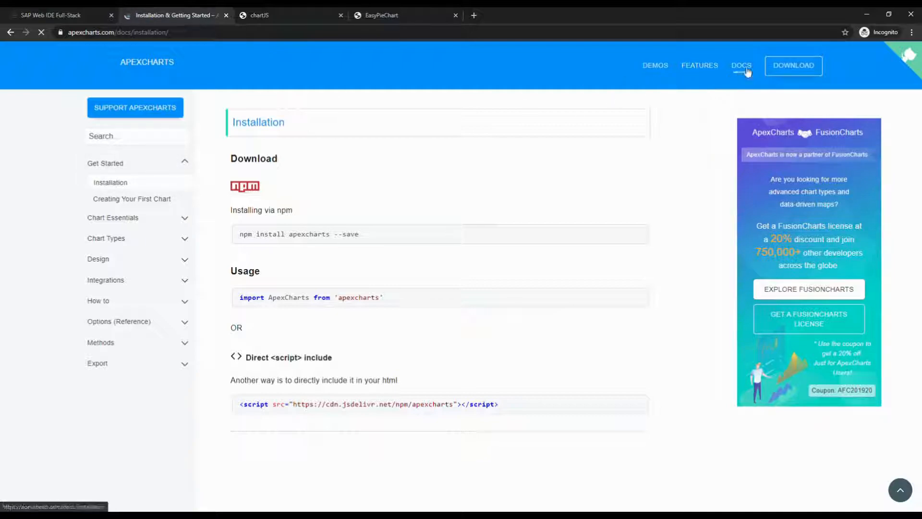
left_click(740, 66)
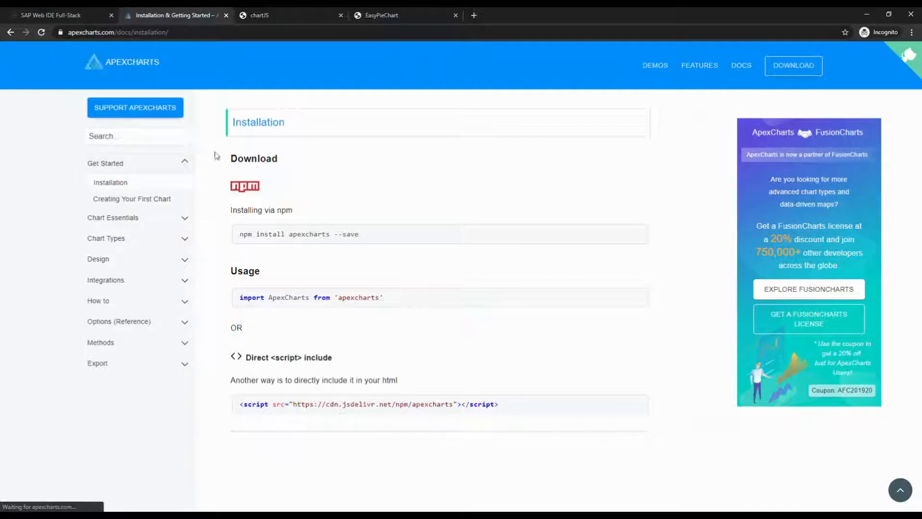
mouse_move(248, 256)
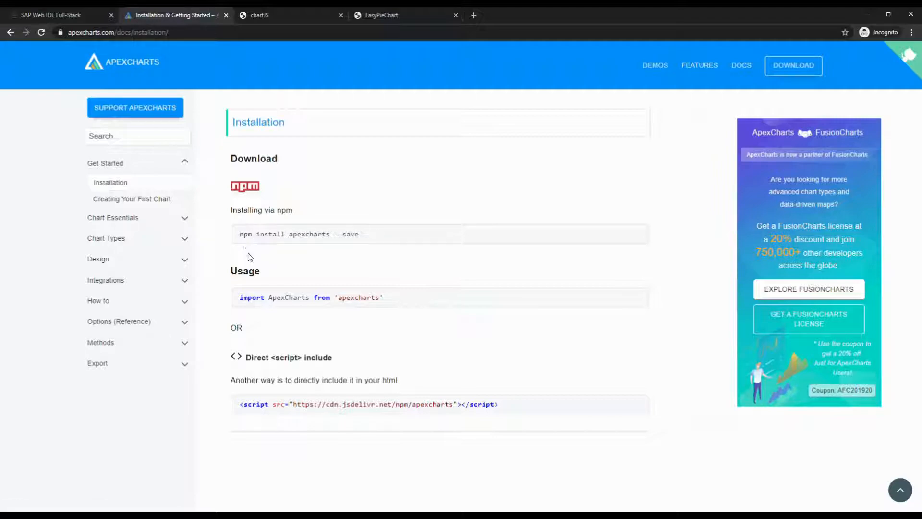
mouse_move(323, 234)
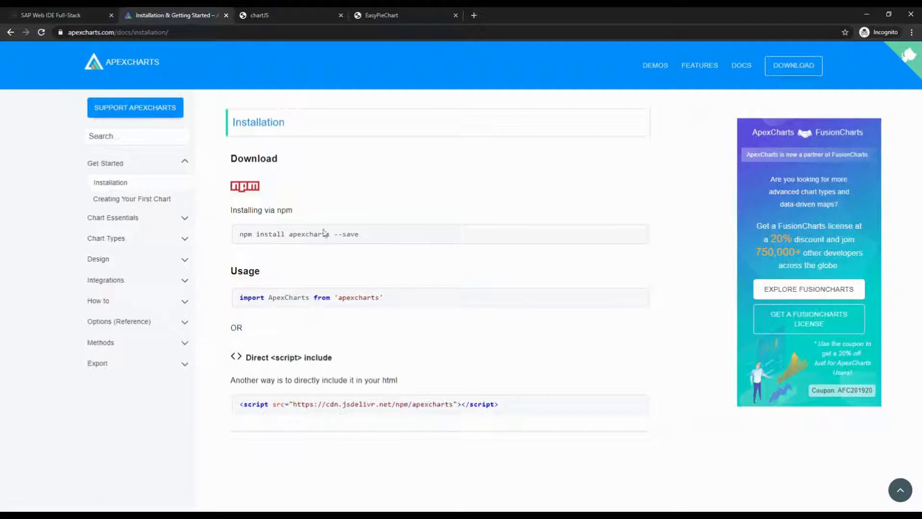
mouse_move(506, 409)
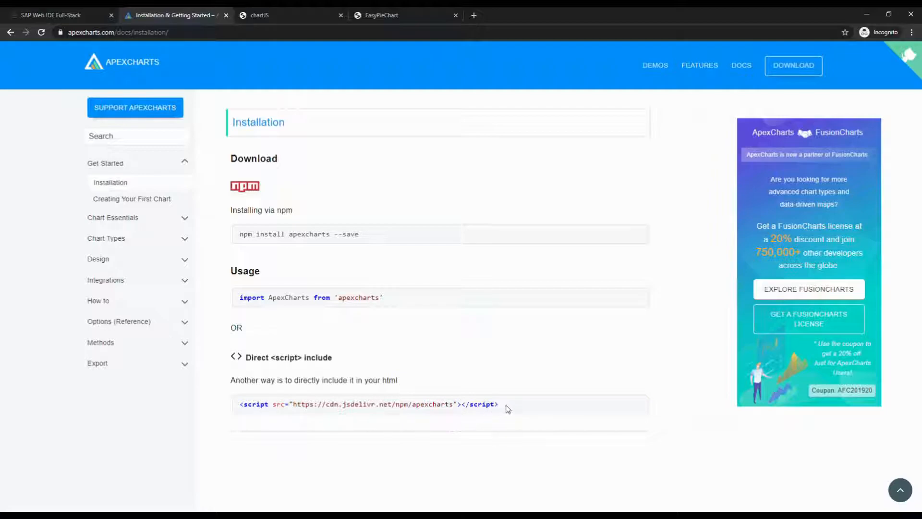
triple_click(368, 405)
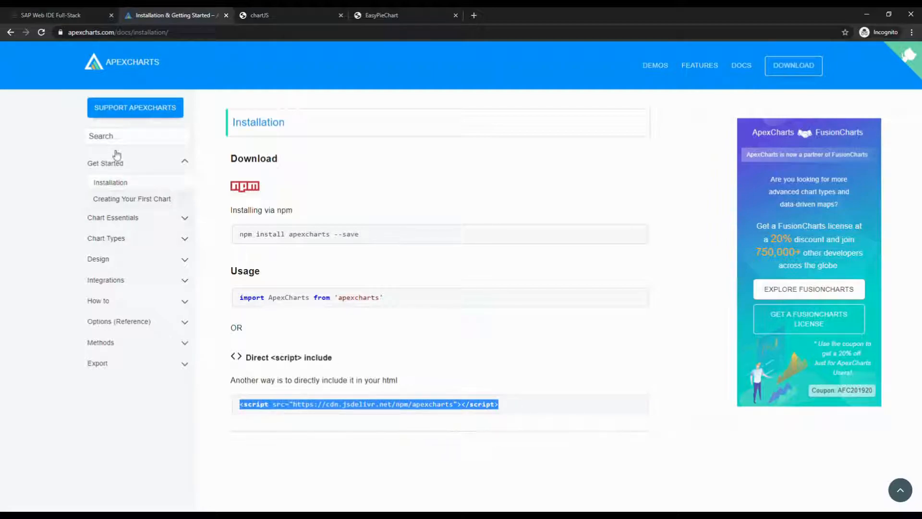
Open ApexChart > webapp > index.html, whose head loads the ApexCharts CDN script.
left_click(52, 14)
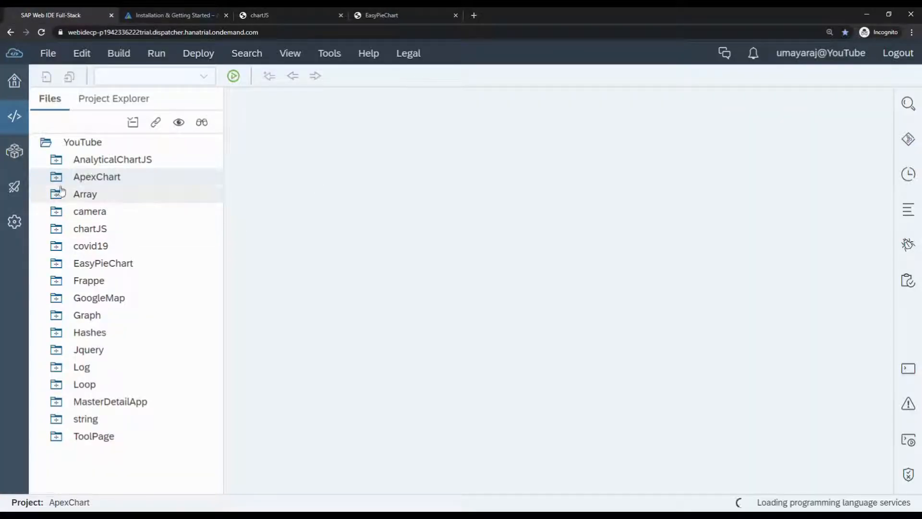
left_click(97, 176)
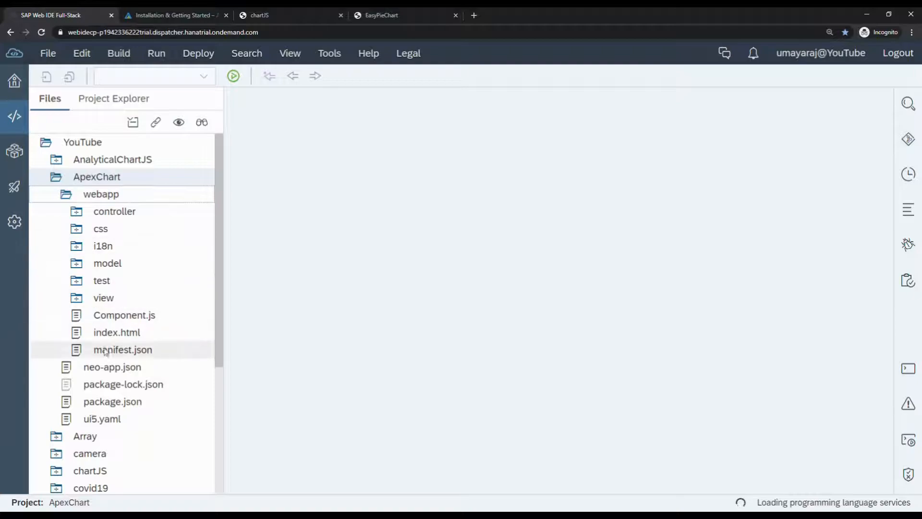
double_click(116, 331)
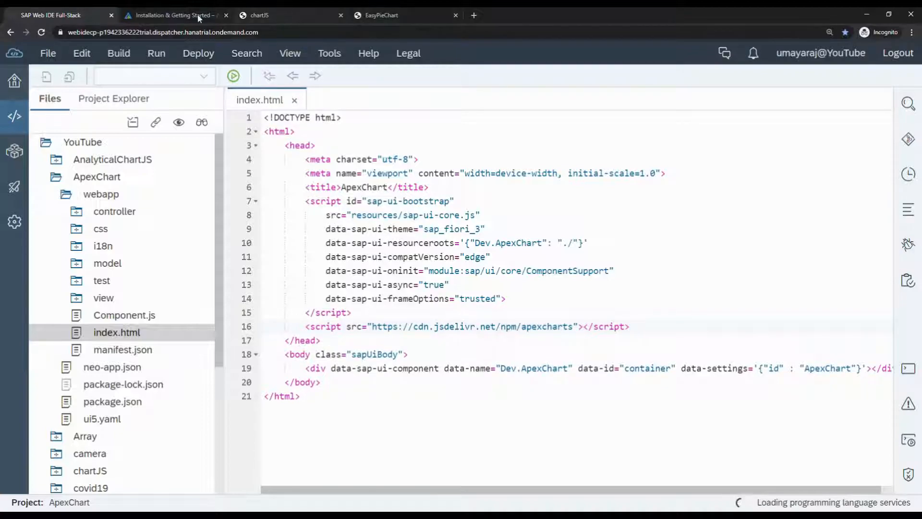
left_click(170, 15)
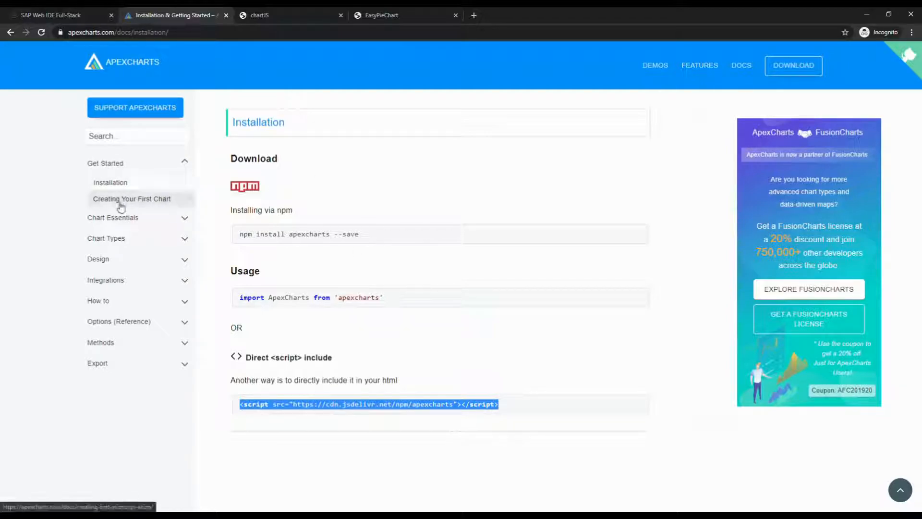
mouse_move(141, 199)
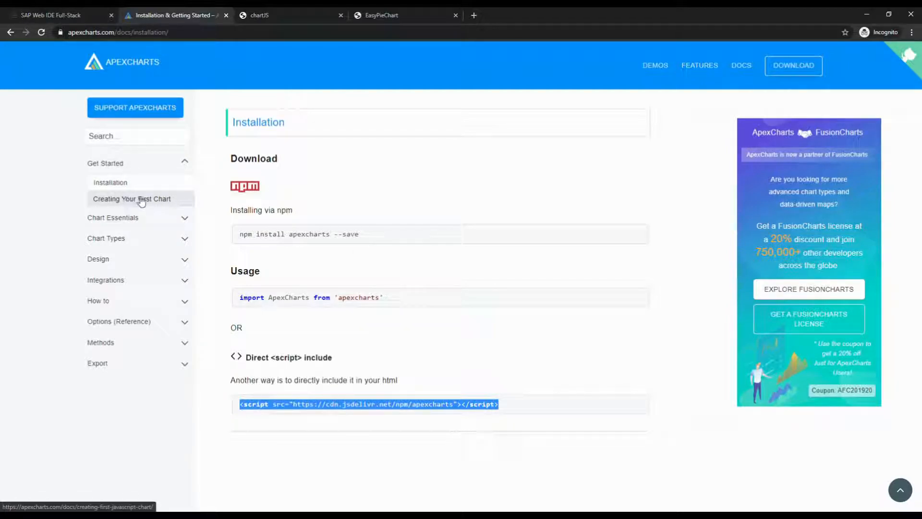
View the Creating Your First Chart guide's sample code, then return to the Web IDE editor.
left_click(132, 198)
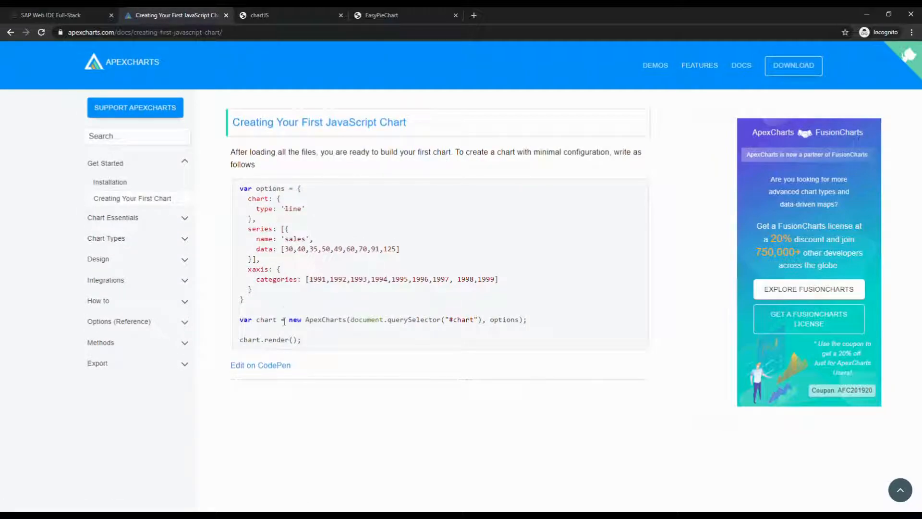
mouse_move(432, 271)
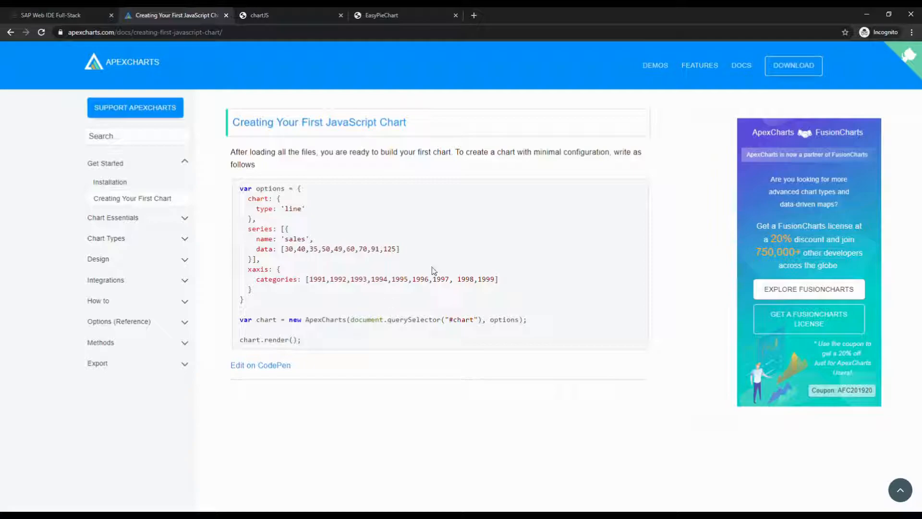
left_click(59, 14)
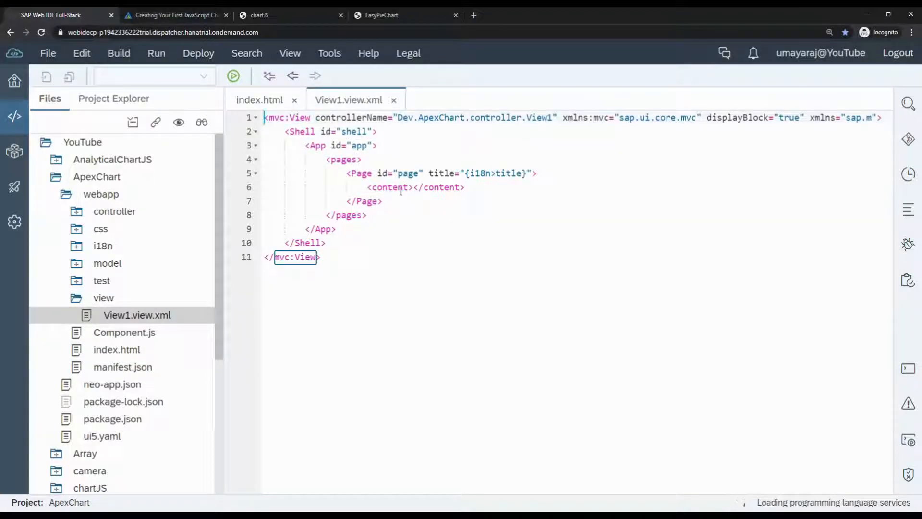
Declare xmlns:core="sap.ui.core" in View1.view.xml.
key("Enter")
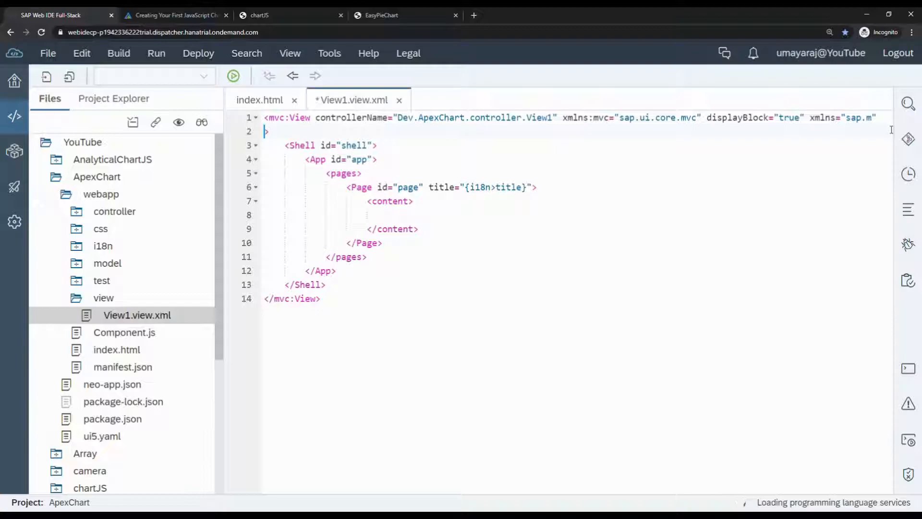
type("xmlns:core=\"s")
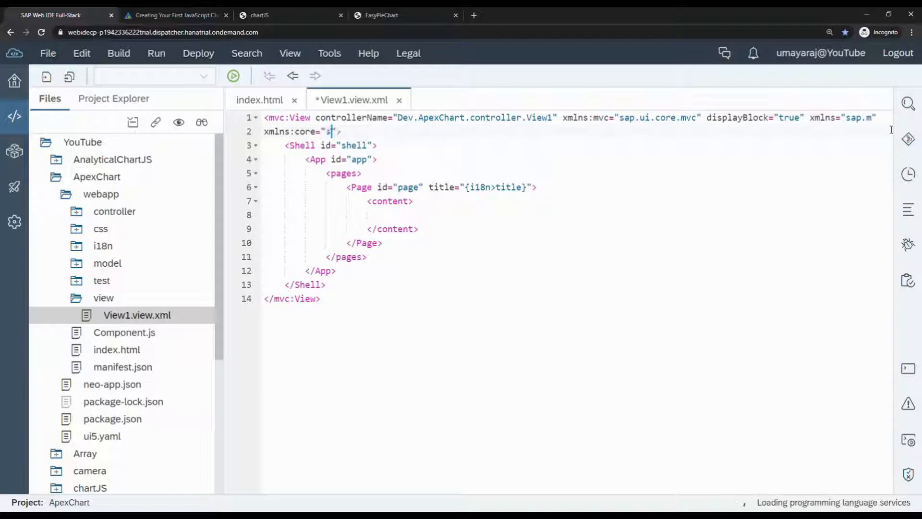
type("ap.ui")
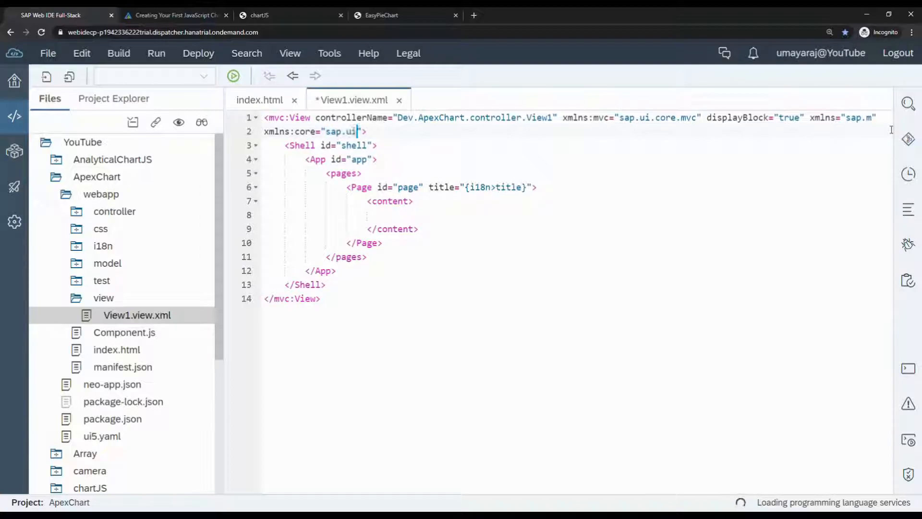
type(".core")
left_click(578, 215)
type("<core:")
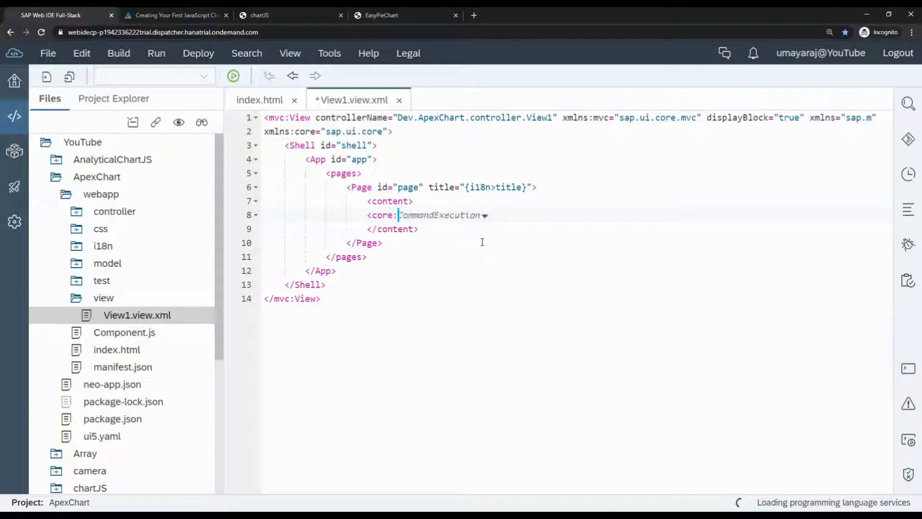
Add a core:HTML control with afterRendering="onRenderApex" and empty content inside the page content.
type("HTML")
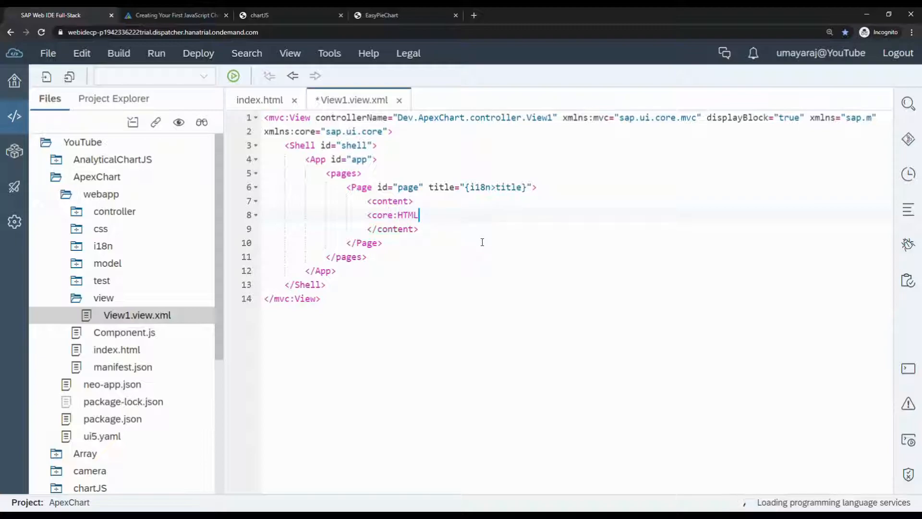
type("></core:HTML>")
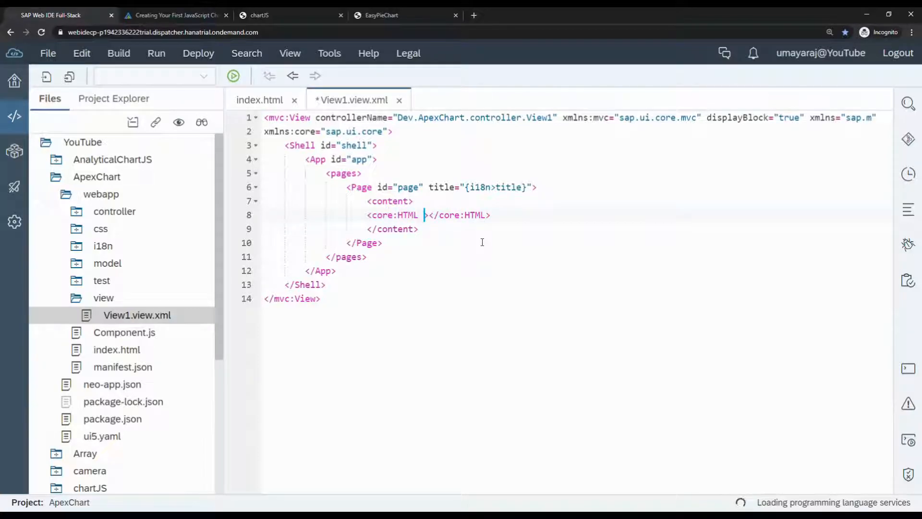
type("afterRendering=\"")
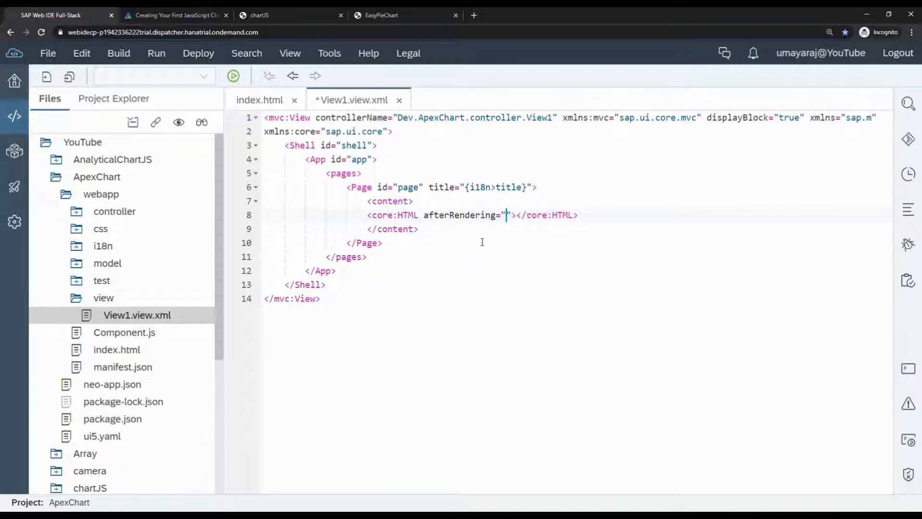
type("onRender")
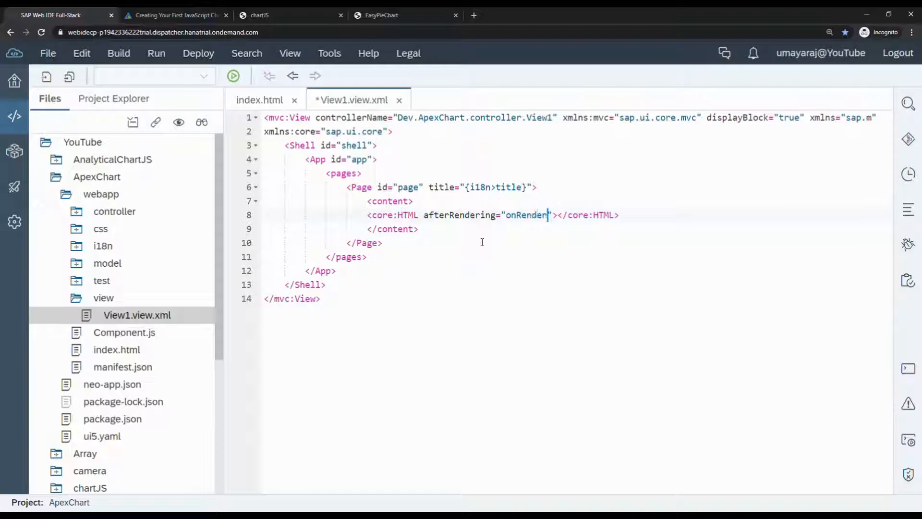
type("Apex")
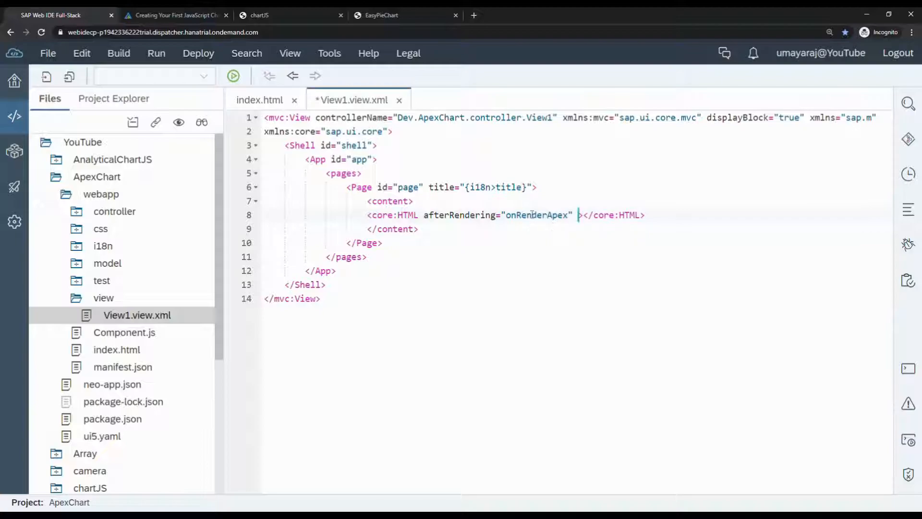
double_click(535, 214)
type("content=\"\"")
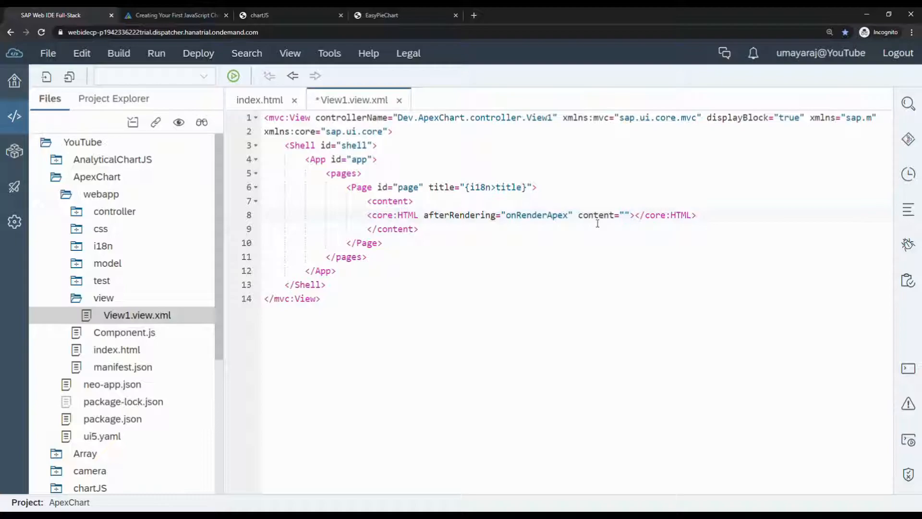
Write <div id="chart"></div> as the content attribute value.
key("Enter")
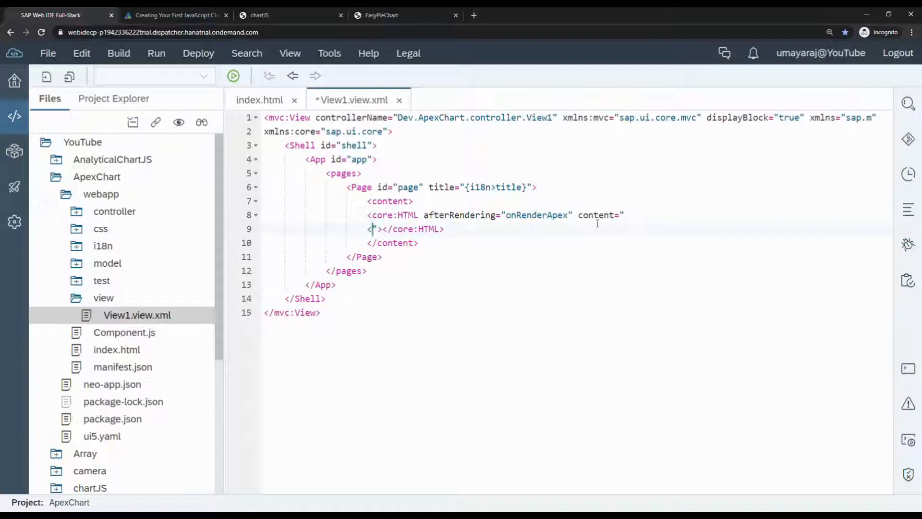
type("div></")
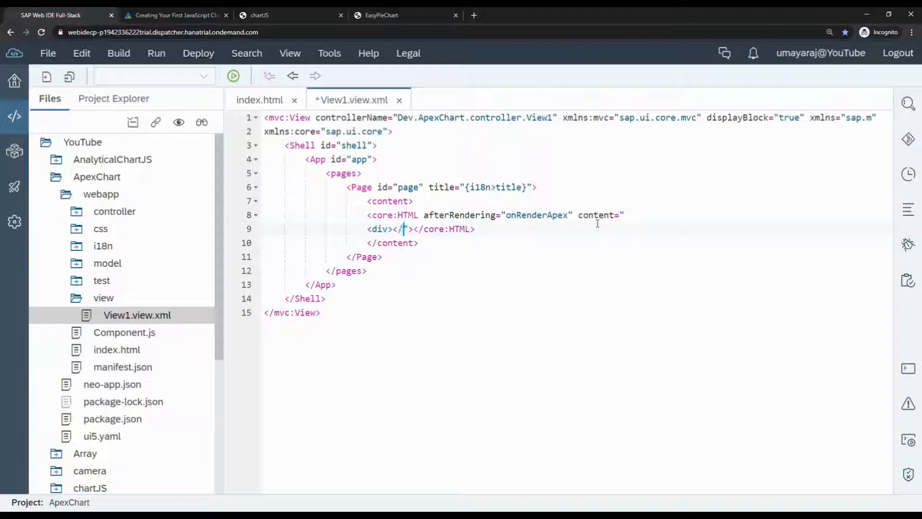
type("div>")
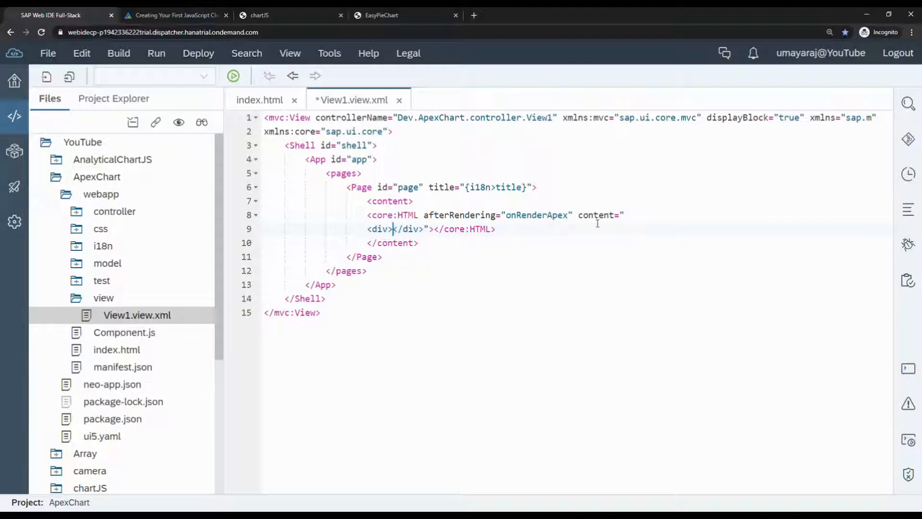
type("id=")
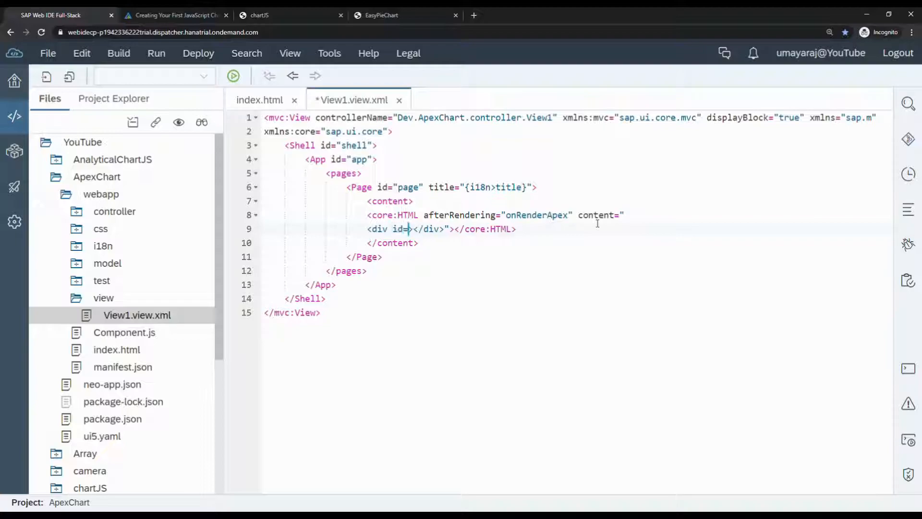
type("\"")
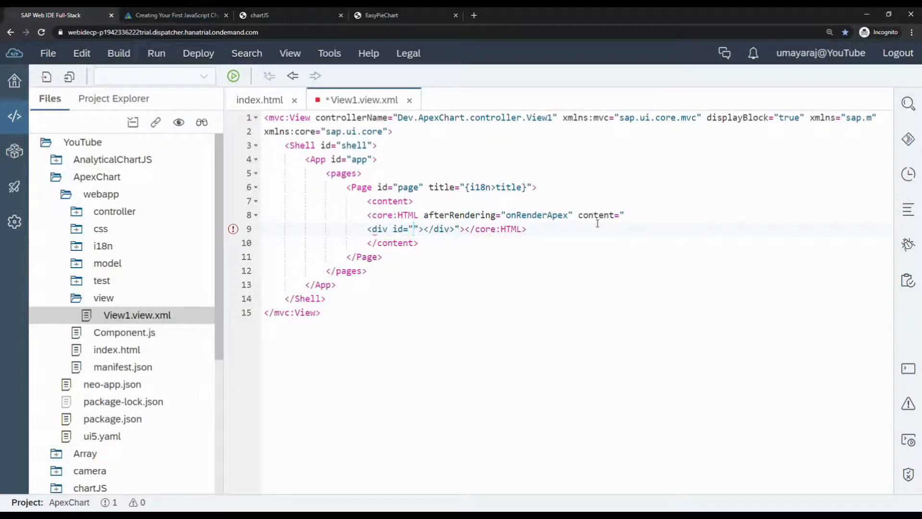
type("cha")
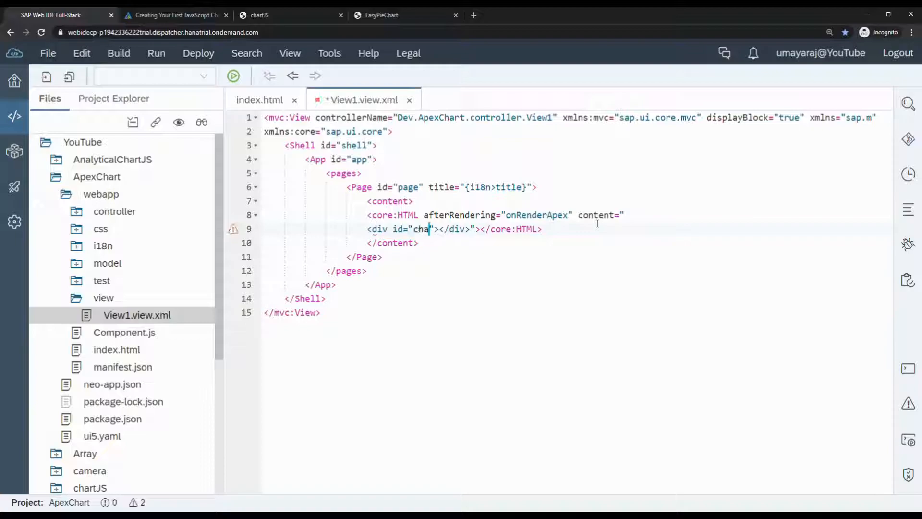
type("rt")
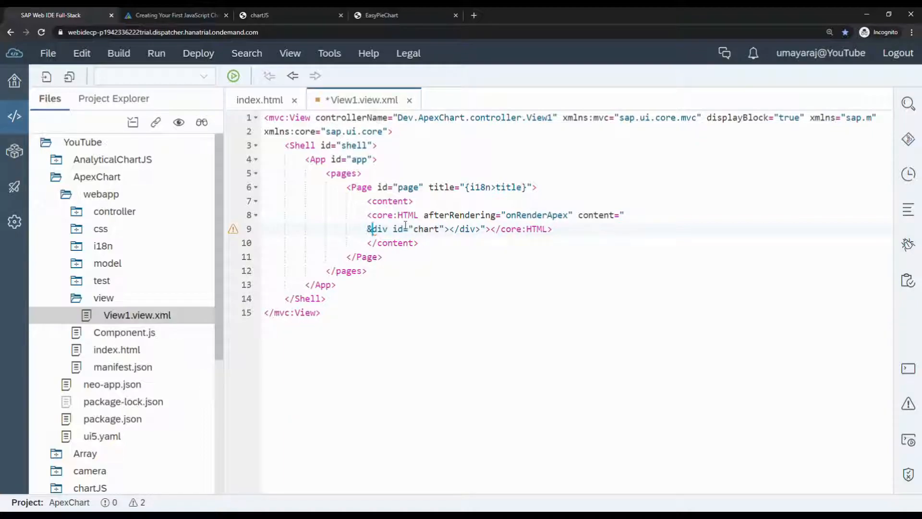
Escape the div markup as &lt;div id=&quot;chart&quot;&gt;&lt;/div&gt; in the content attribute.
type("lt;")
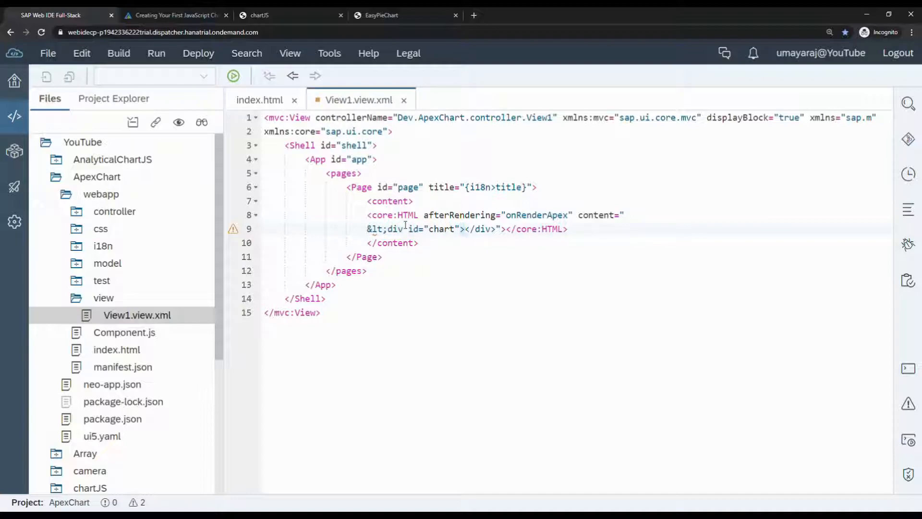
type("&t;")
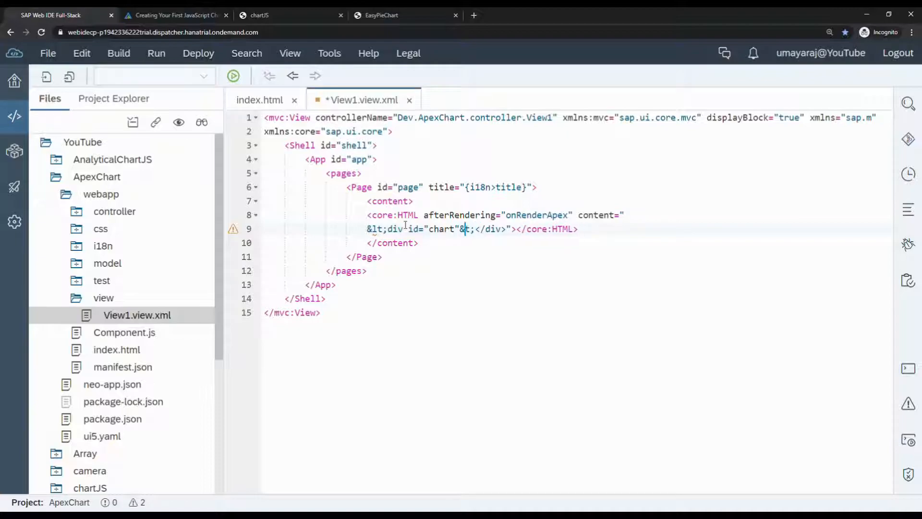
type("gt;")
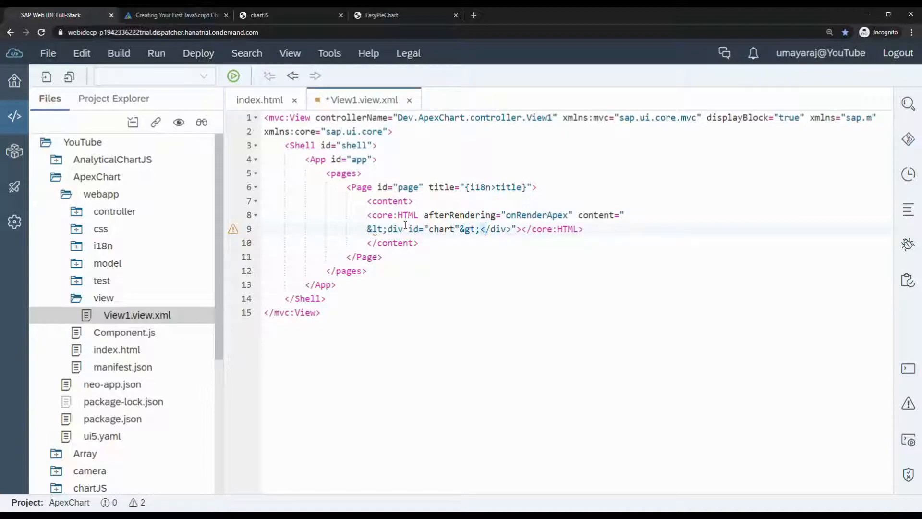
type("&lt;/div")
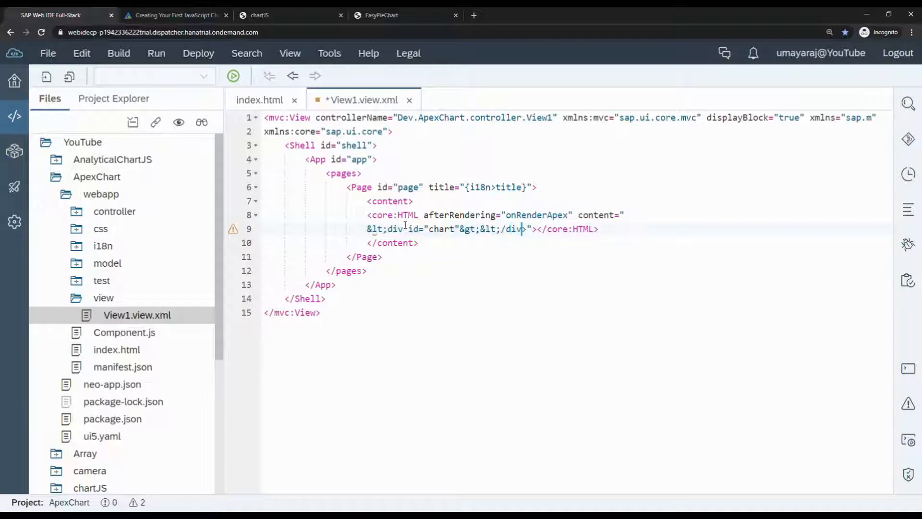
type("&lt;")
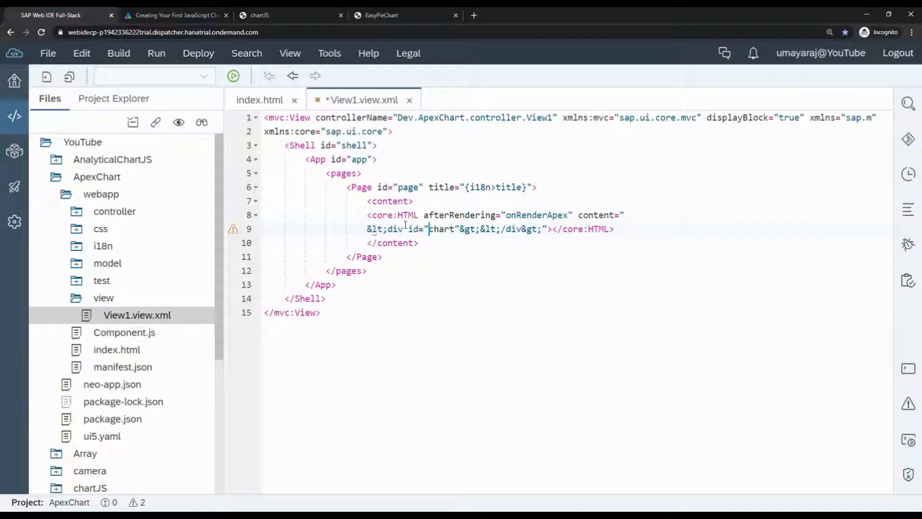
key("Backspace")
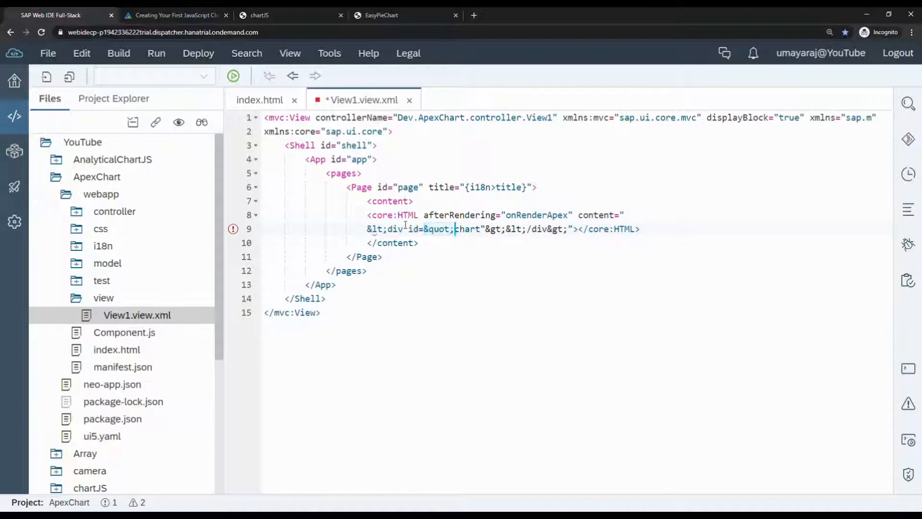
type("&quot;")
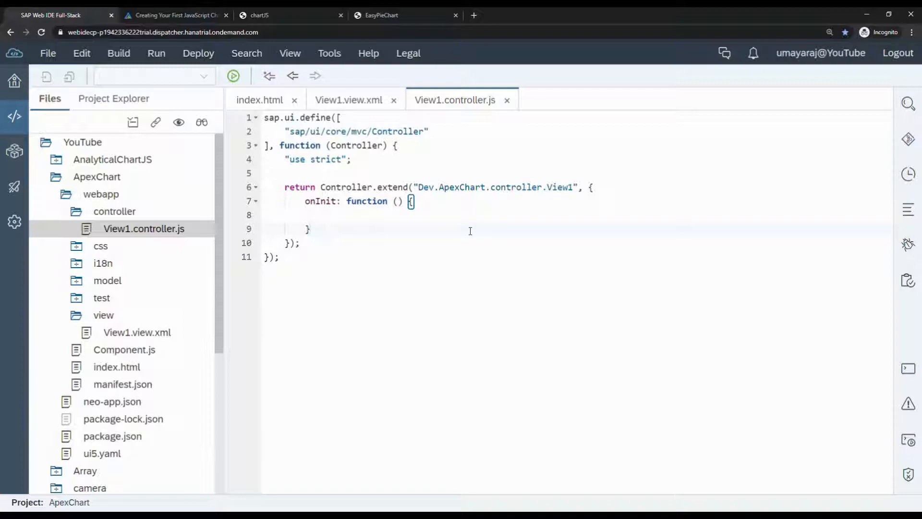
Add an empty onRenderApex: function () after onInit and grab the example code from the docs.
type(",")
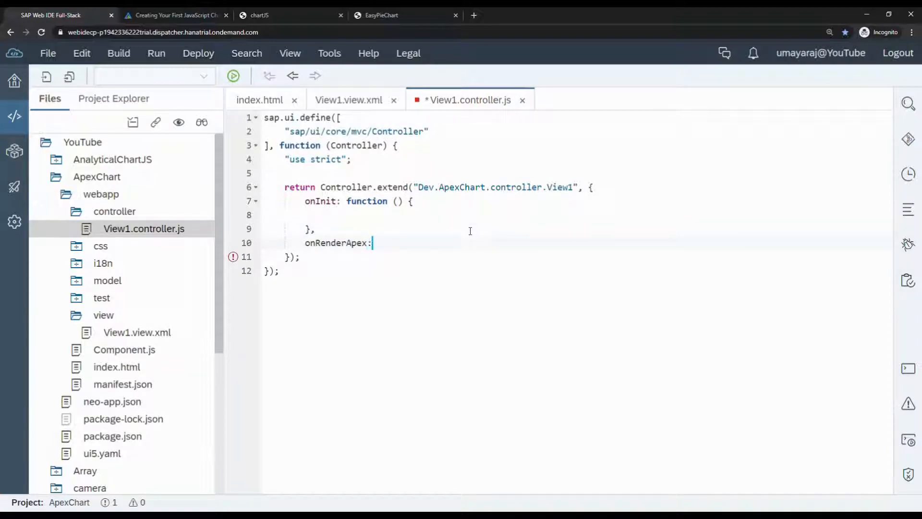
type("function() {")
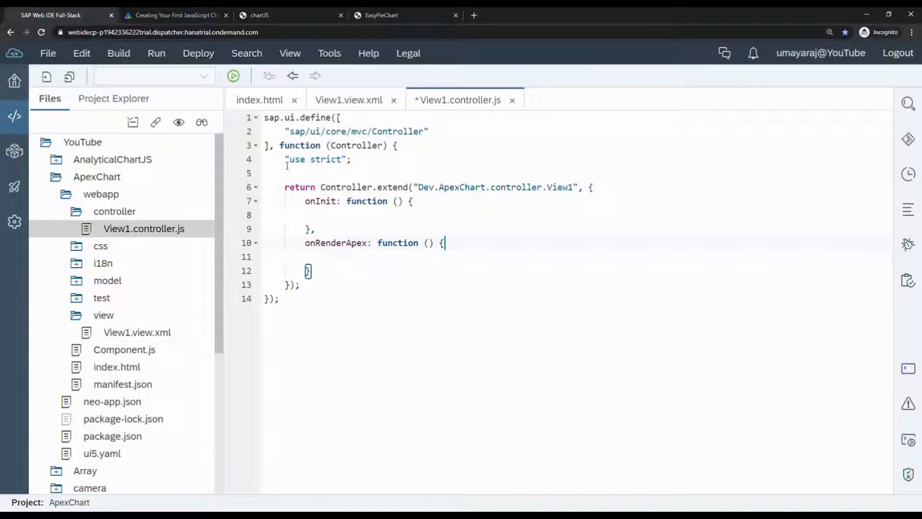
left_click(174, 15)
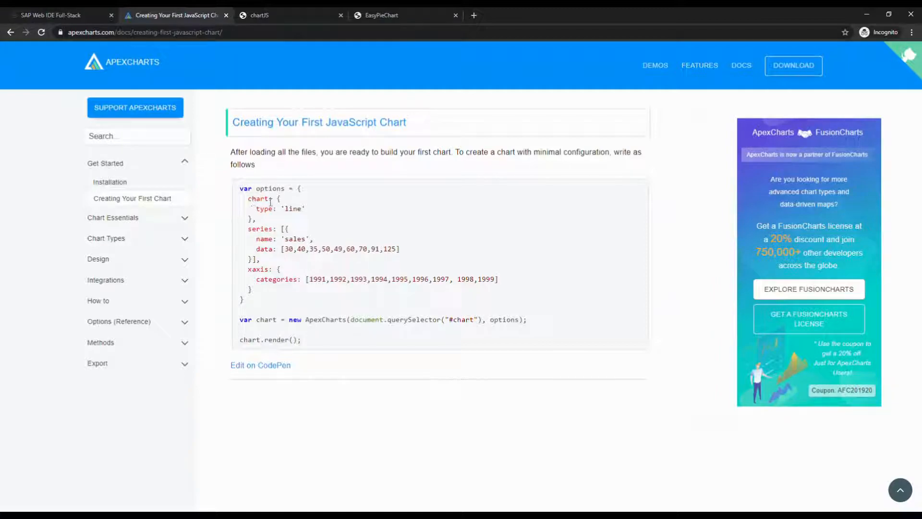
mouse_move(282, 228)
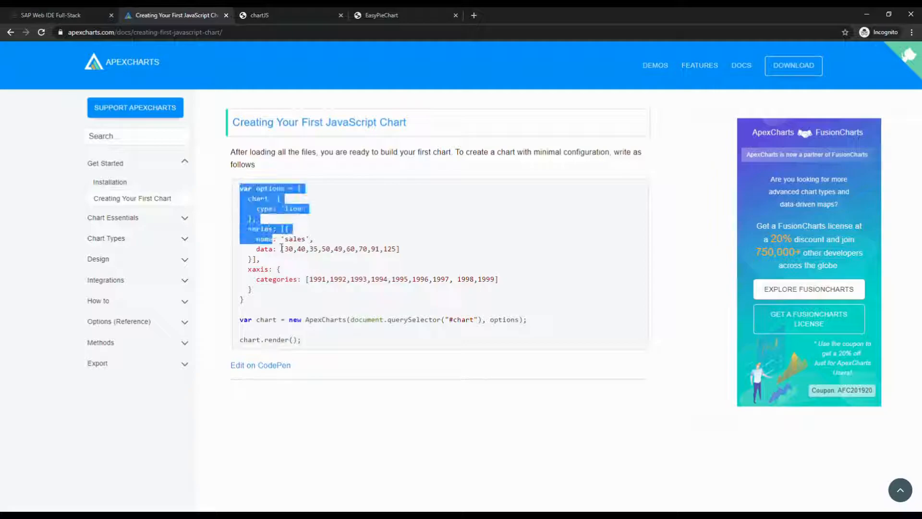
left_click(56, 14)
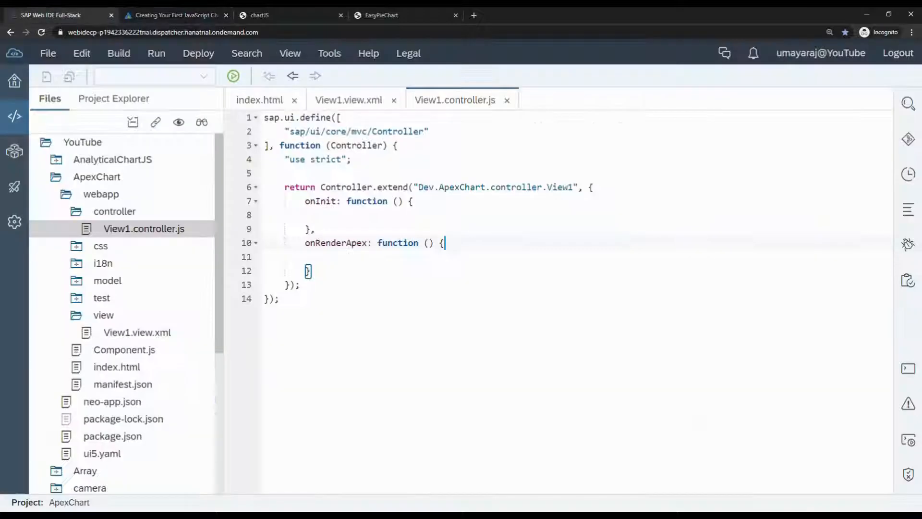
Paste the ApexCharts sample options, chart creation and render call into onRenderApex and fold its blocks.
type("var options = {")
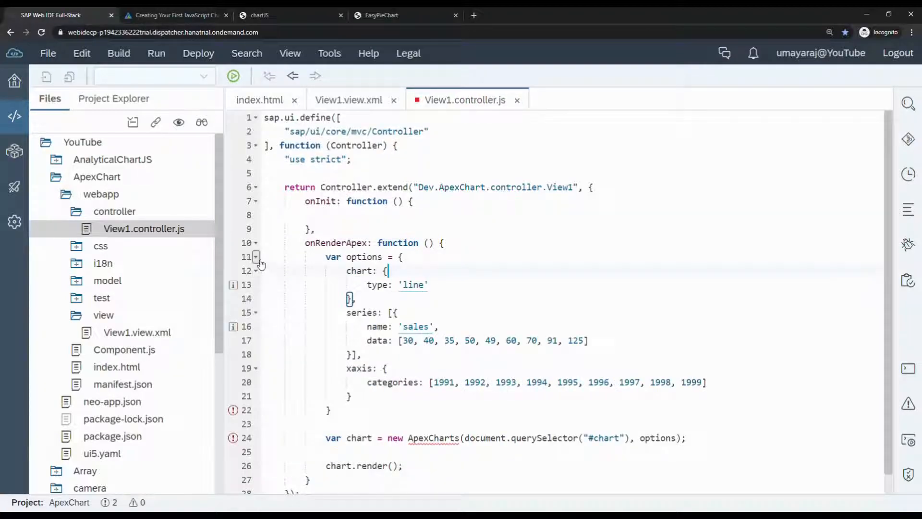
left_click(255, 256)
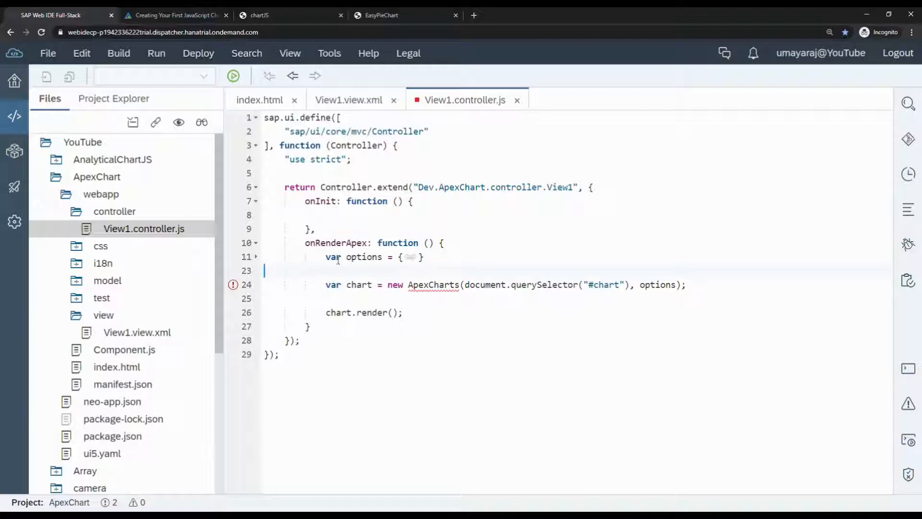
left_click(410, 257)
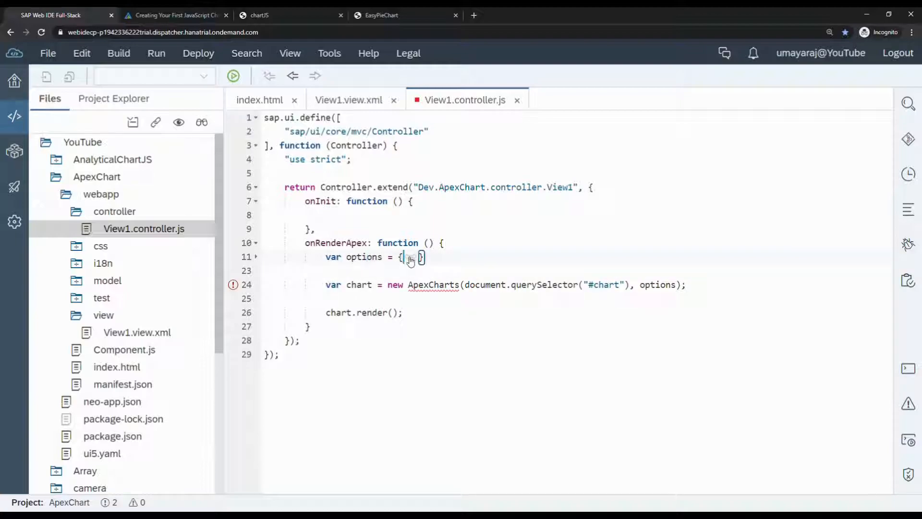
type("chart: {")
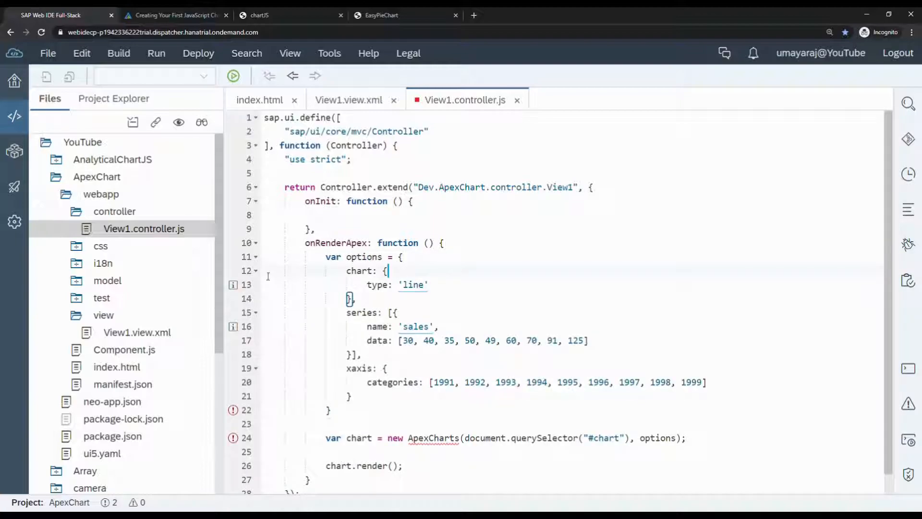
left_click(255, 271)
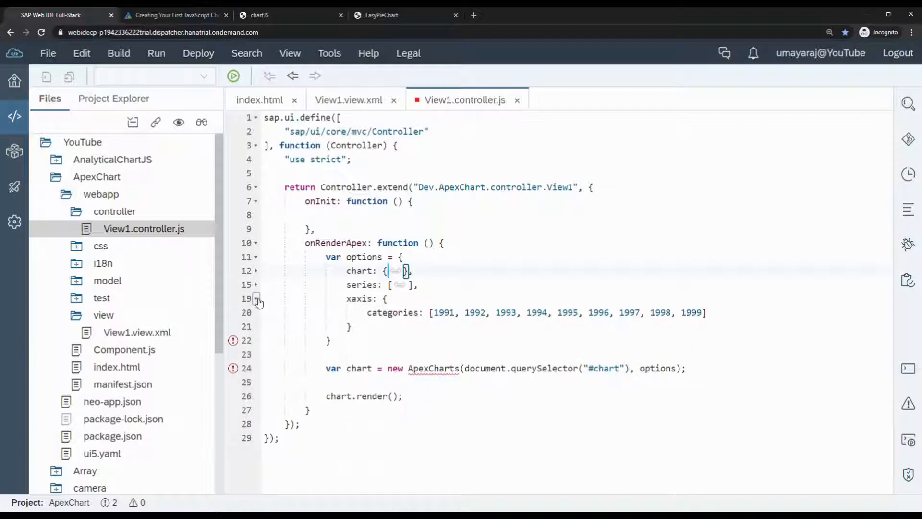
left_click(256, 298)
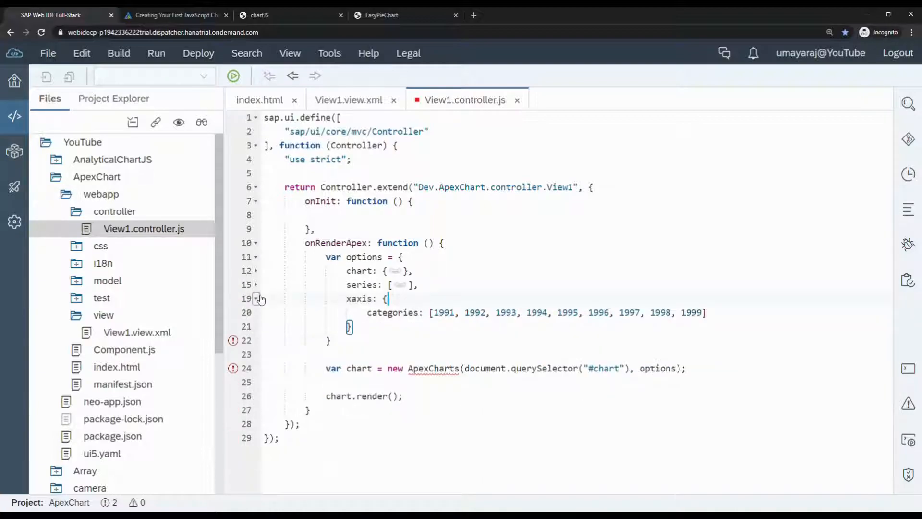
left_click(256, 299)
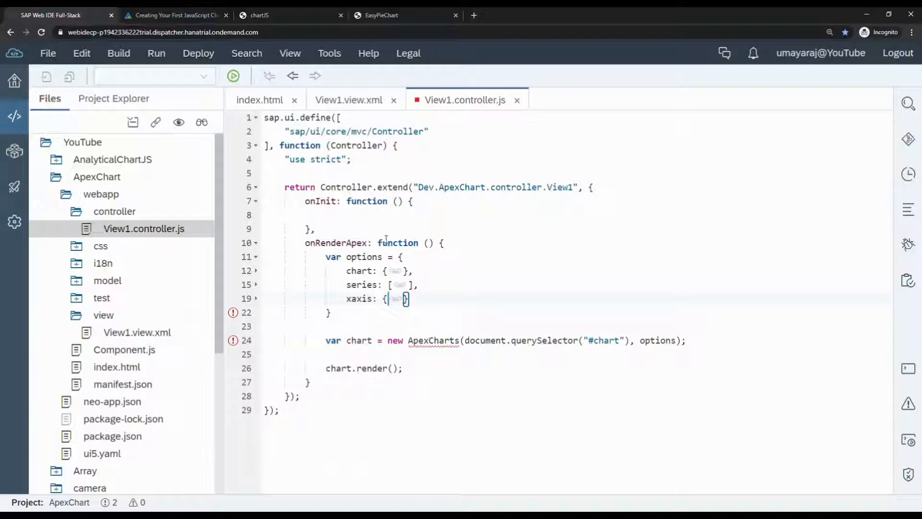
left_click(174, 14)
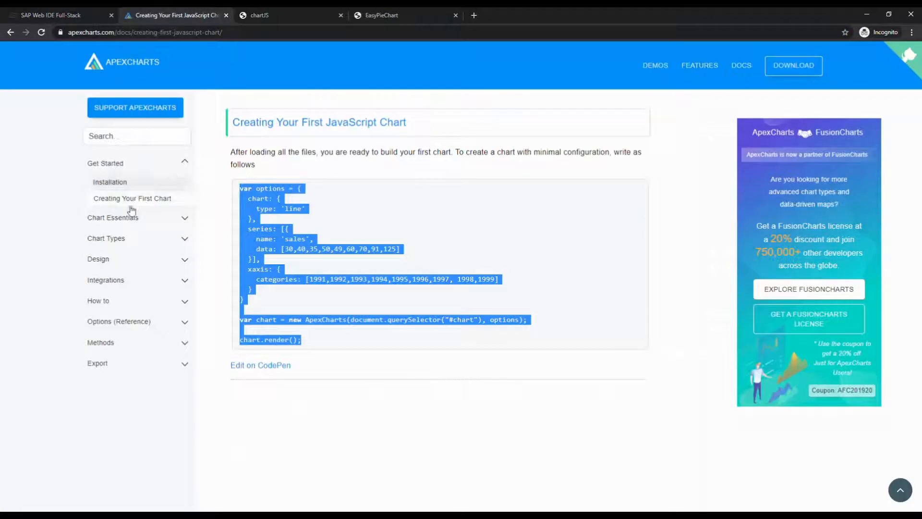
mouse_move(118, 321)
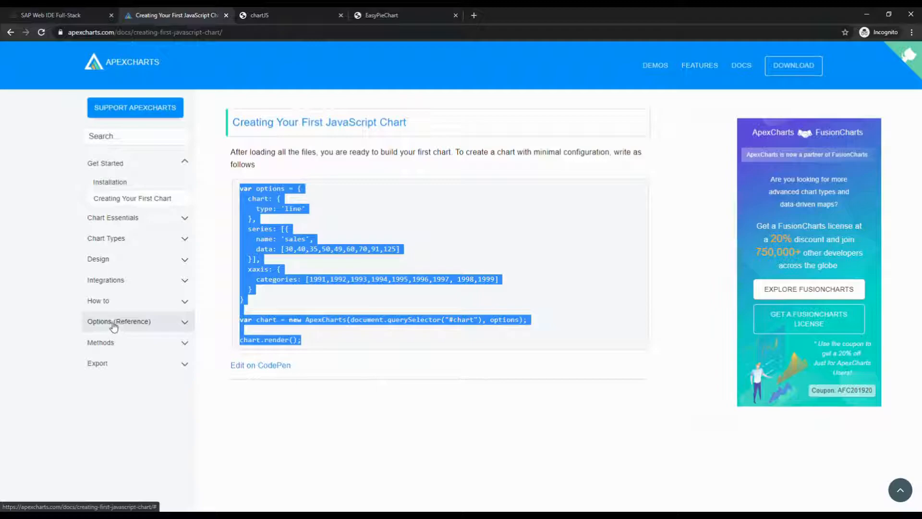
Expand Options (Reference) and browse entries like chart, colors, series and xaxis, glancing at the controller.
left_click(118, 321)
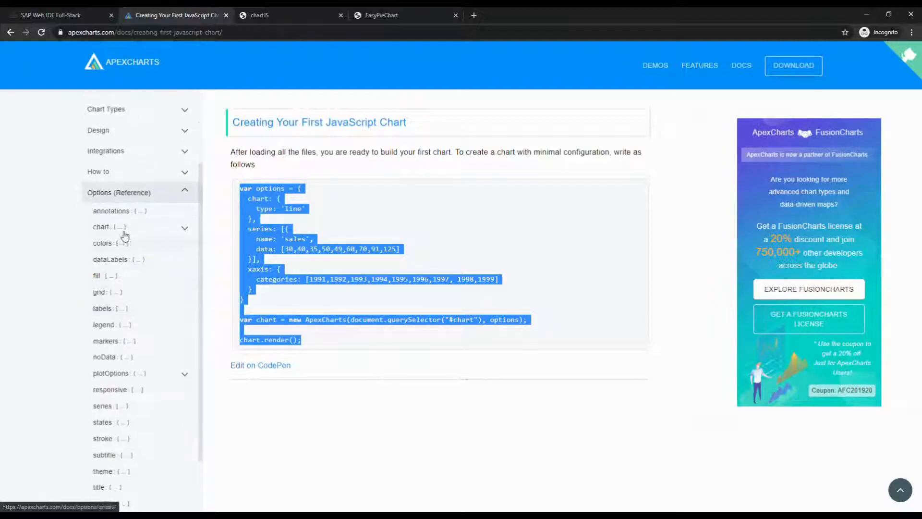
mouse_move(108, 227)
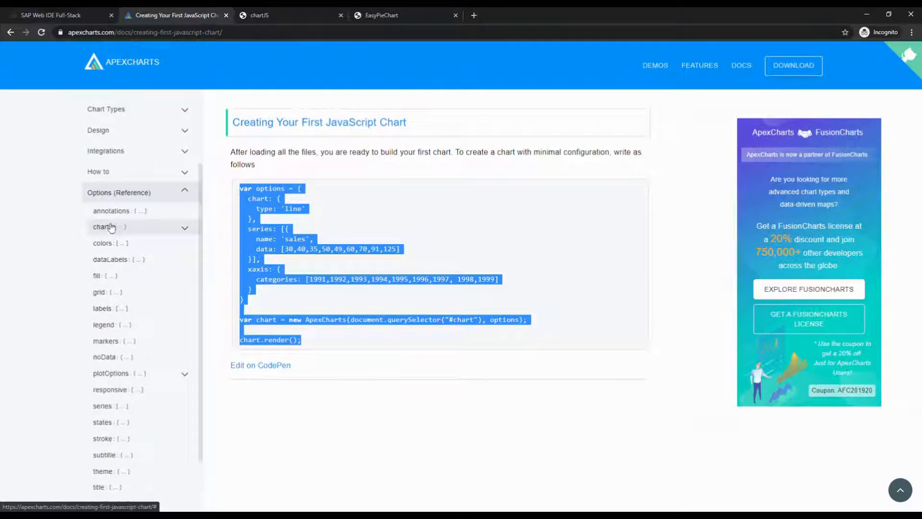
mouse_move(111, 247)
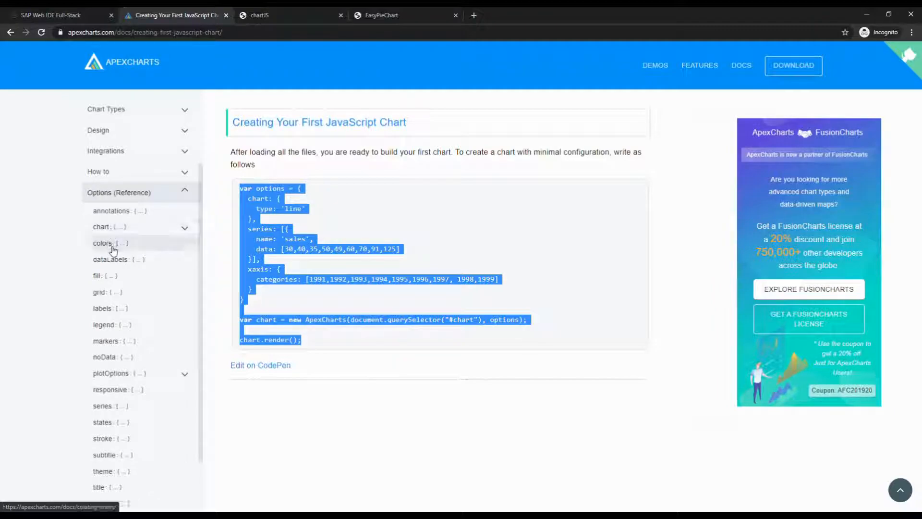
left_click(59, 14)
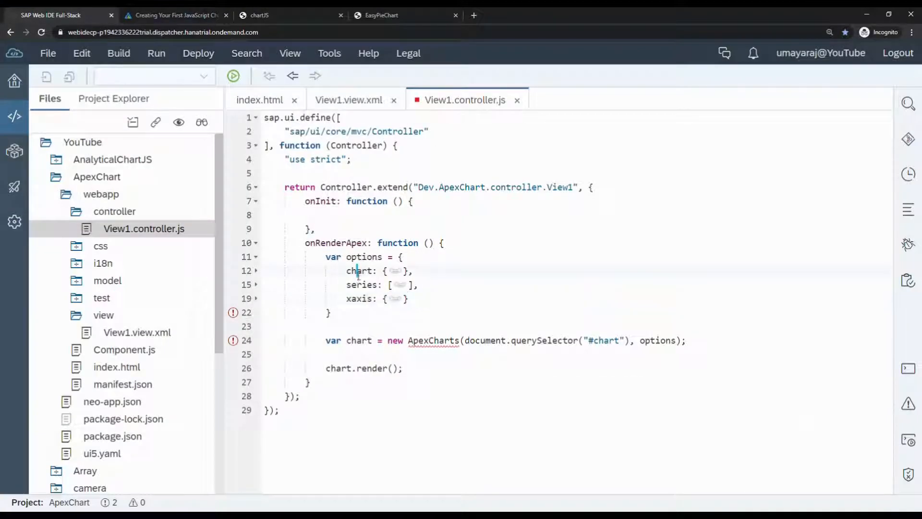
left_click(174, 15)
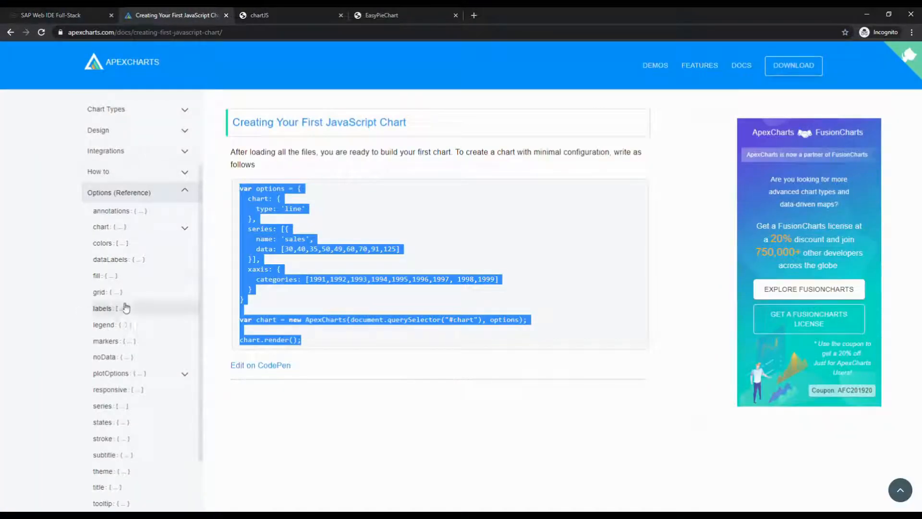
scroll("down", 3)
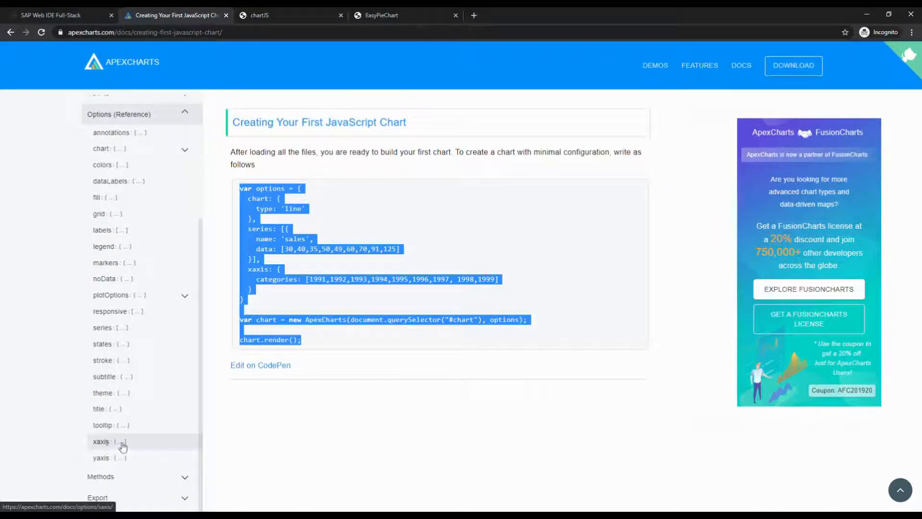
mouse_move(107, 241)
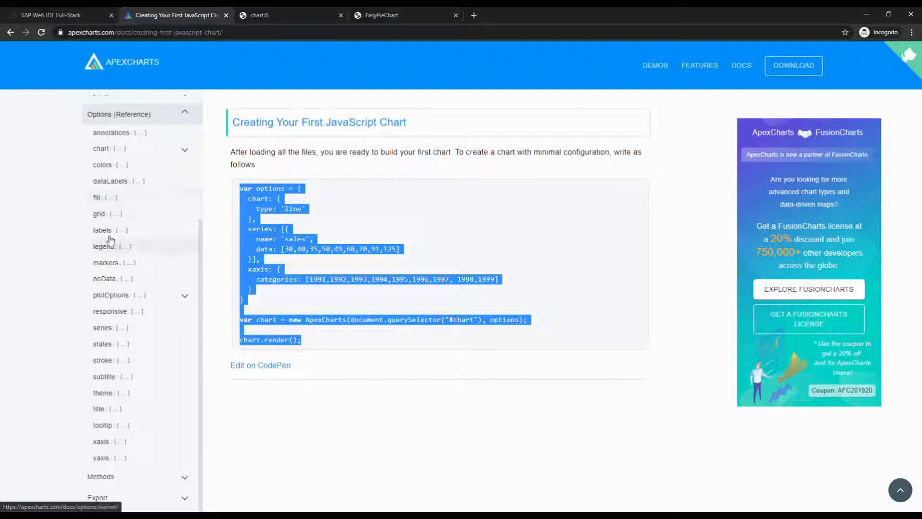
scroll("up", 3)
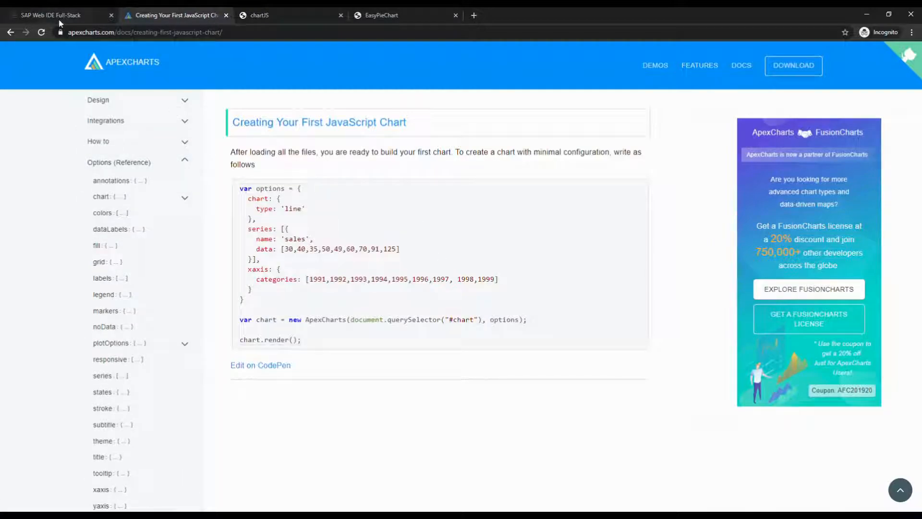
left_click(58, 14)
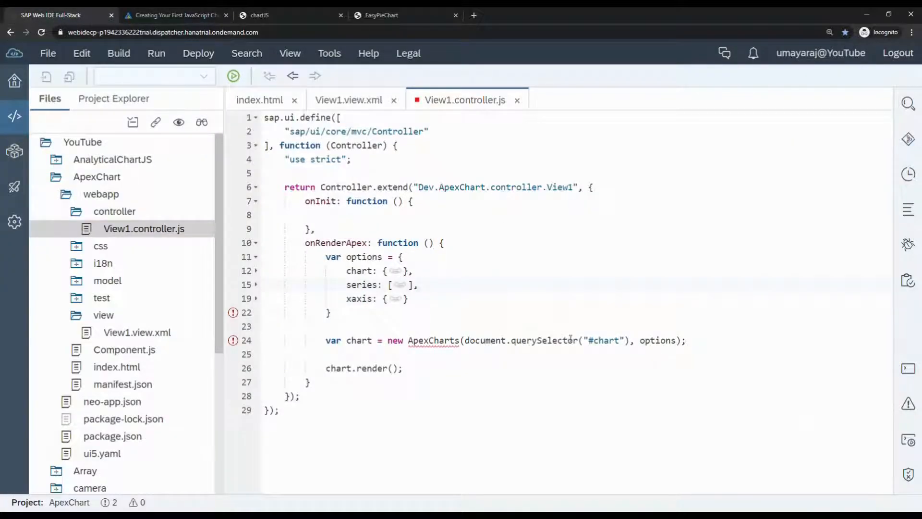
double_click(606, 340)
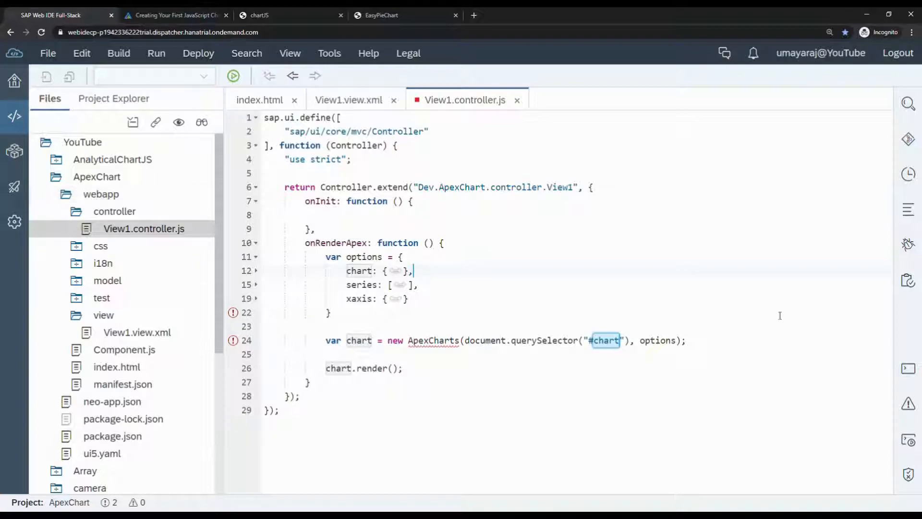
left_click(96, 176)
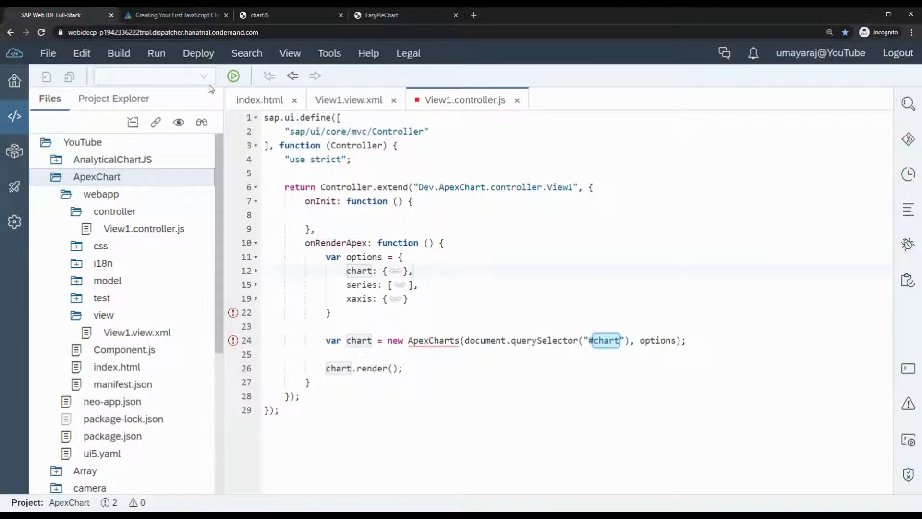
Run index.html so the ApexChart app loads in a browser preview tab.
left_click(233, 74)
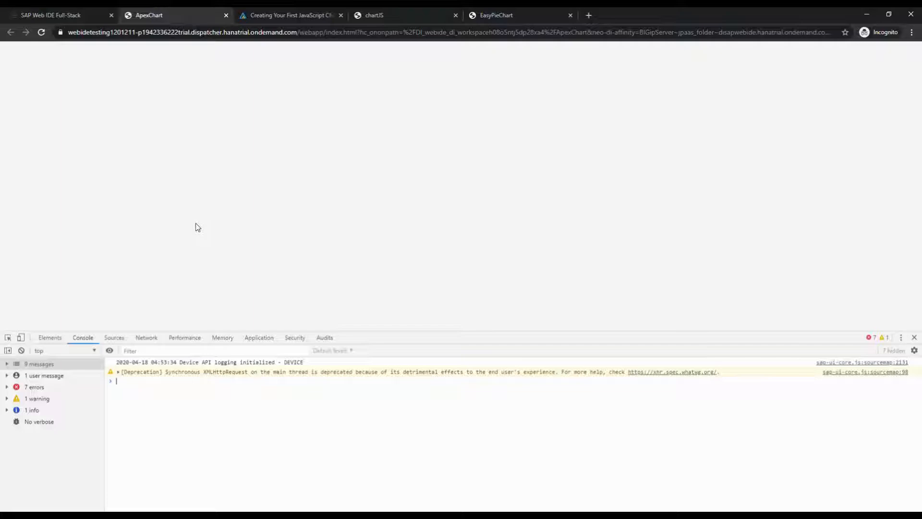
mouse_move(110, 89)
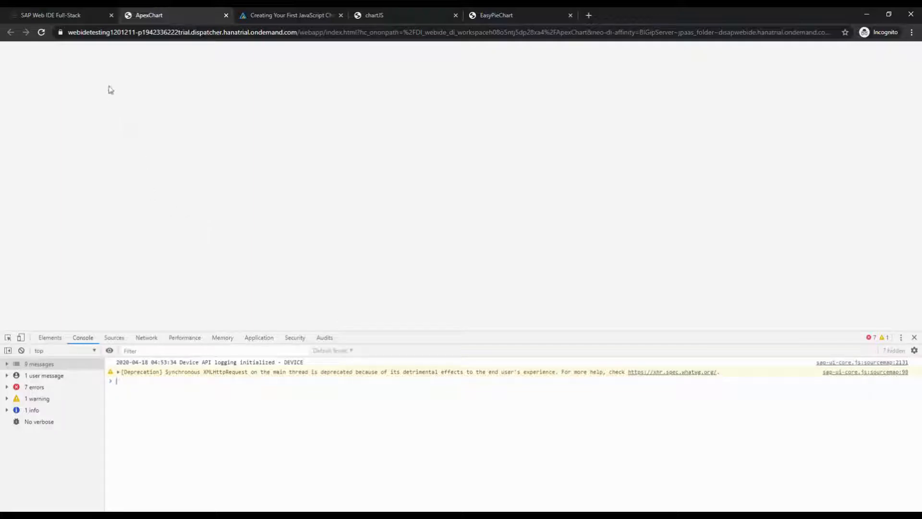
mouse_move(189, 277)
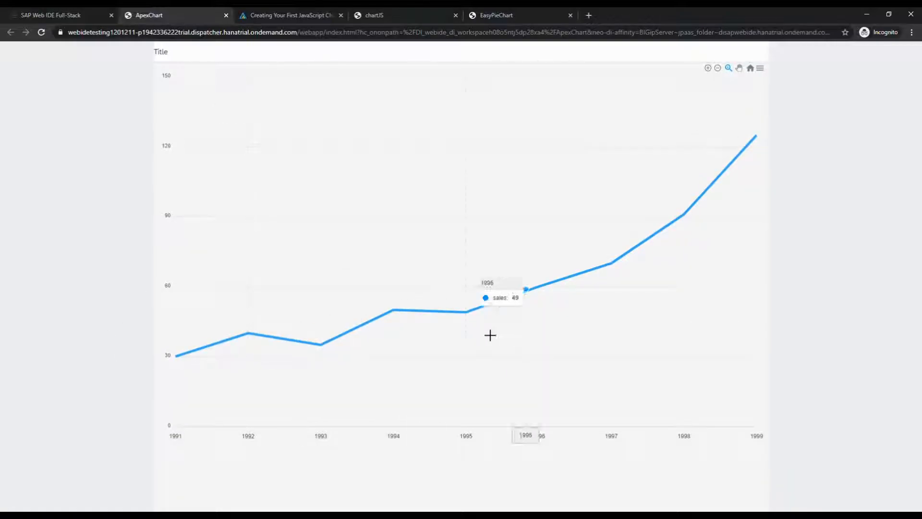
mouse_move(305, 289)
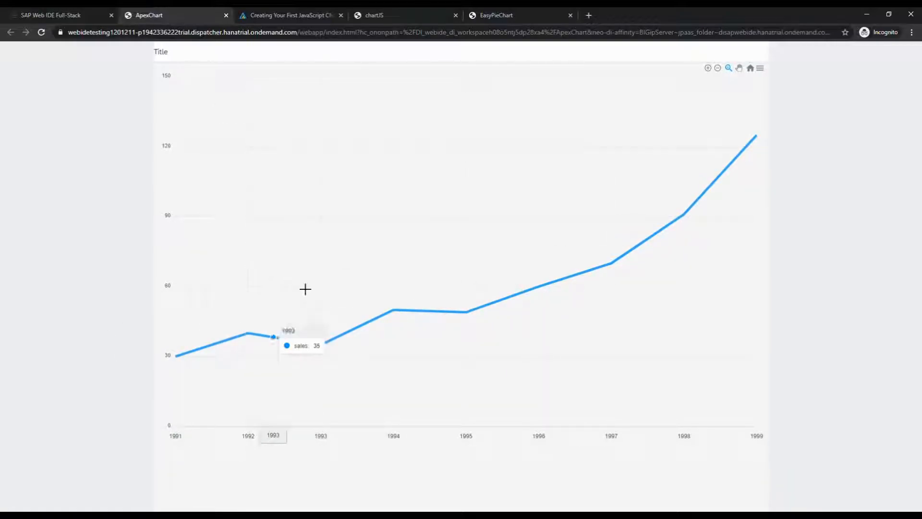
mouse_move(392, 310)
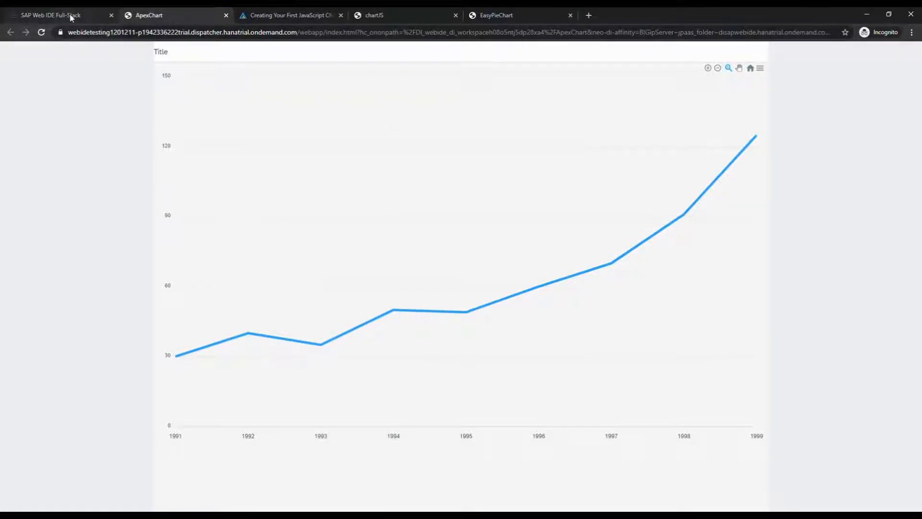
left_click(50, 15)
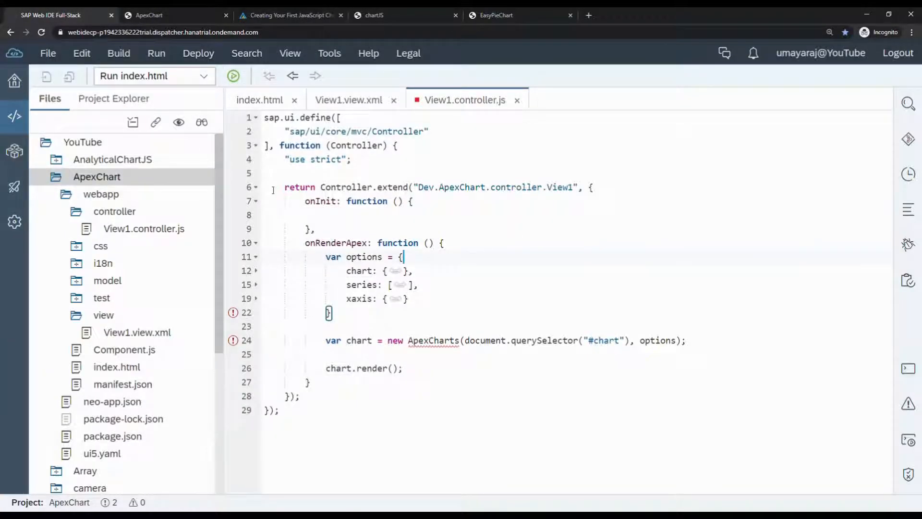
left_click(260, 100)
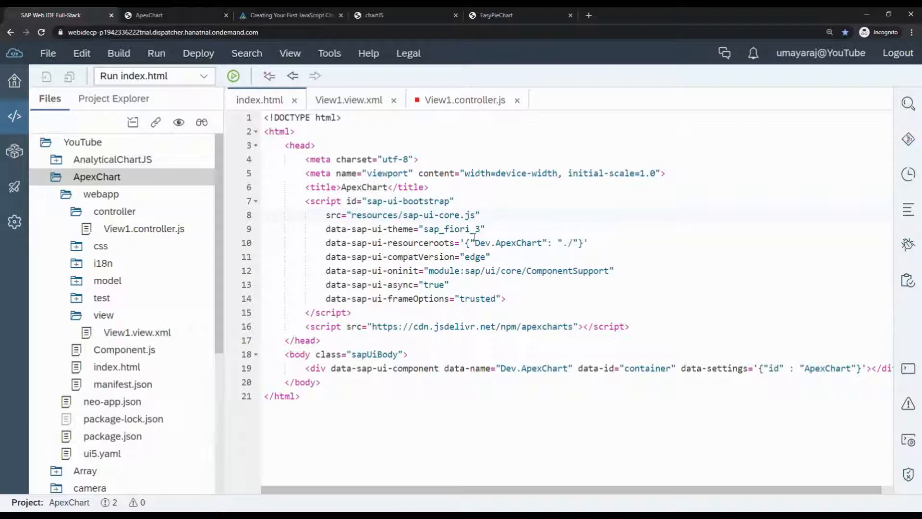
type("https://o")
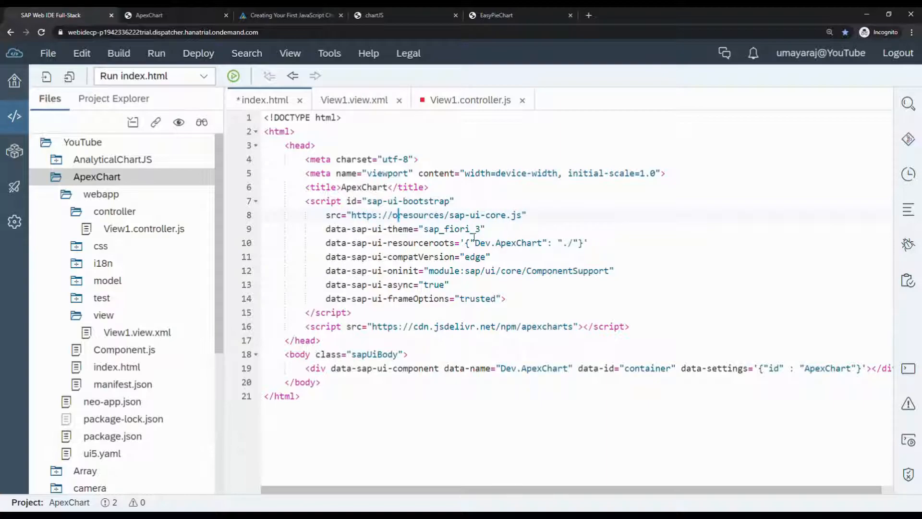
type("penui5.h")
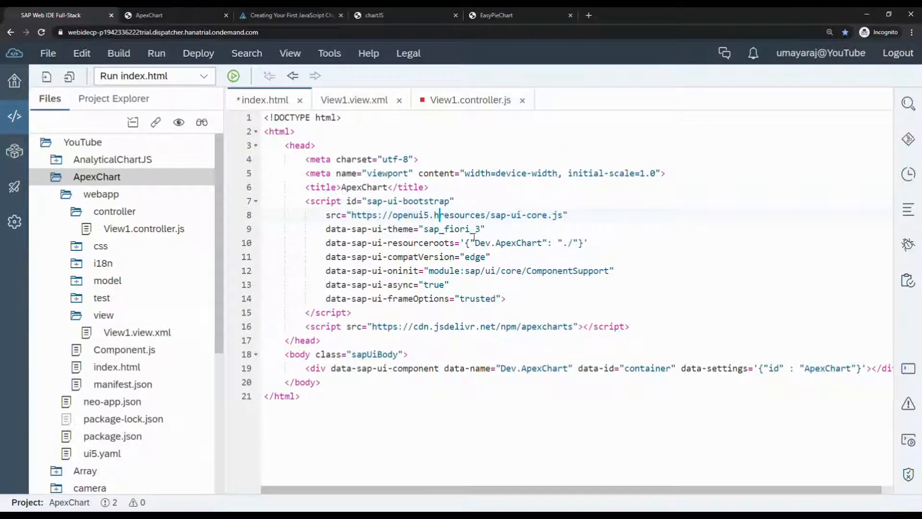
type("ana.ondemand.com/")
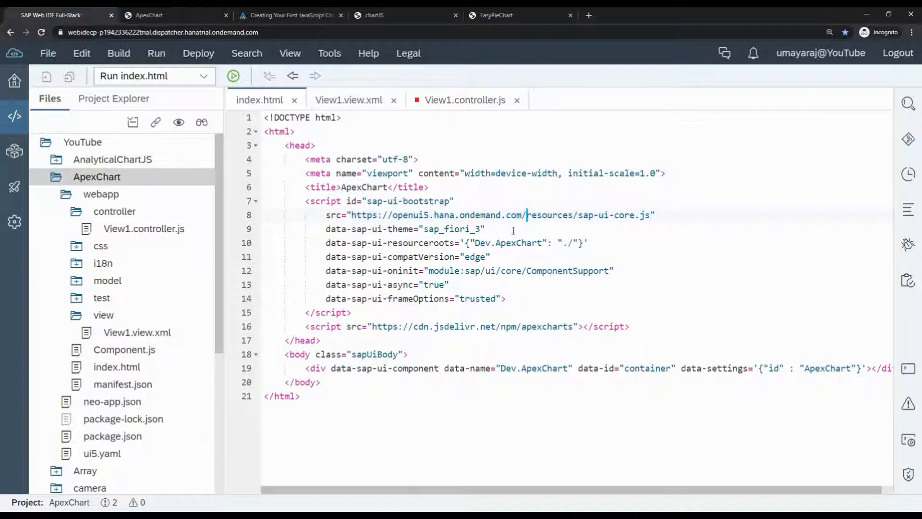
left_click(234, 75)
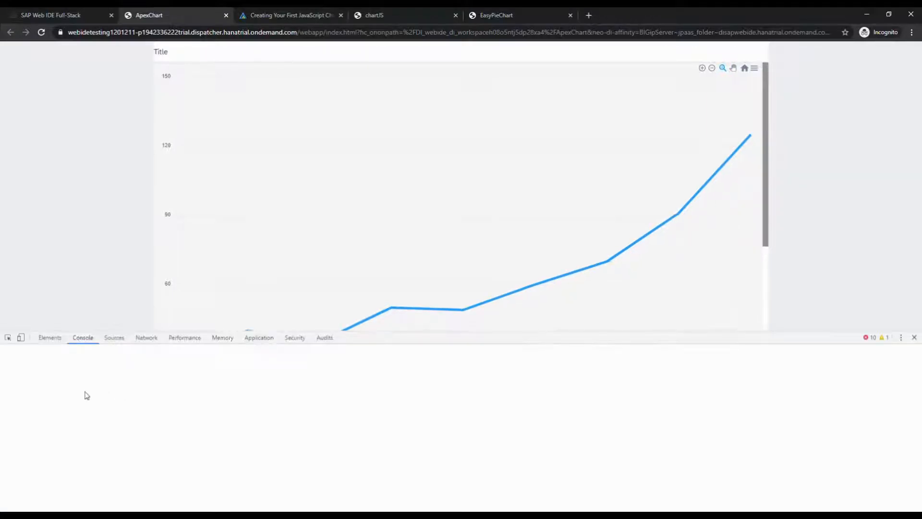
Check loaded sources and the Technical Information Dialog (SAPUI5 1.76.1, OpenUI5 1.76.0), dismissing the print dialog.
left_click(114, 337)
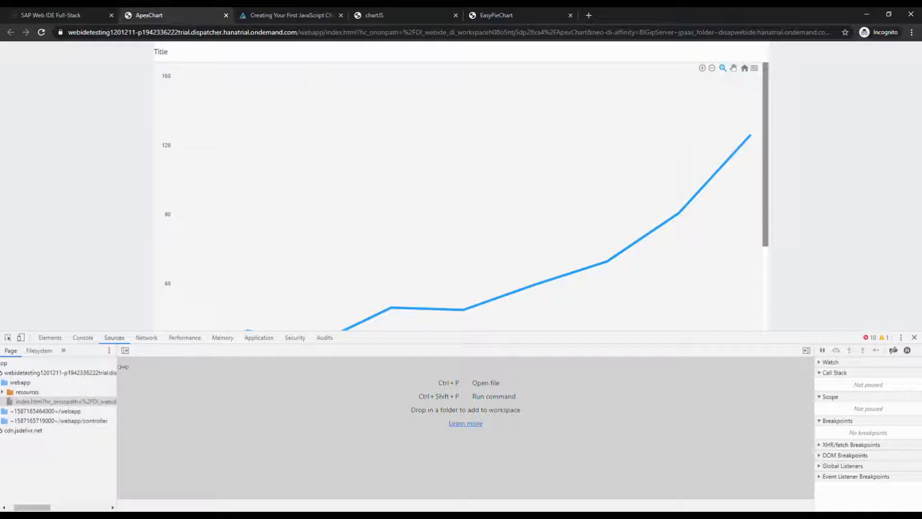
left_click(4, 392)
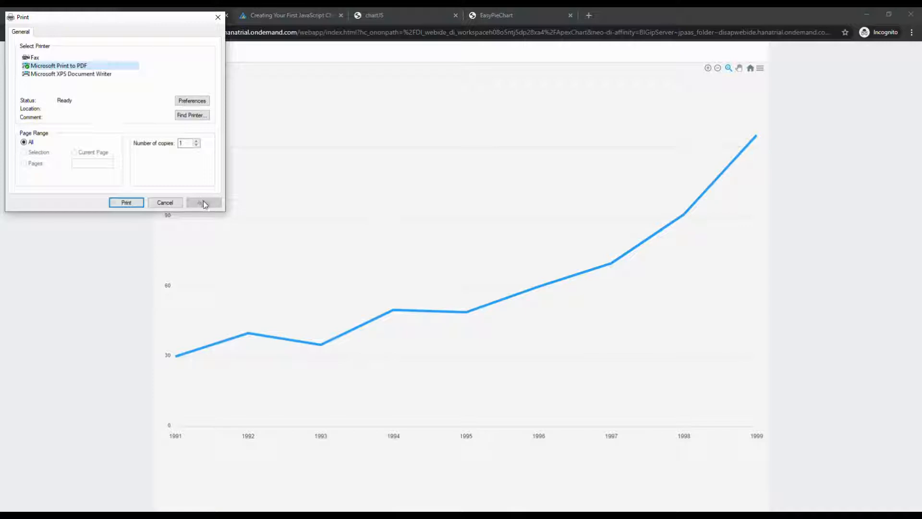
left_click(165, 203)
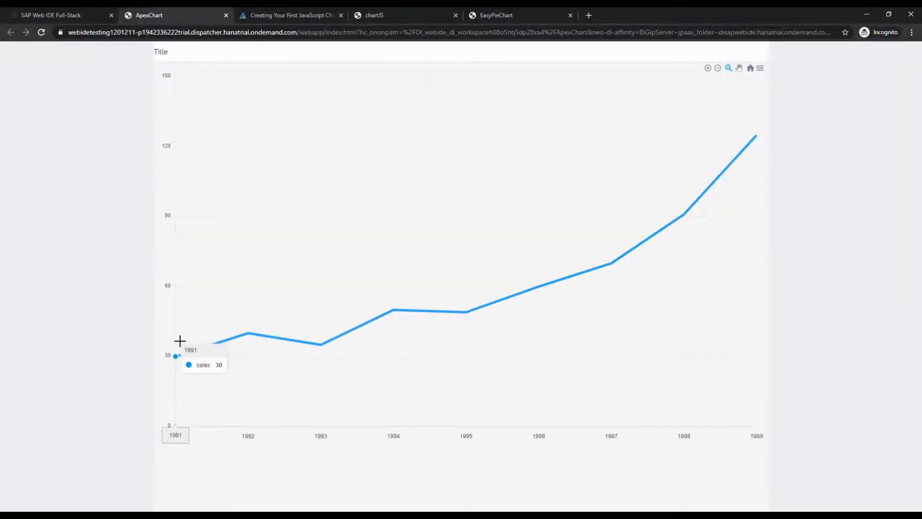
mouse_move(110, 280)
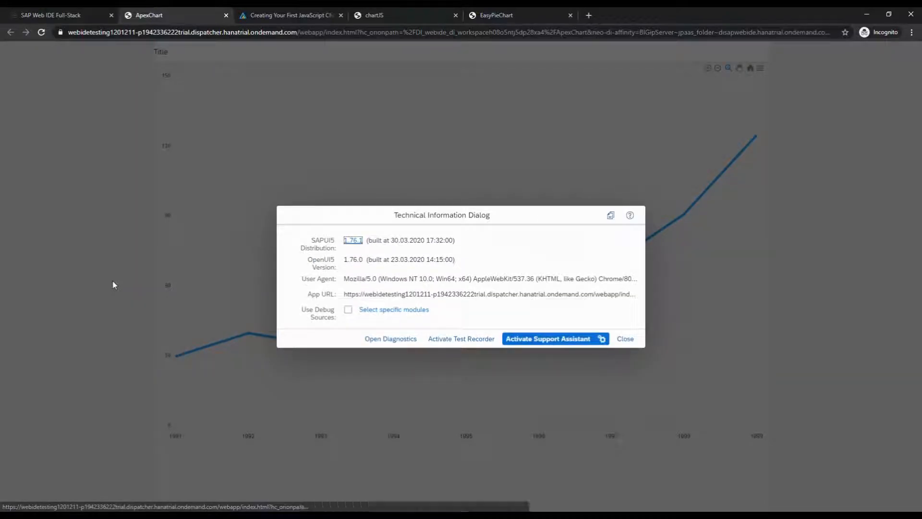
mouse_move(349, 266)
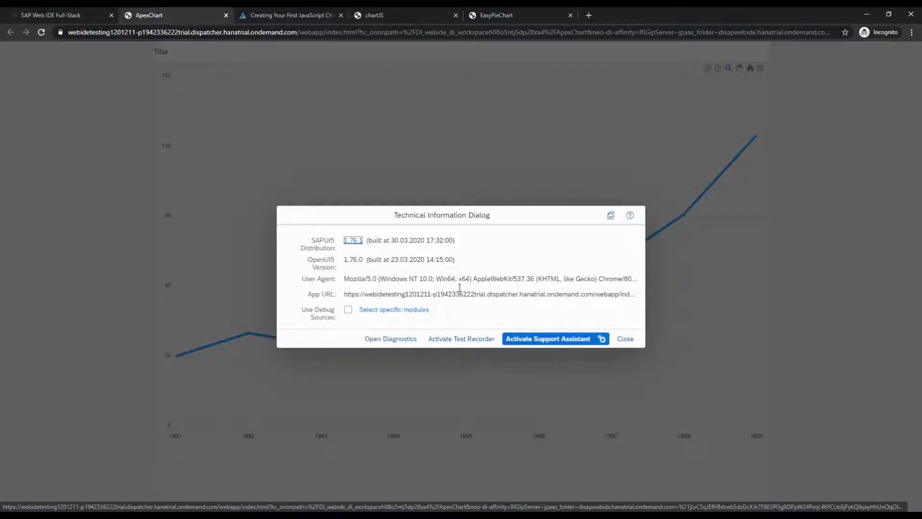
mouse_move(394, 309)
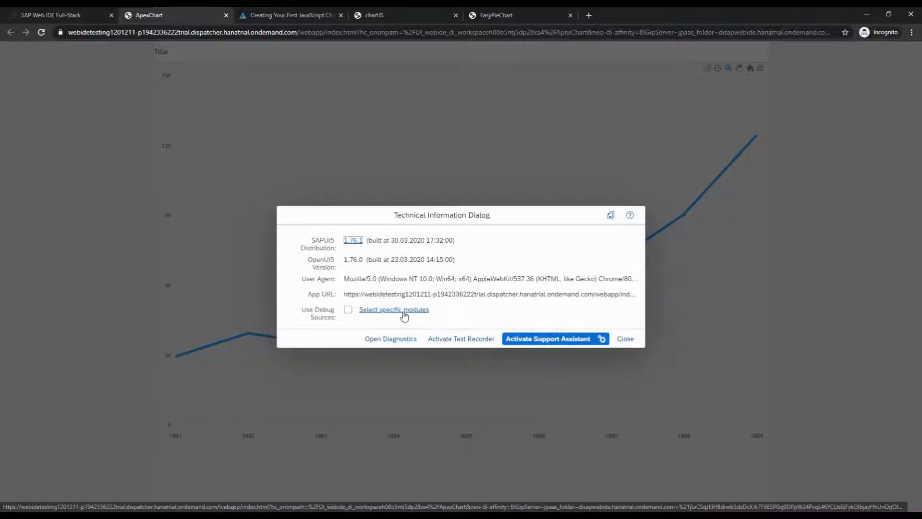
mouse_move(424, 313)
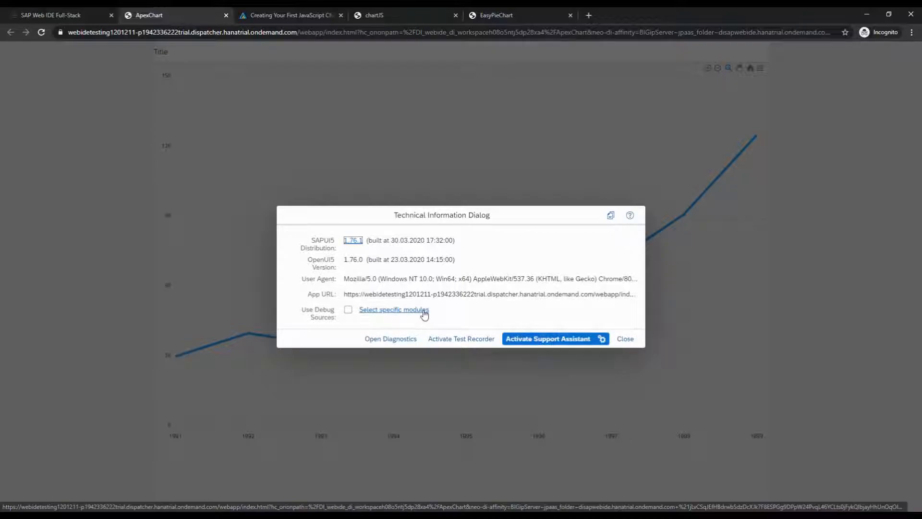
mouse_move(390, 338)
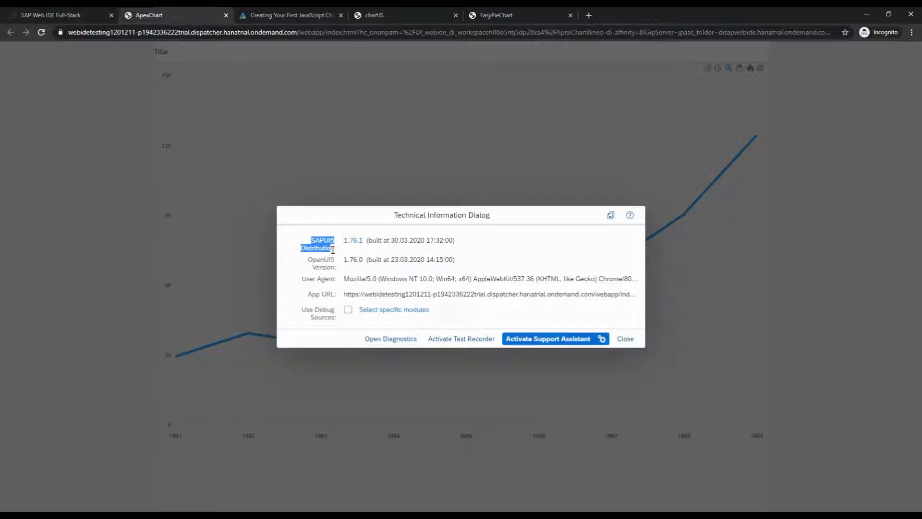
left_click(624, 338)
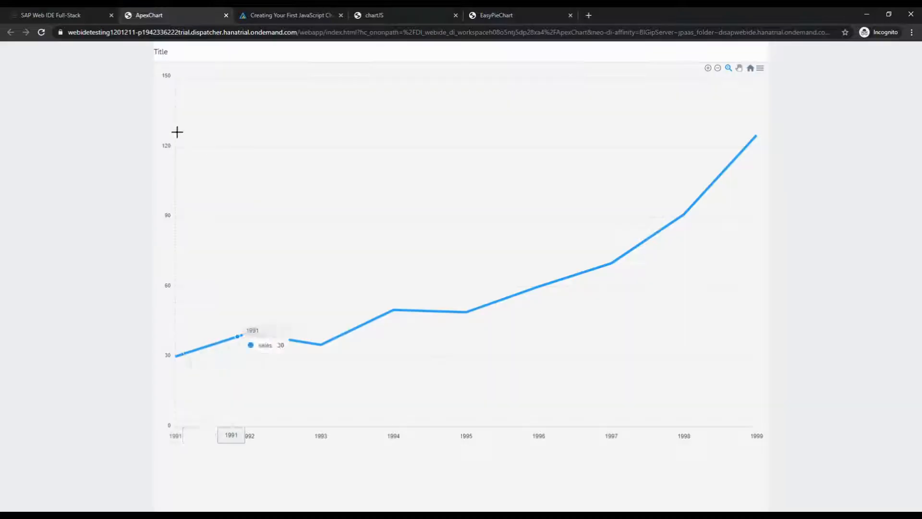
left_click(58, 14)
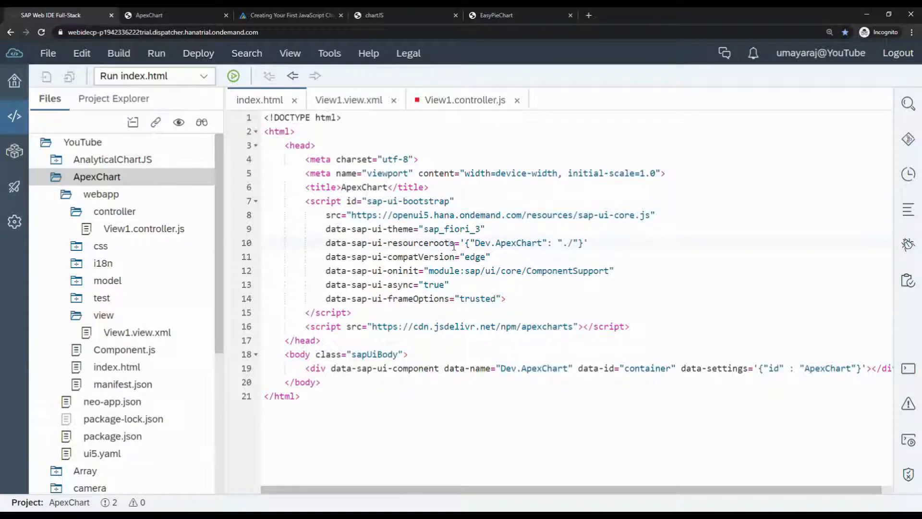
left_click(232, 76)
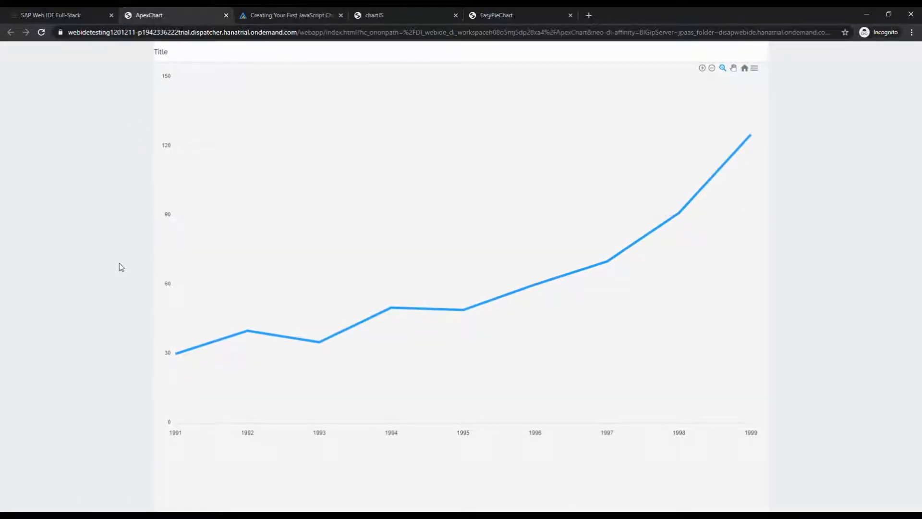
Verify openui5 in DevTools Sources, then download the line chart as a PNG from its menu.
key("F12")
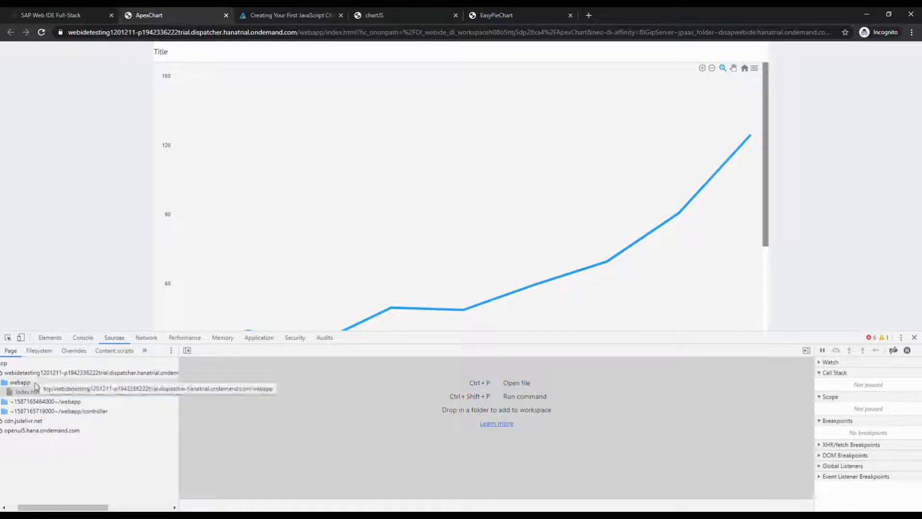
mouse_move(26, 437)
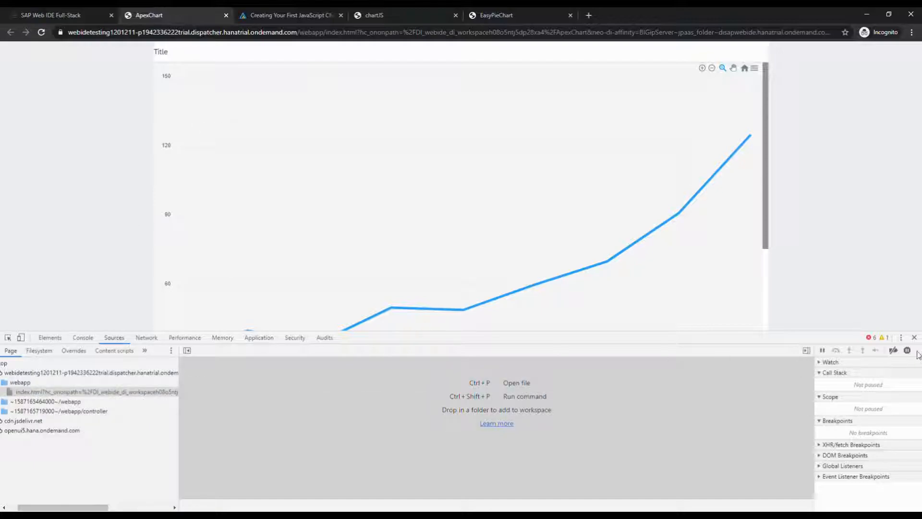
left_click(913, 337)
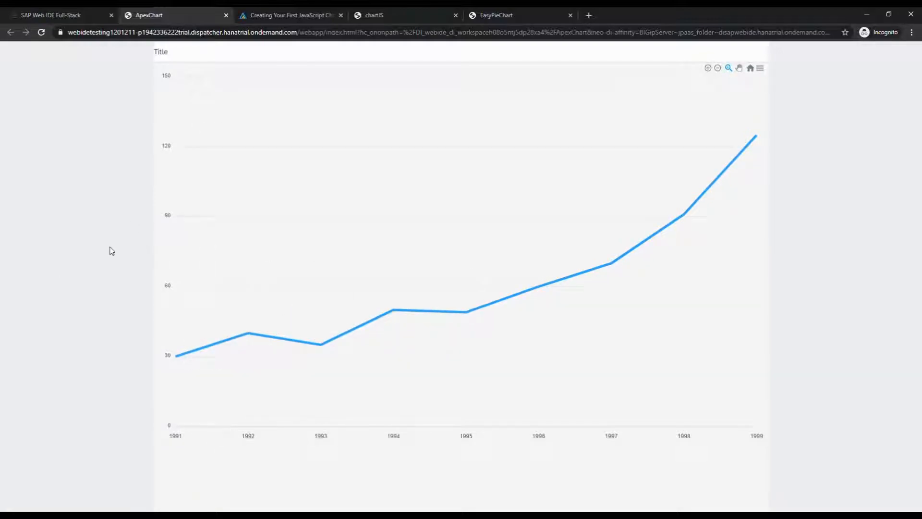
mouse_move(129, 235)
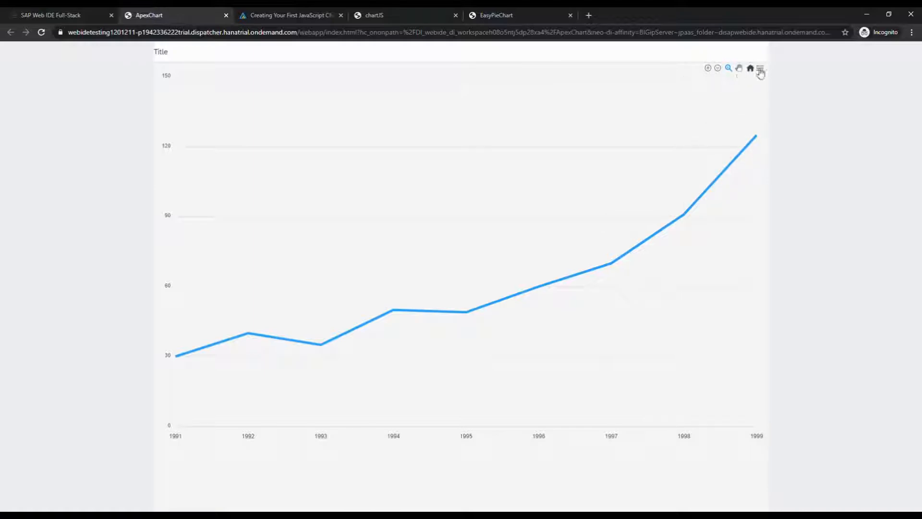
mouse_move(760, 68)
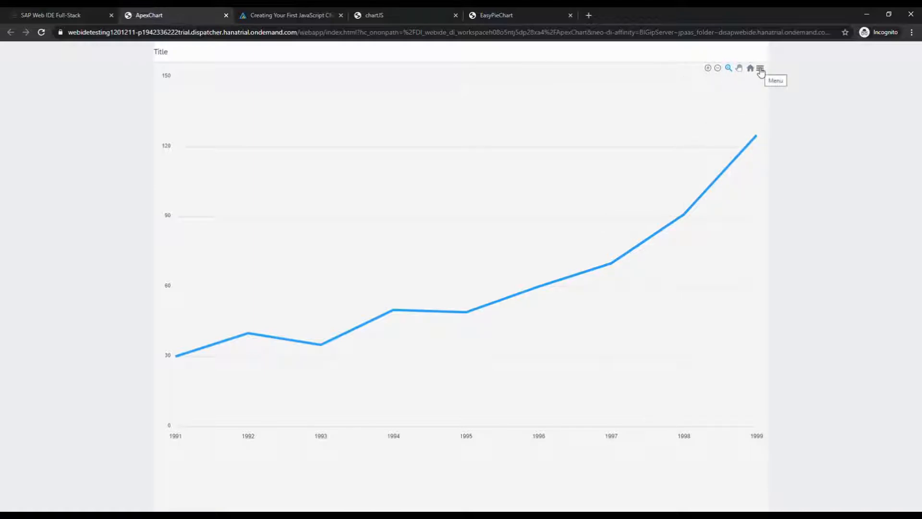
left_click(759, 68)
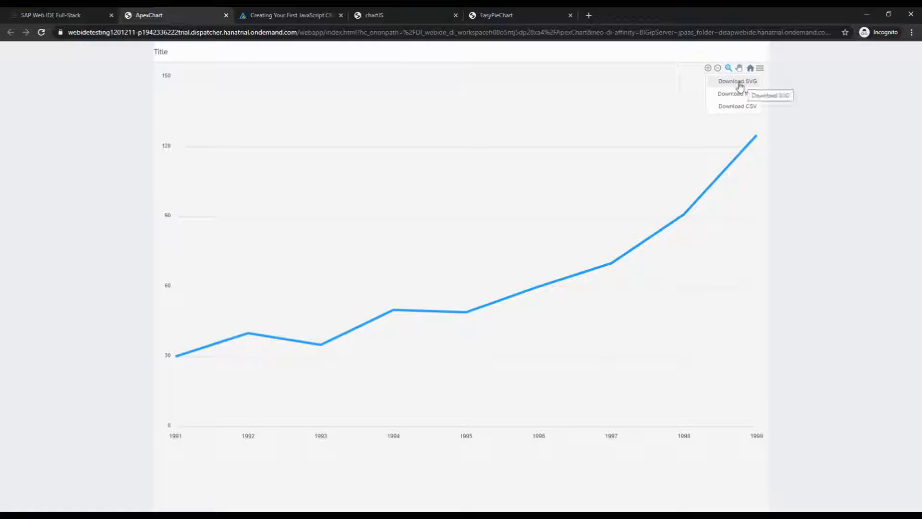
mouse_move(737, 94)
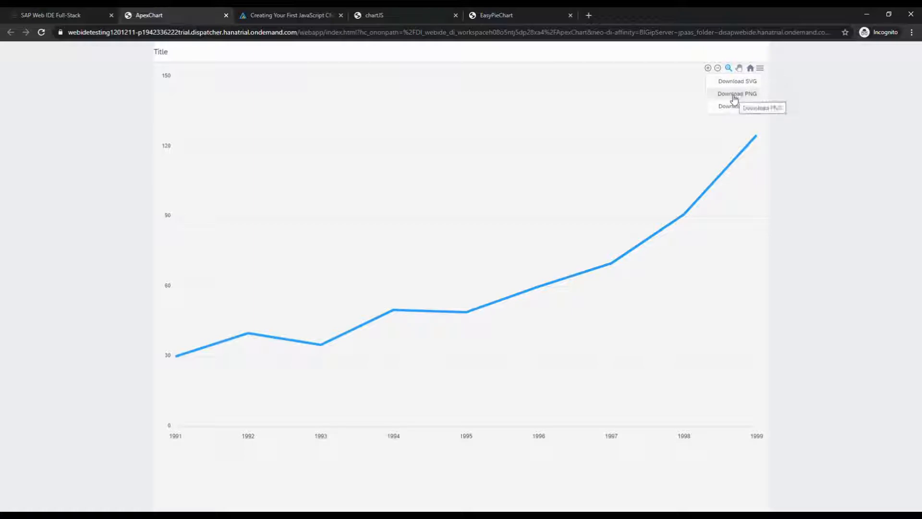
left_click(736, 93)
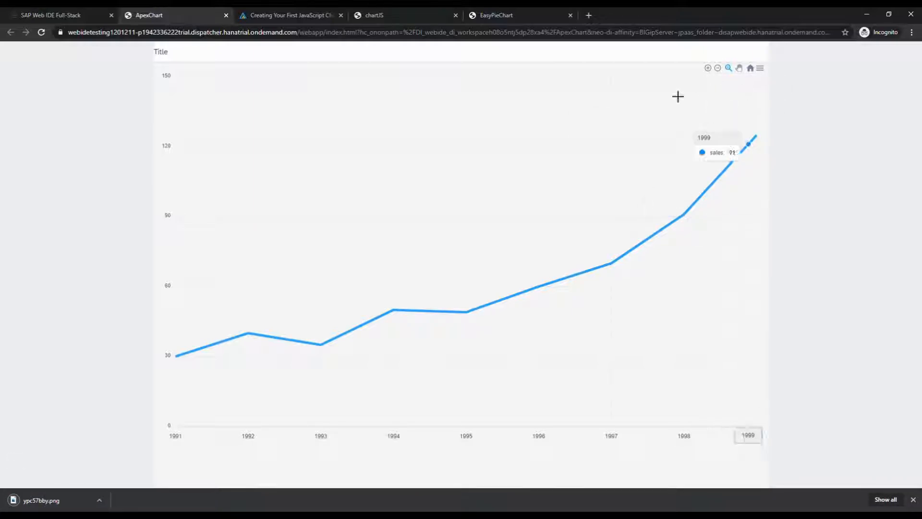
mouse_move(41, 507)
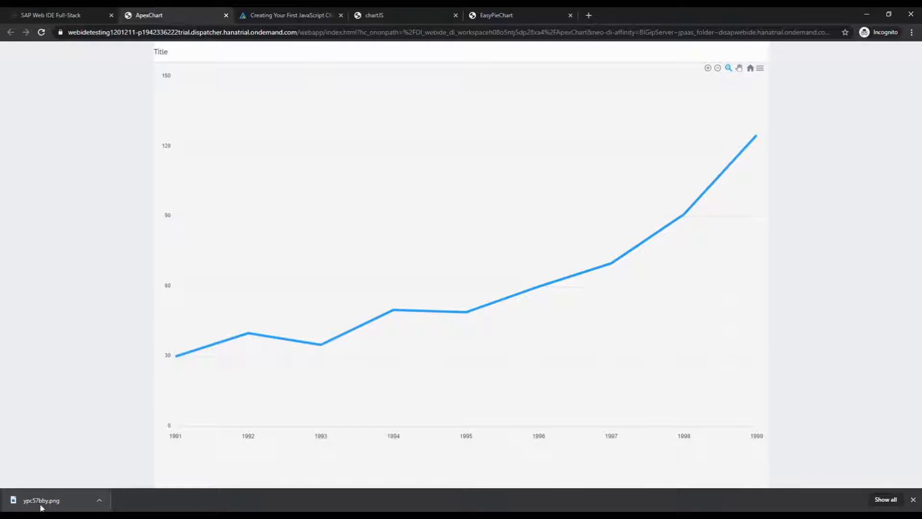
left_click(41, 500)
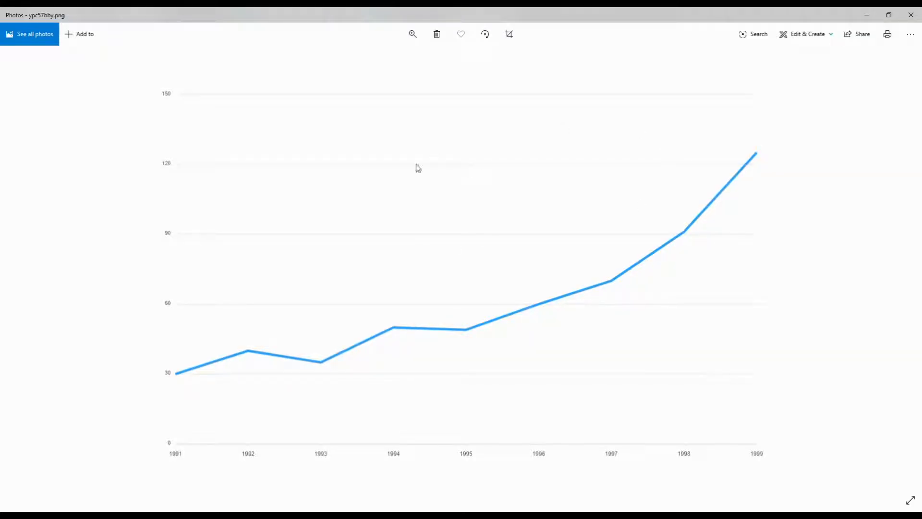
mouse_move(911, 16)
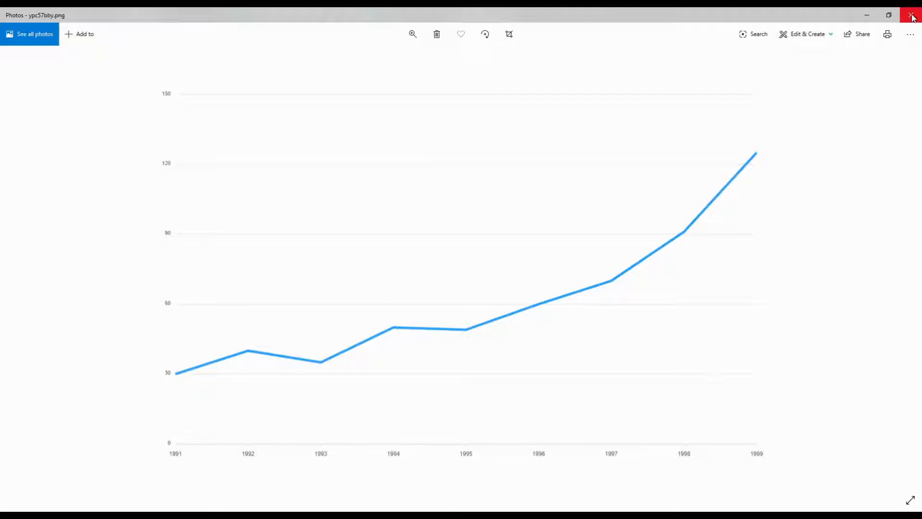
left_click(910, 15)
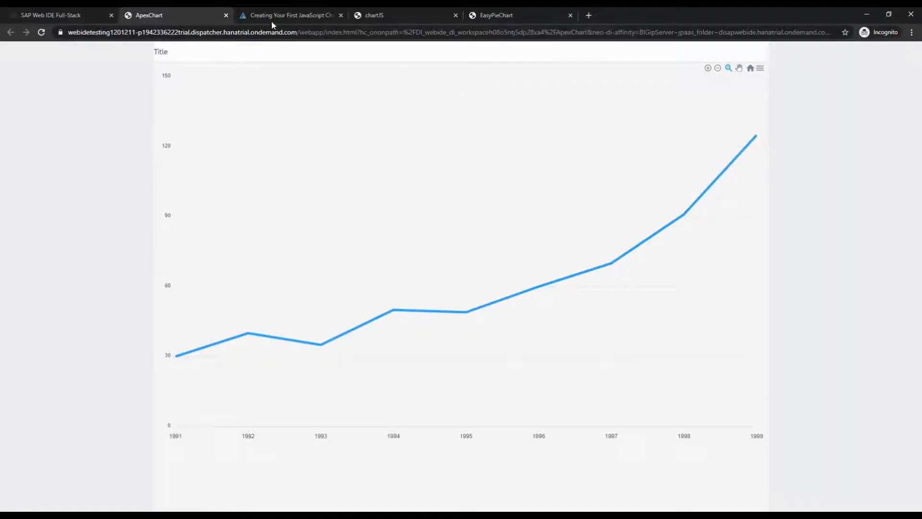
Find the series-and-labels Data Format example in the Pie / Donut guide and return to the project code.
left_click(288, 14)
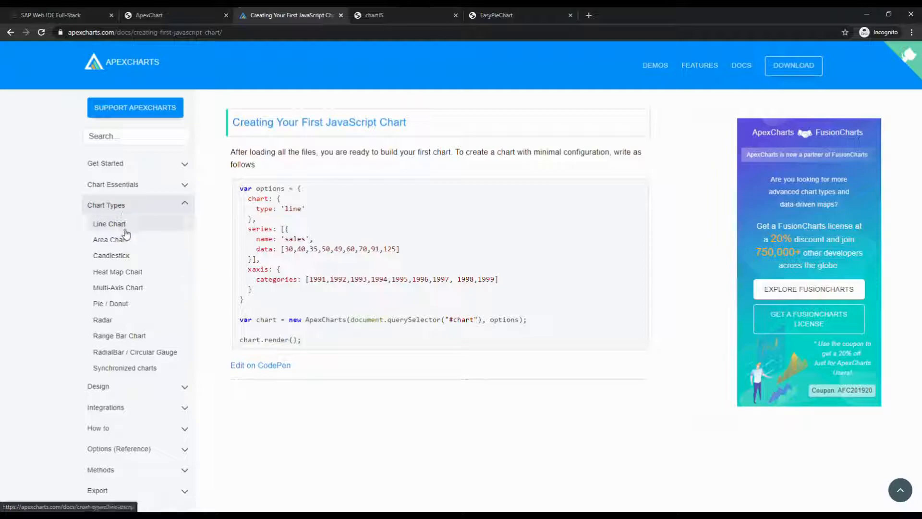
mouse_move(117, 271)
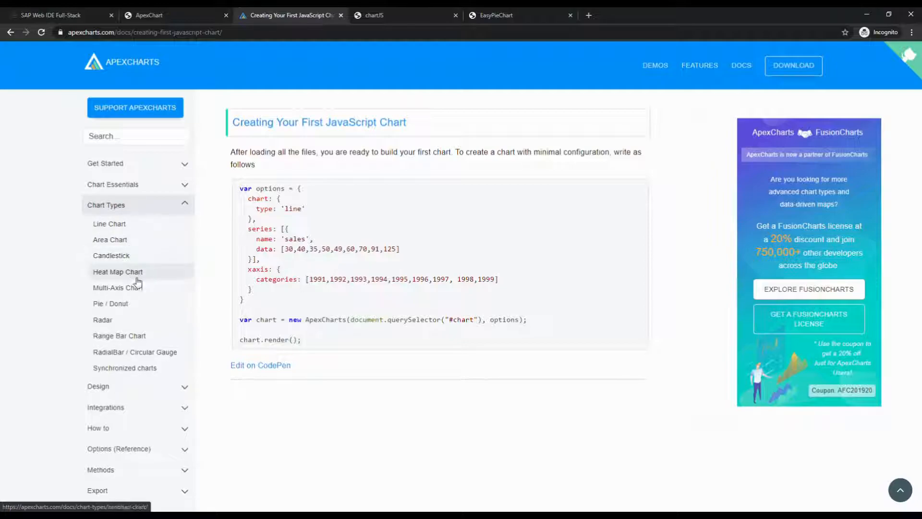
mouse_move(110, 303)
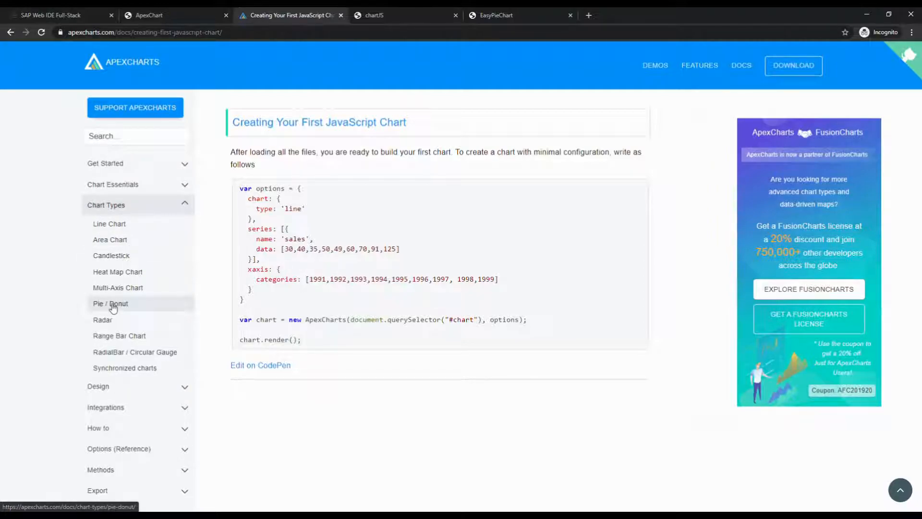
left_click(111, 302)
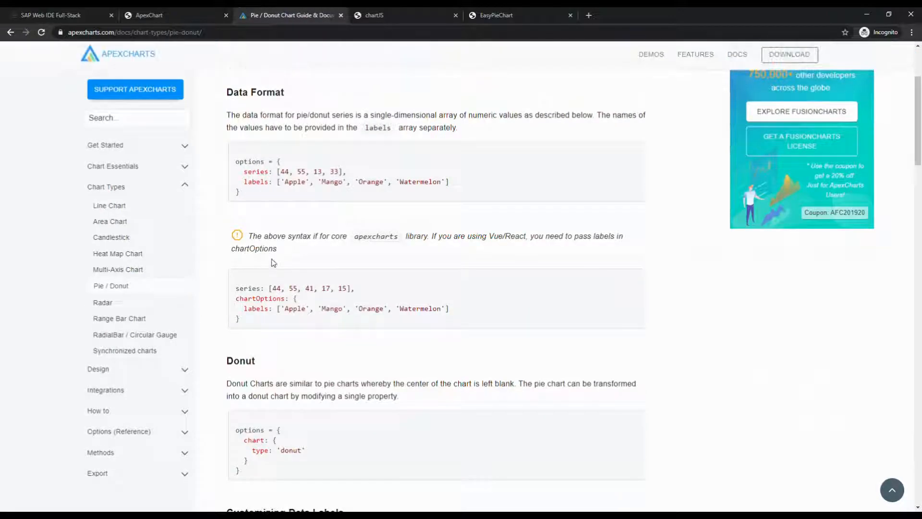
scroll("up", 3)
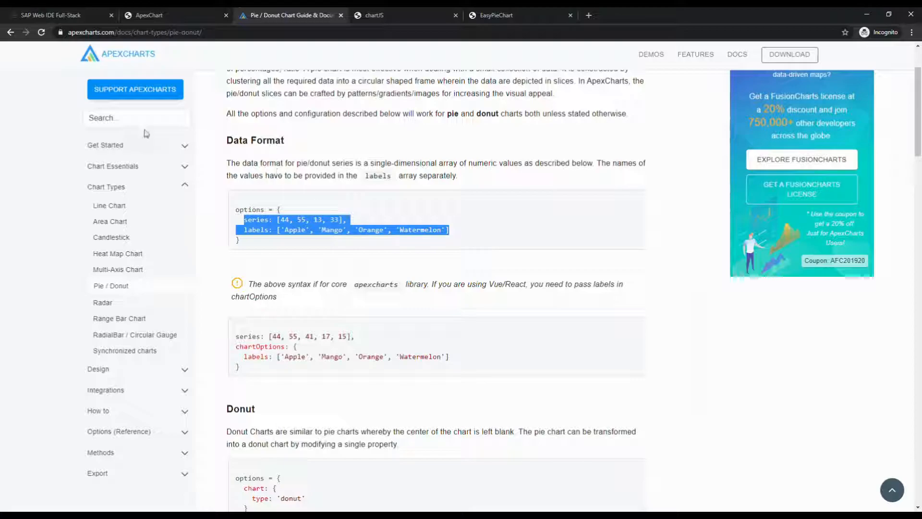
left_click(55, 14)
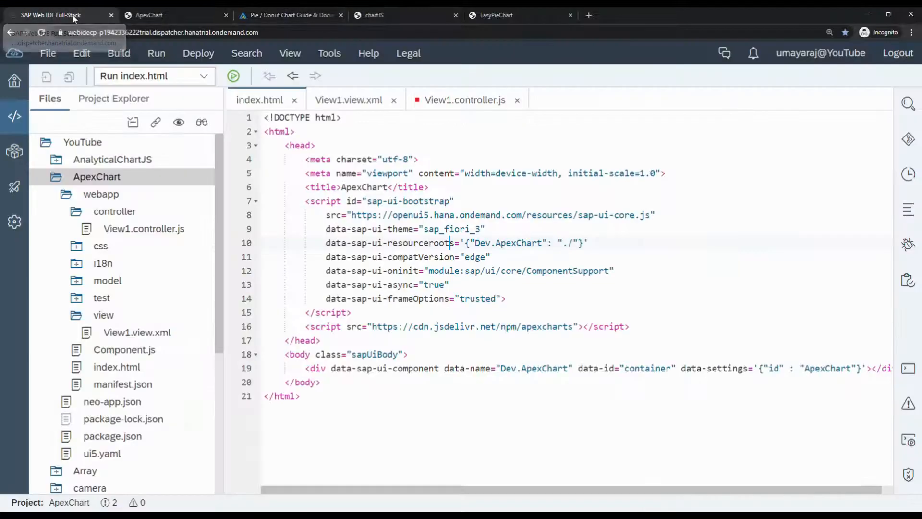
In View1.controller.js set options to chart type 'pie' with series [44, 55, 13, 33] and fruit labels, and save.
left_click(348, 99)
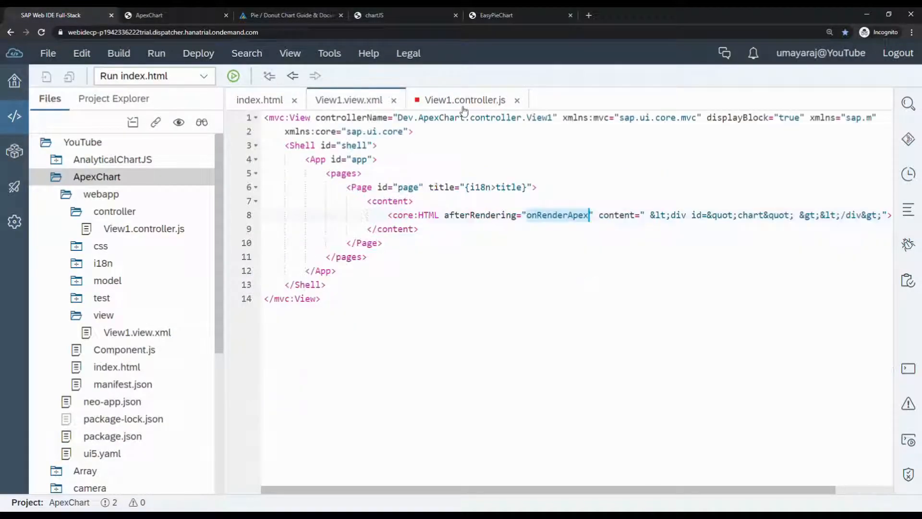
left_click(465, 100)
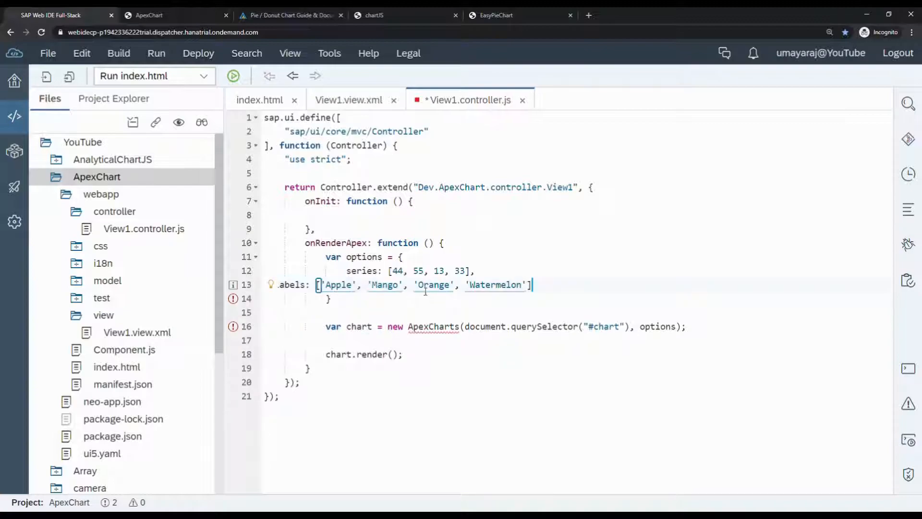
key("Ctrl+S")
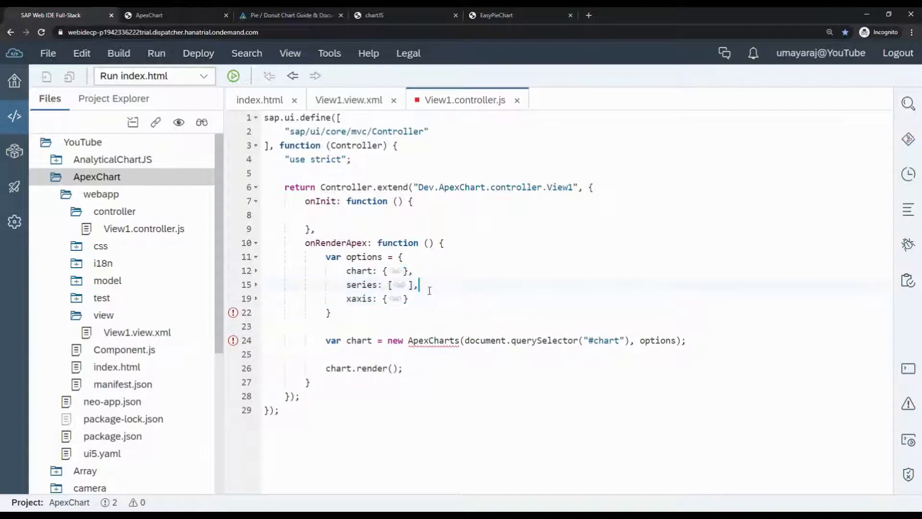
type("[44, 55, 13, 33],")
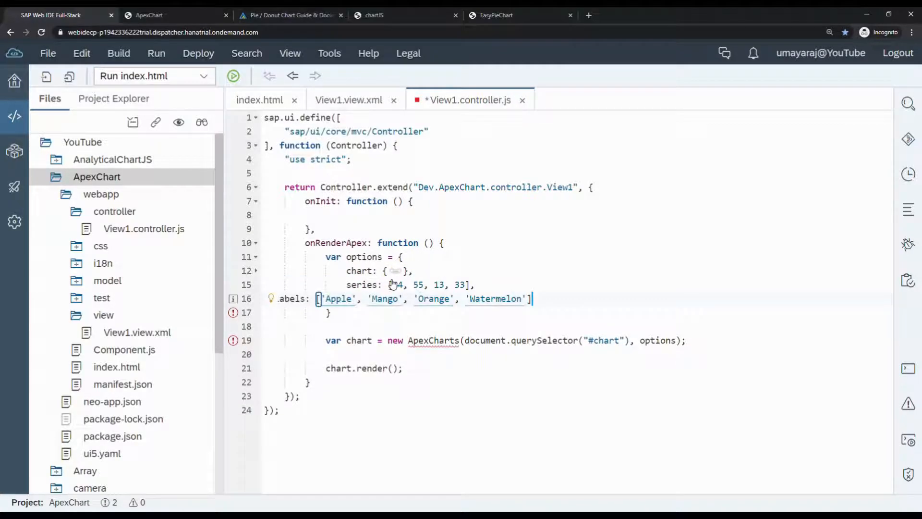
type("type: 'line'")
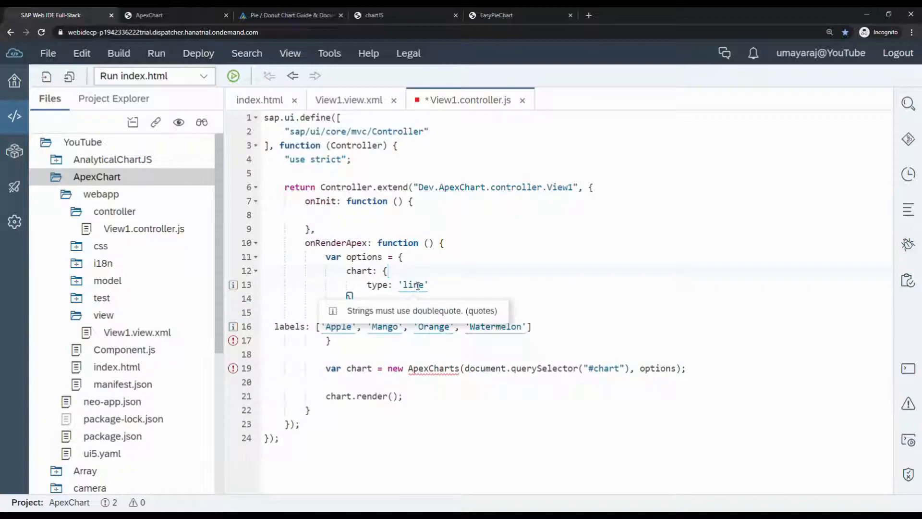
type("pi")
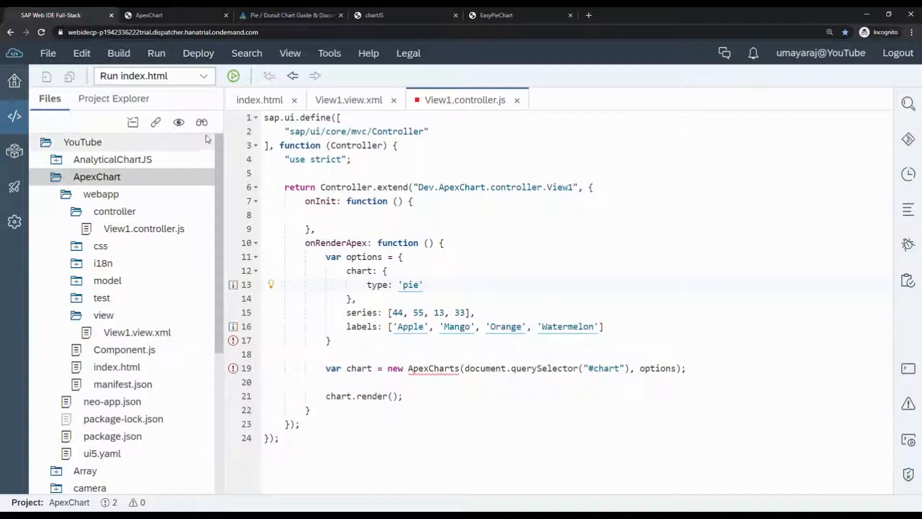
left_click(288, 15)
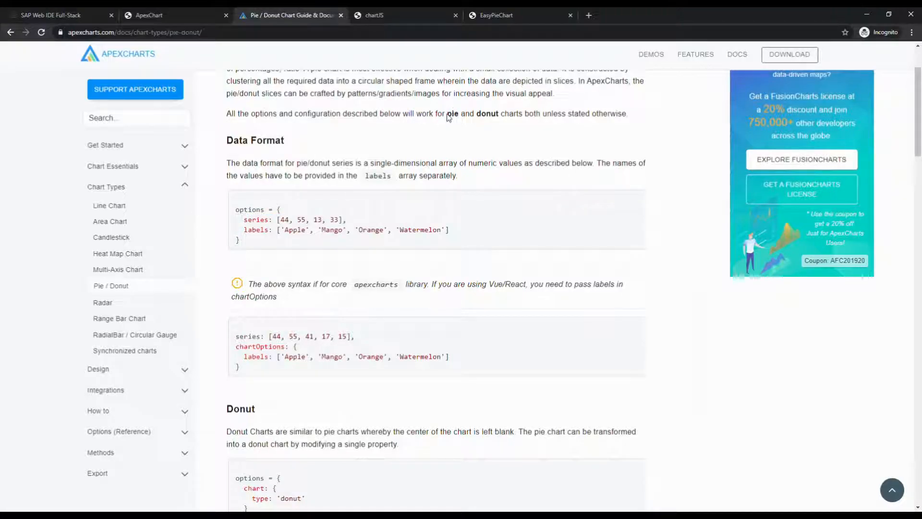
Confirm the fruit pie chart renders, select the word donut in the docs and return to the controller.
double_click(452, 114)
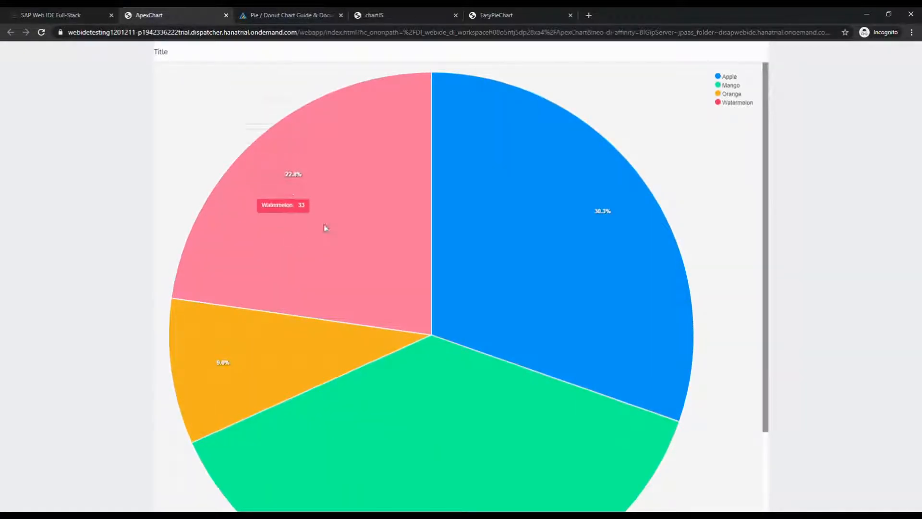
mouse_move(593, 258)
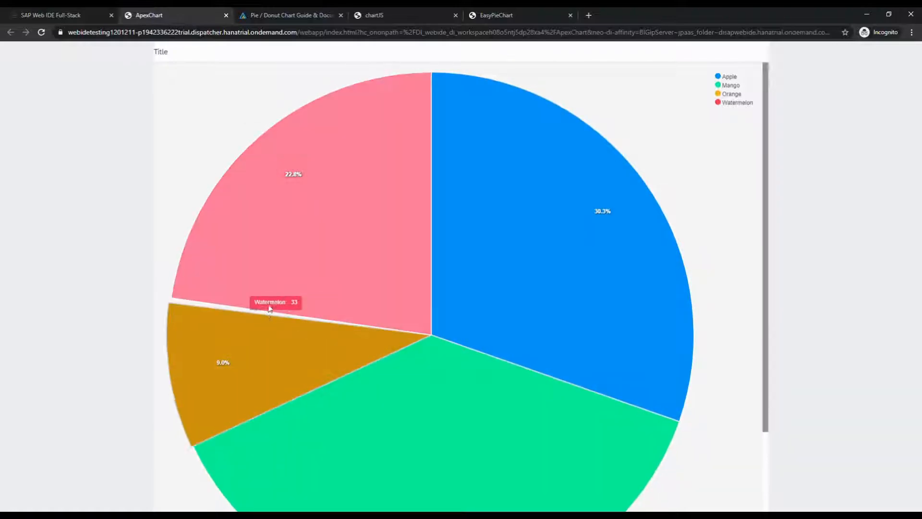
left_click(288, 15)
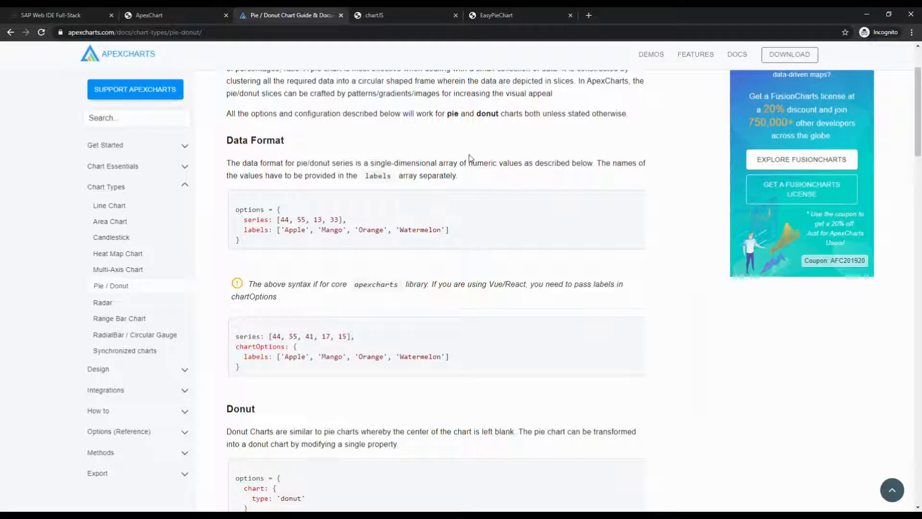
double_click(486, 113)
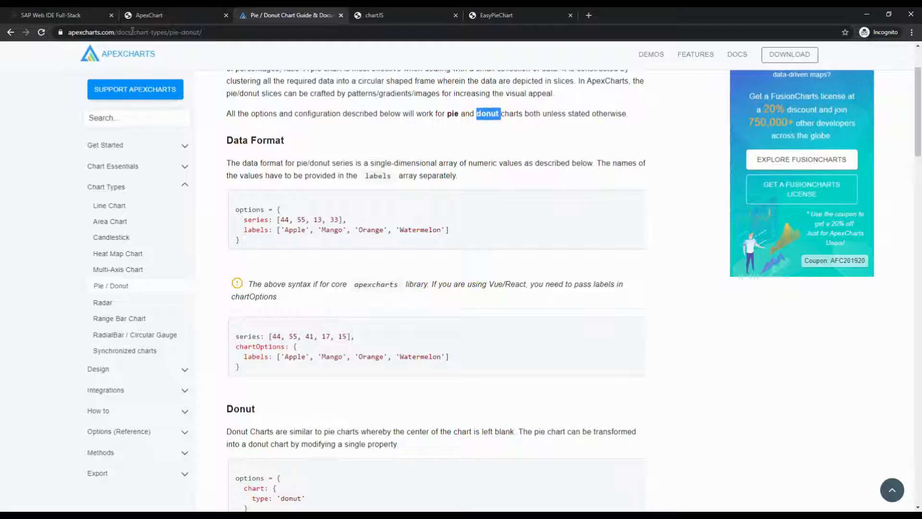
left_click(53, 15)
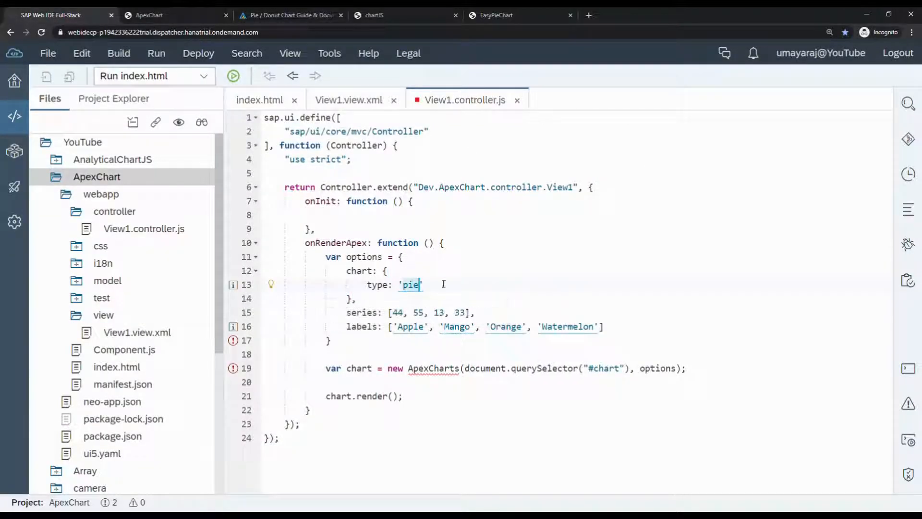
Replace 'pie' with 'donut' in chart.type and confirm the preview renders a donut chart.
type("donut")
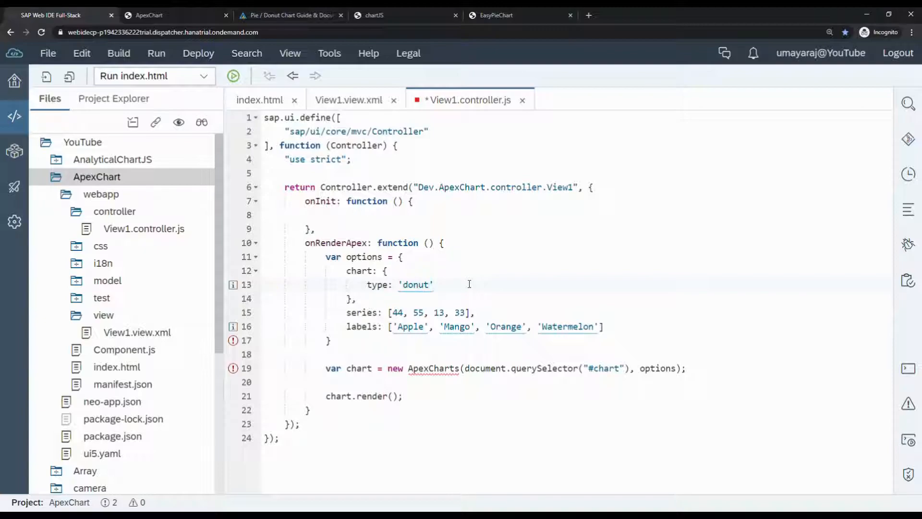
left_click(233, 76)
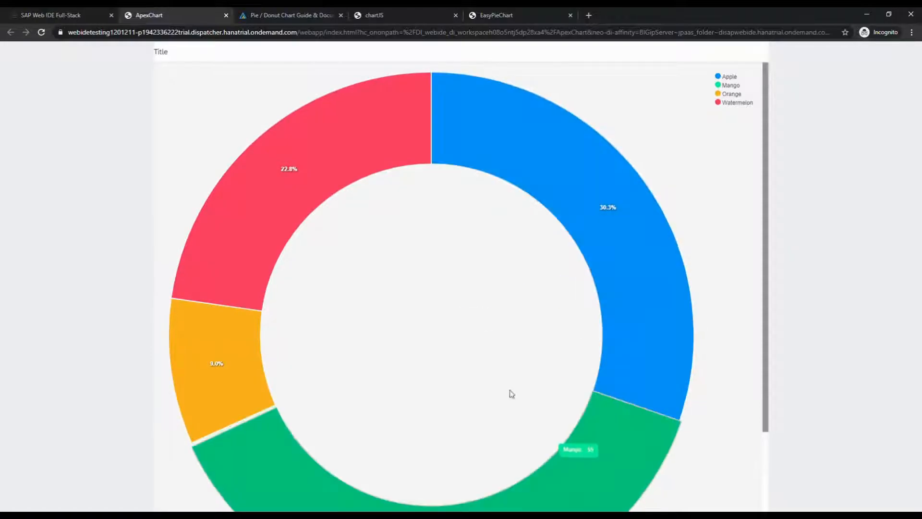
left_click(291, 14)
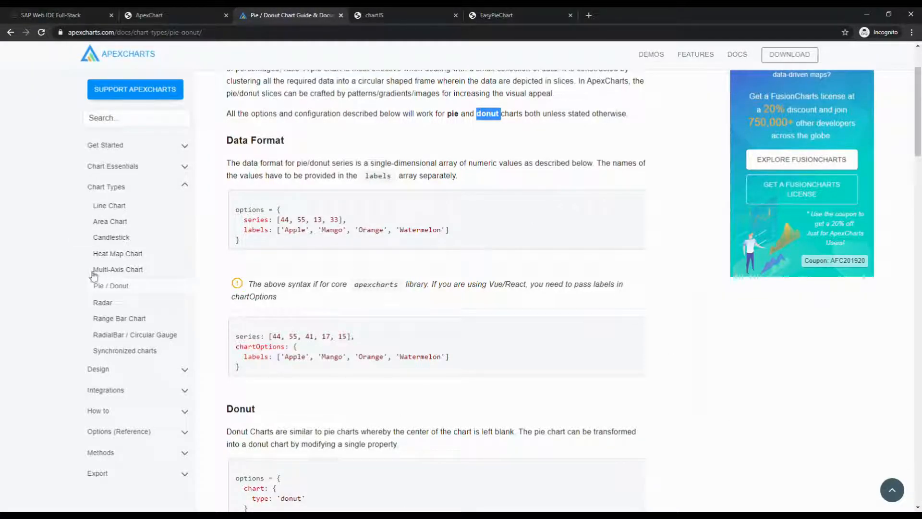
mouse_move(110, 222)
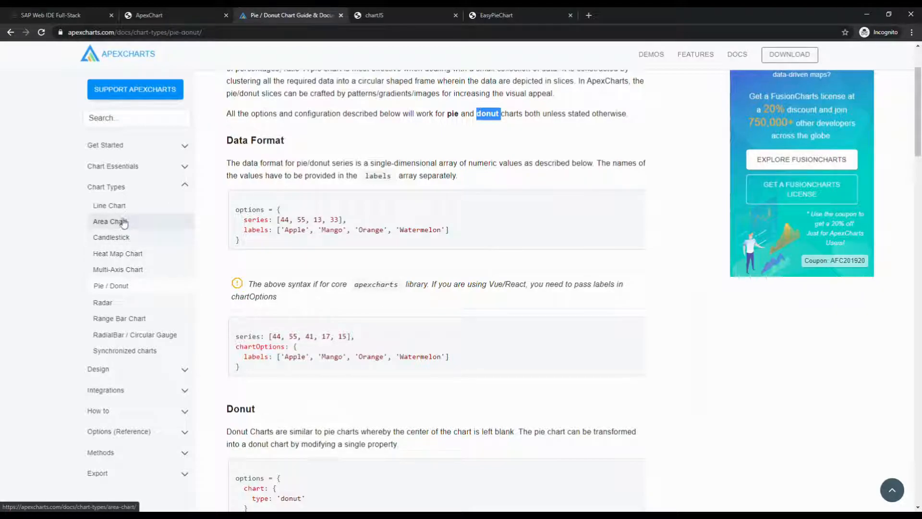
mouse_move(115, 306)
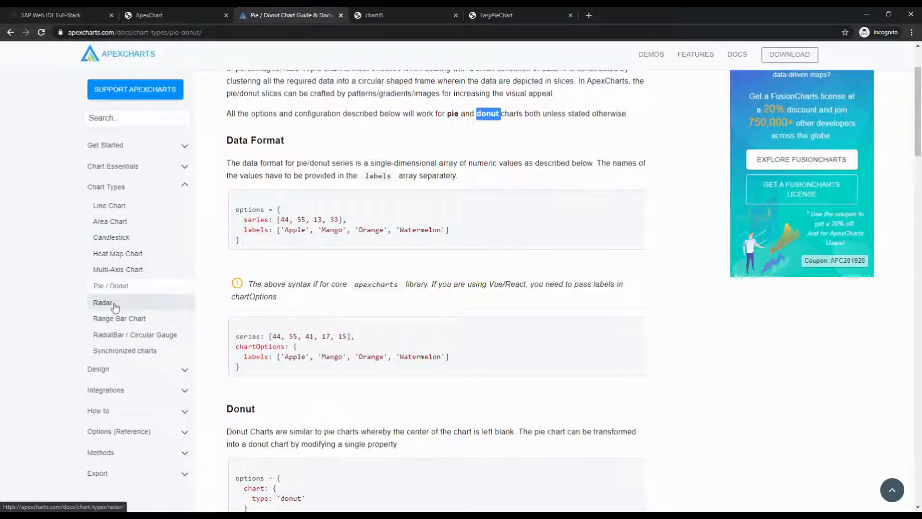
Browse the Radar, Range Bar Chart and Area Chart guides, scrolling their examples.
left_click(103, 303)
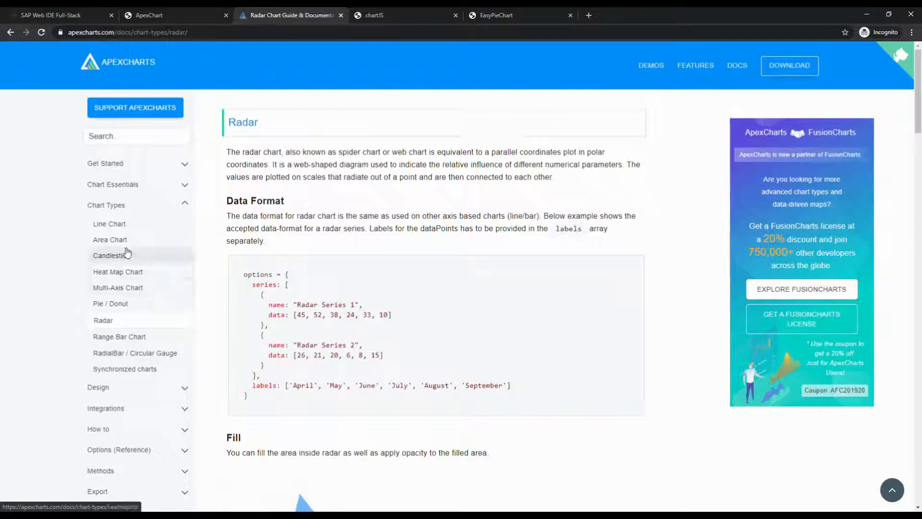
mouse_move(125, 369)
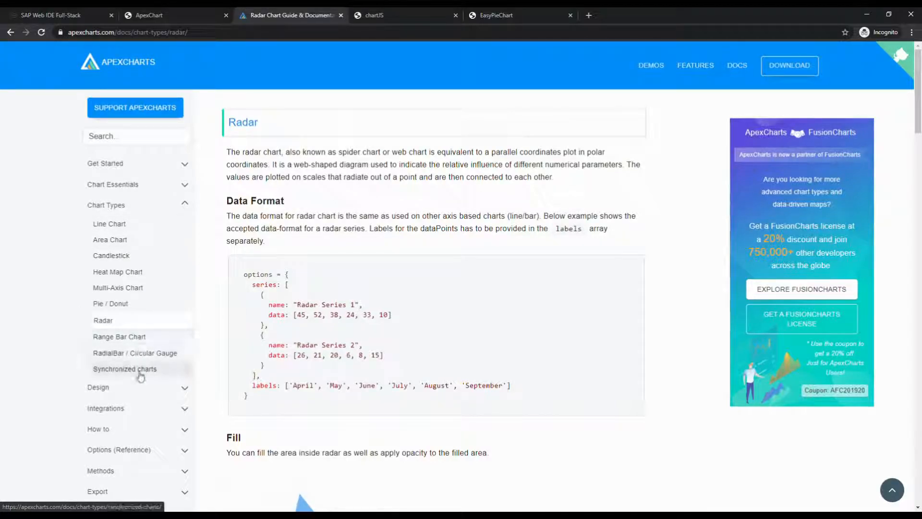
left_click(119, 336)
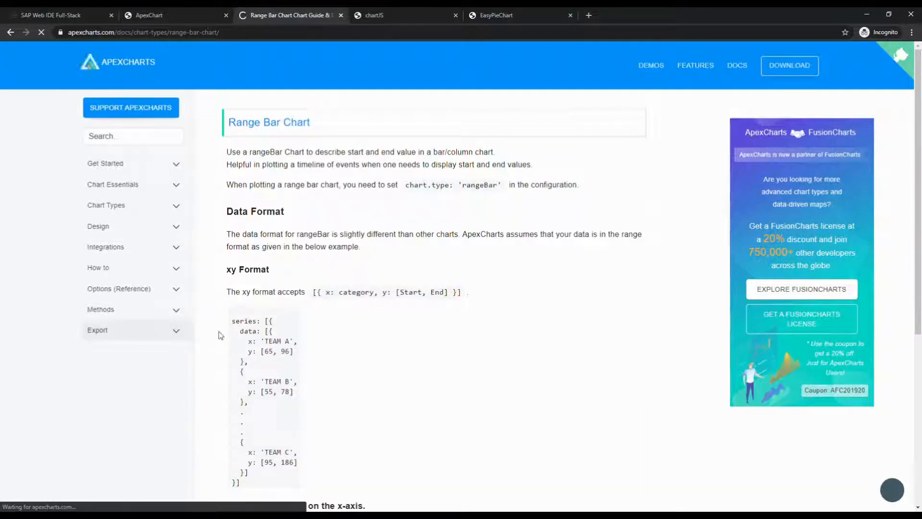
scroll("down", 3)
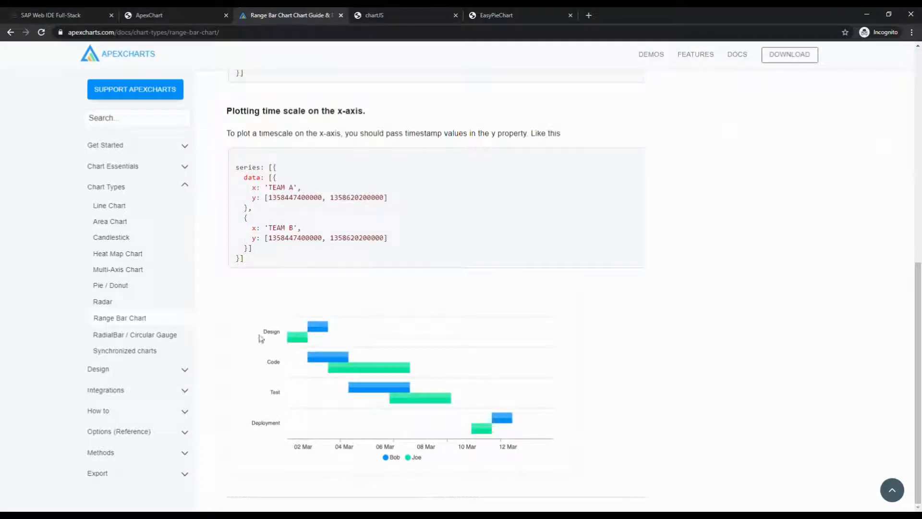
mouse_move(266, 358)
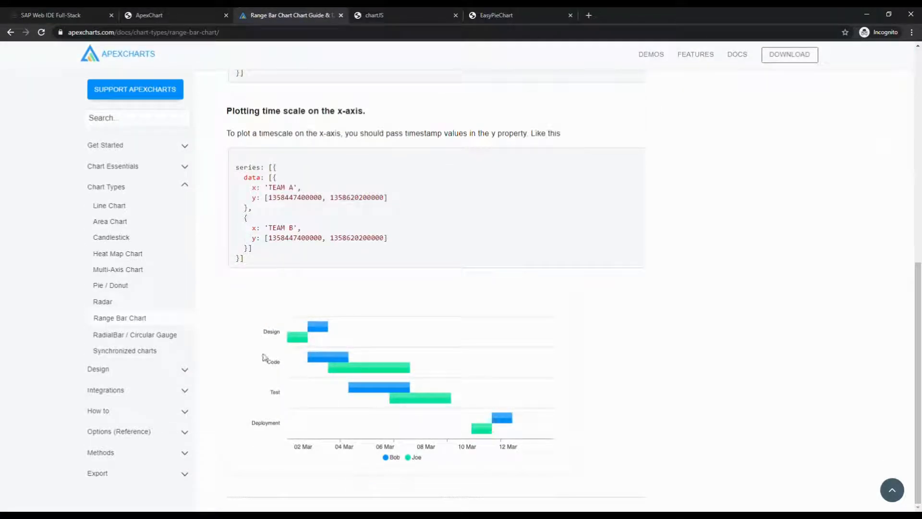
mouse_move(128, 341)
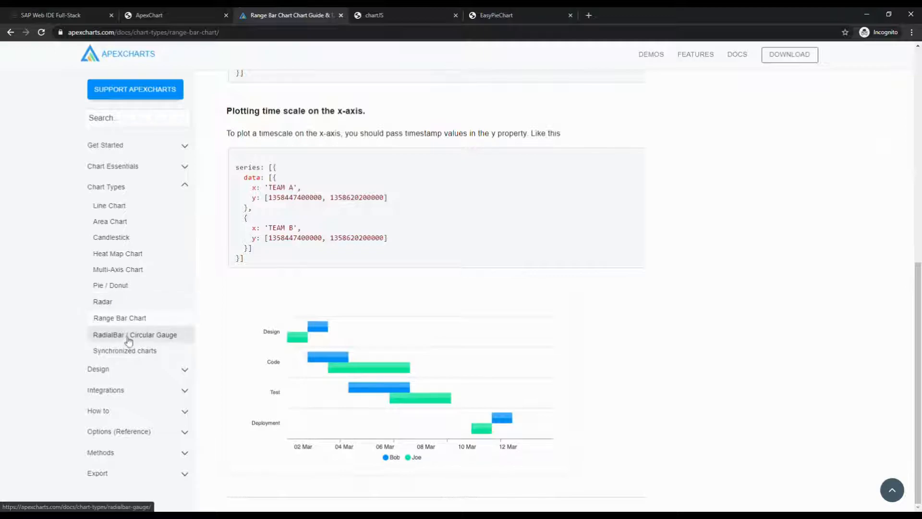
mouse_move(138, 221)
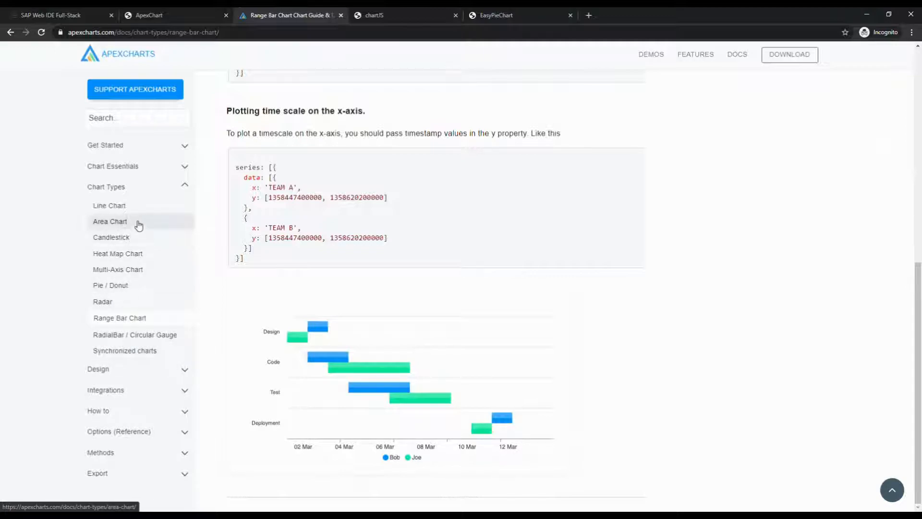
left_click(109, 221)
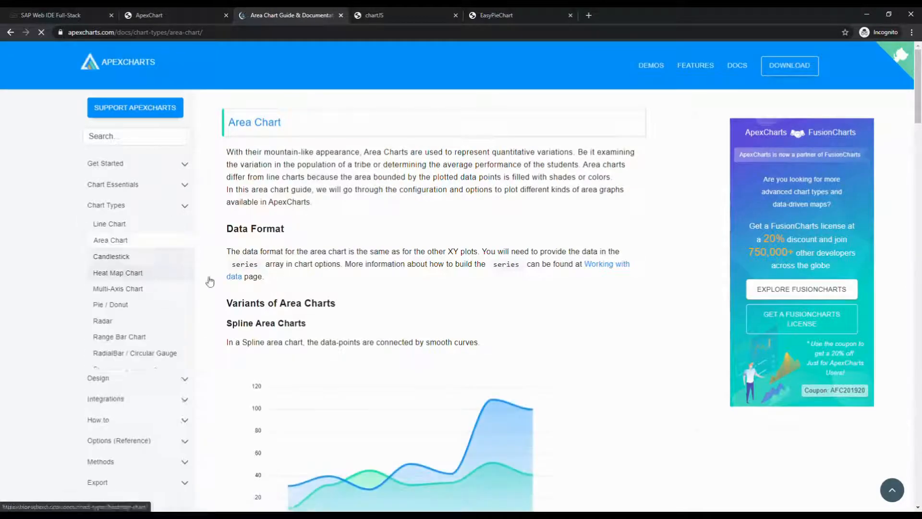
scroll("down", 3)
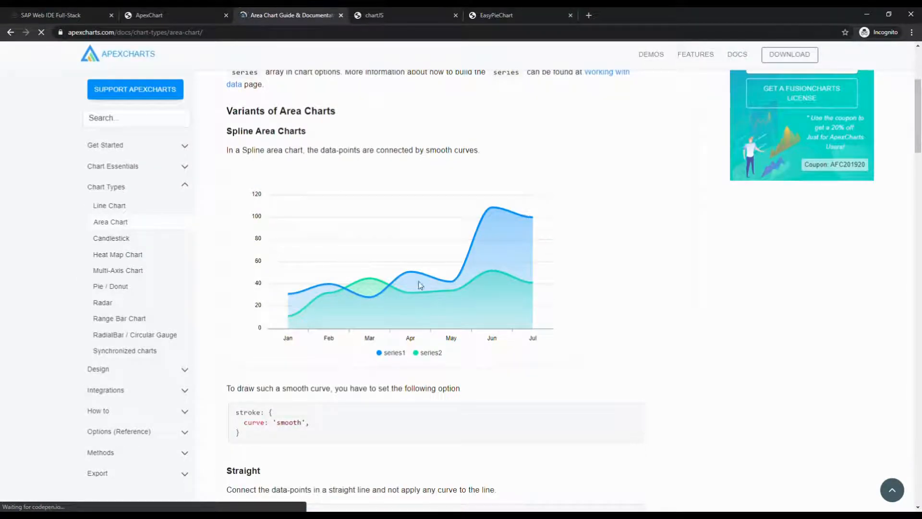
mouse_move(377, 170)
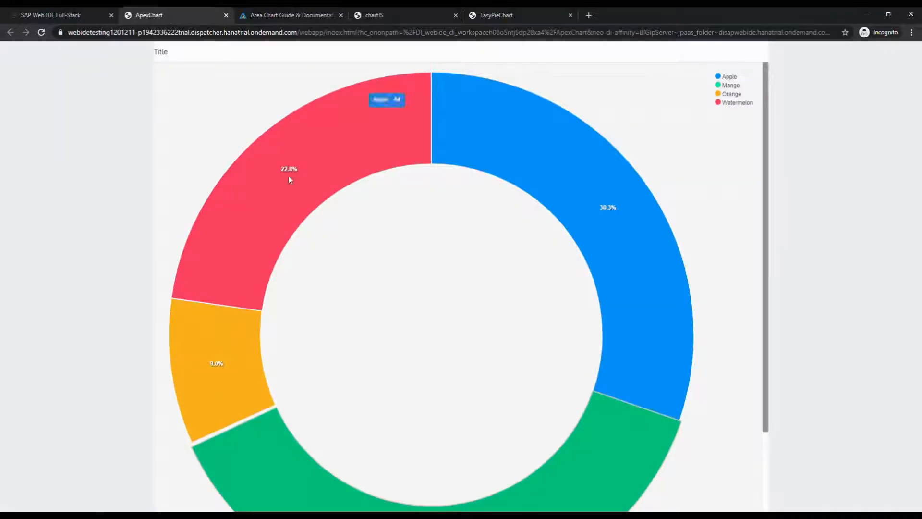
mouse_move(309, 150)
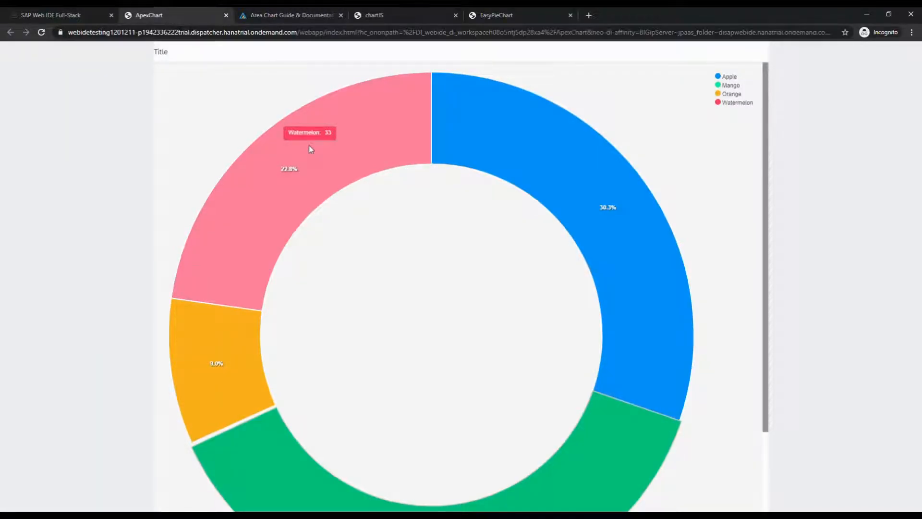